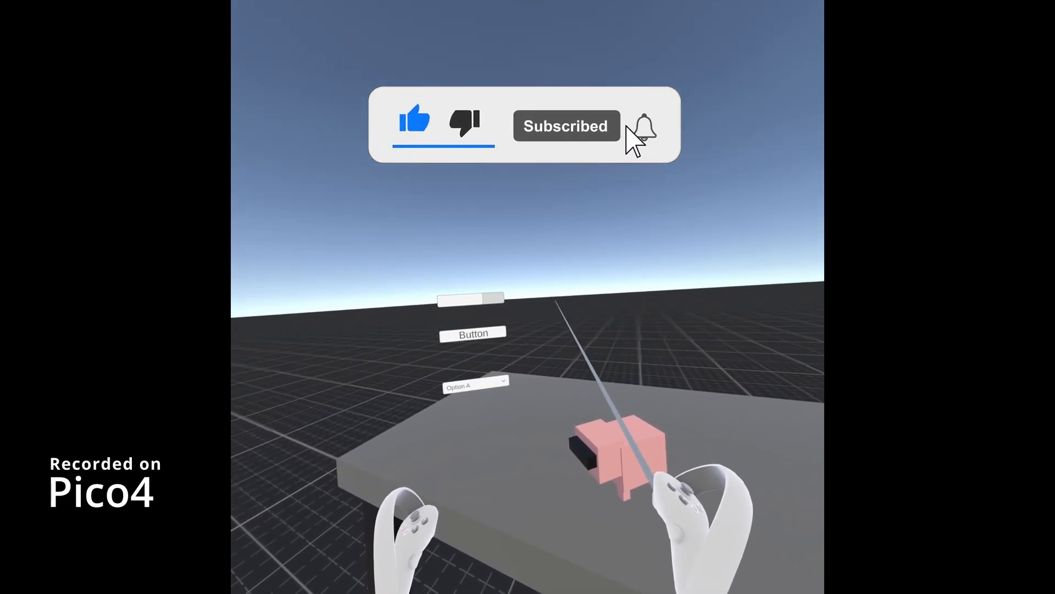
# Step: Review the installed packages in the Package Manager and close it again
pyautogui.click(643, 126)
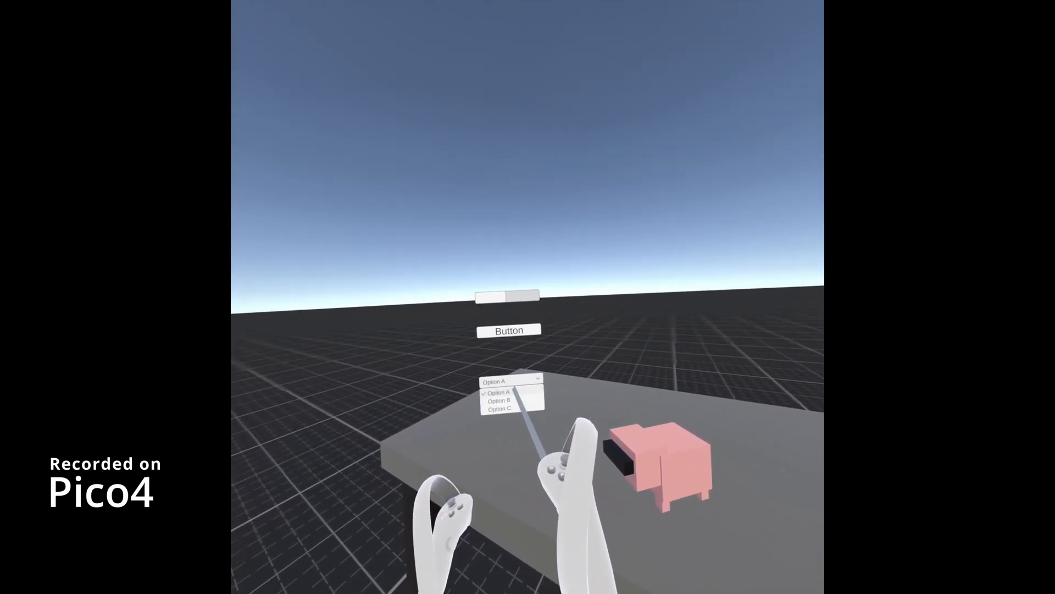
pyautogui.click(499, 400)
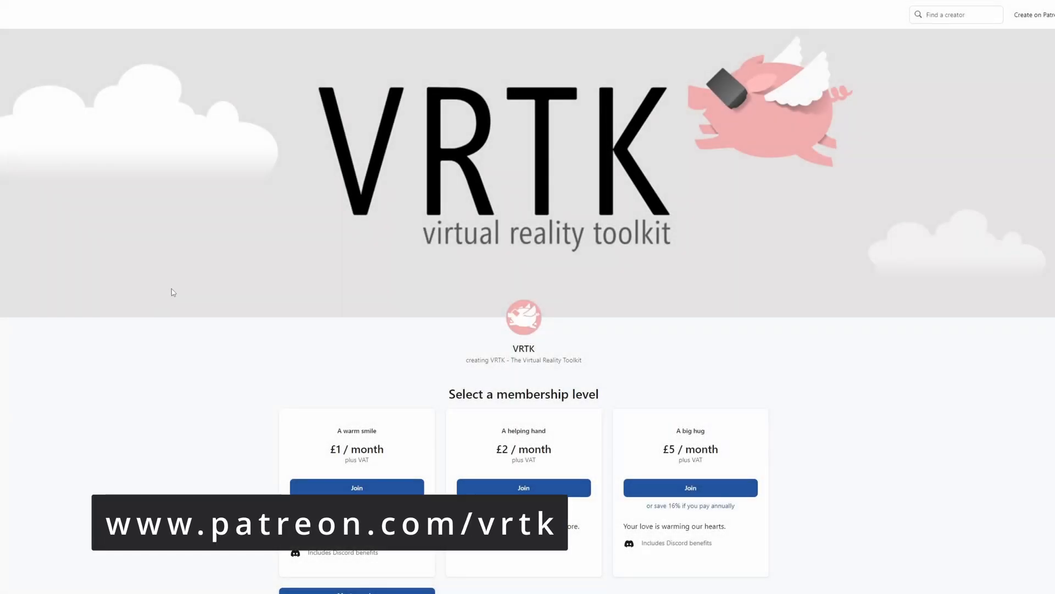
pyautogui.scroll(-3)
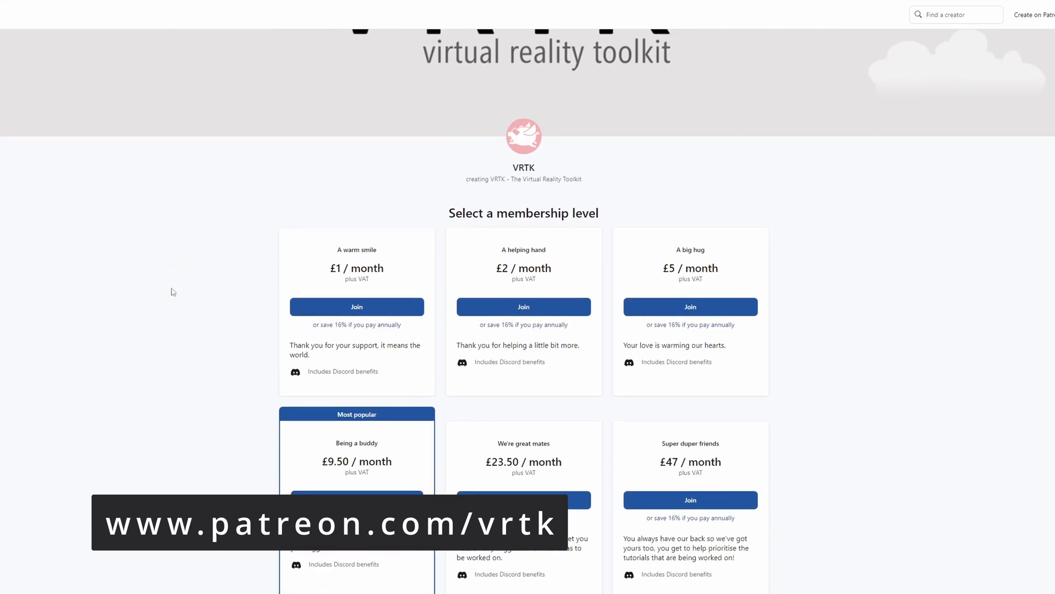
pyautogui.scroll(-3)
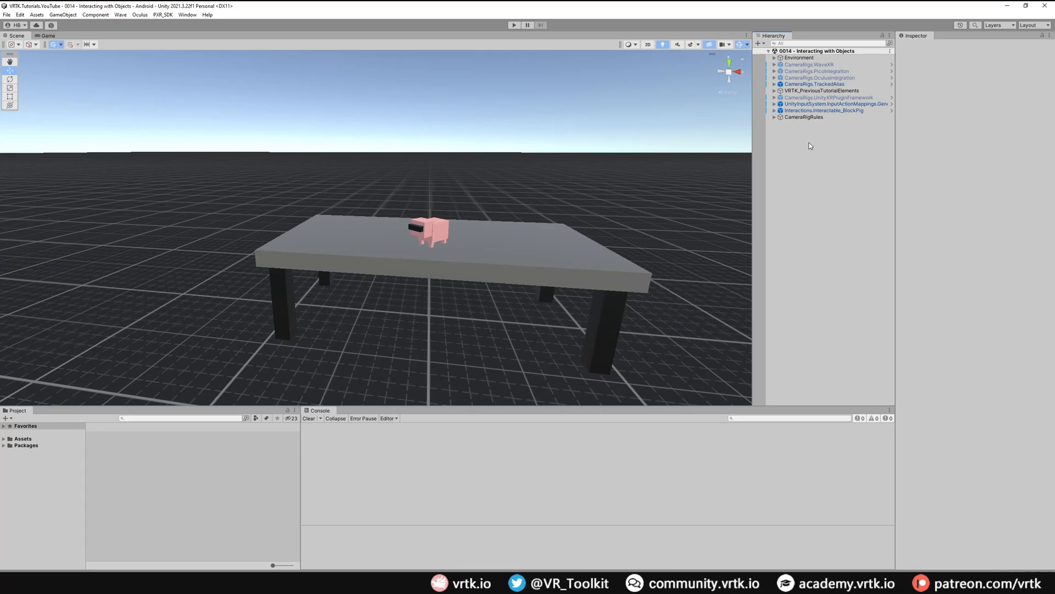
pyautogui.moveTo(415, 287)
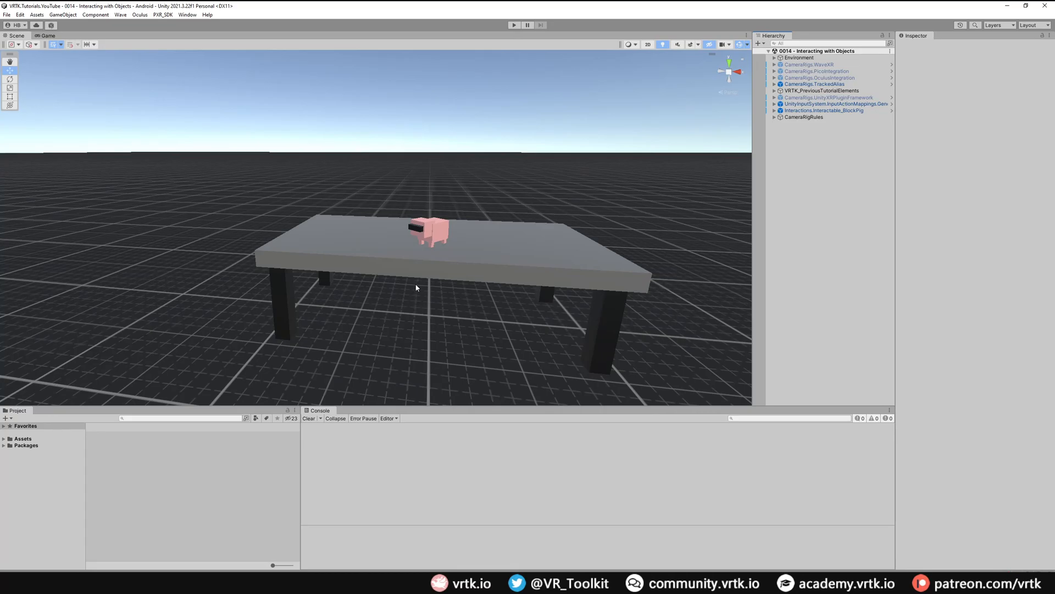
pyautogui.moveTo(508, 298)
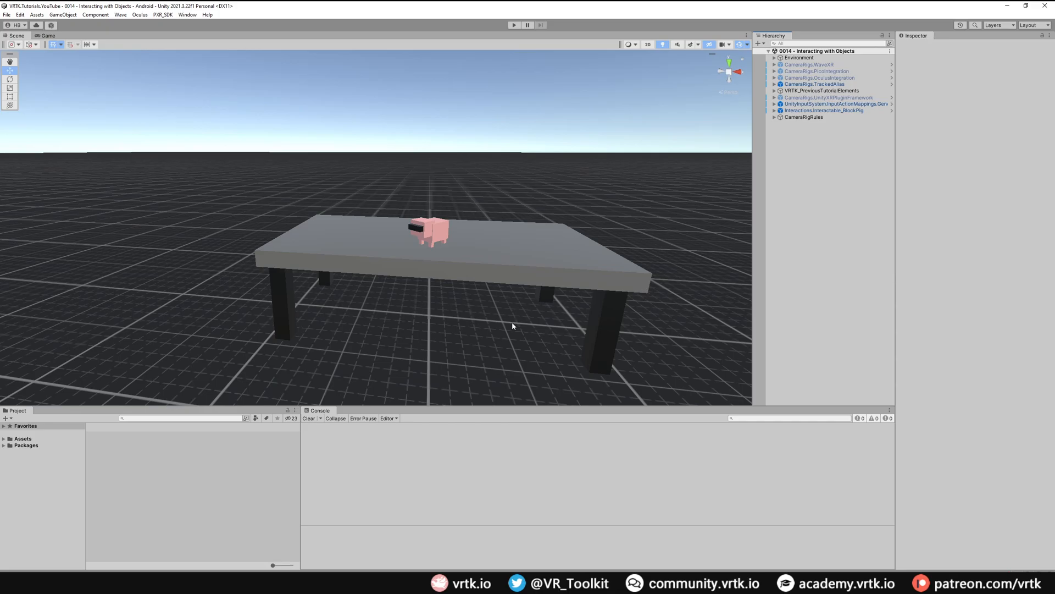
pyautogui.moveTo(516, 317)
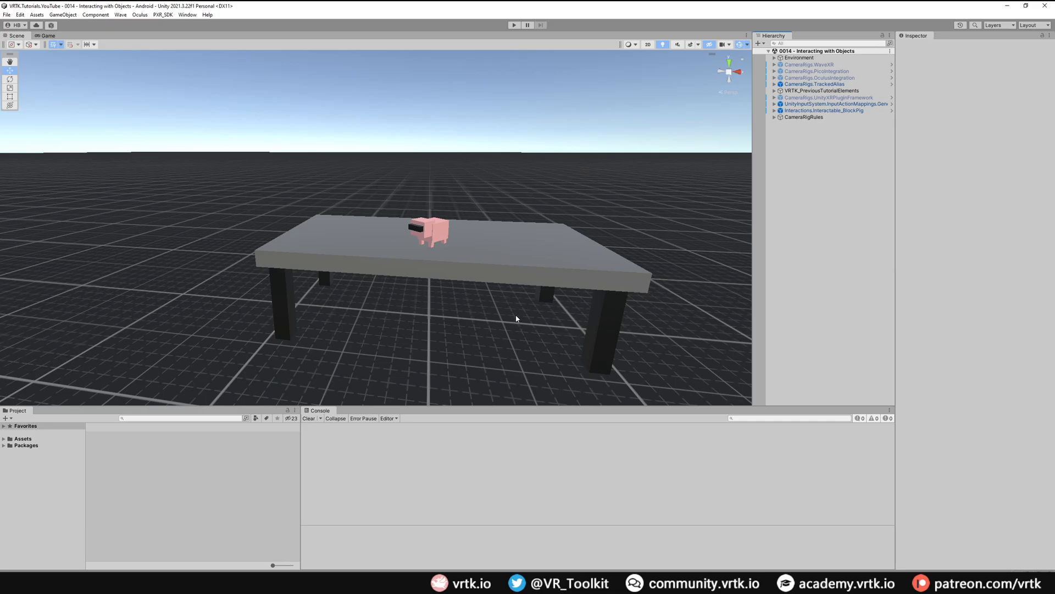
pyautogui.click(188, 15)
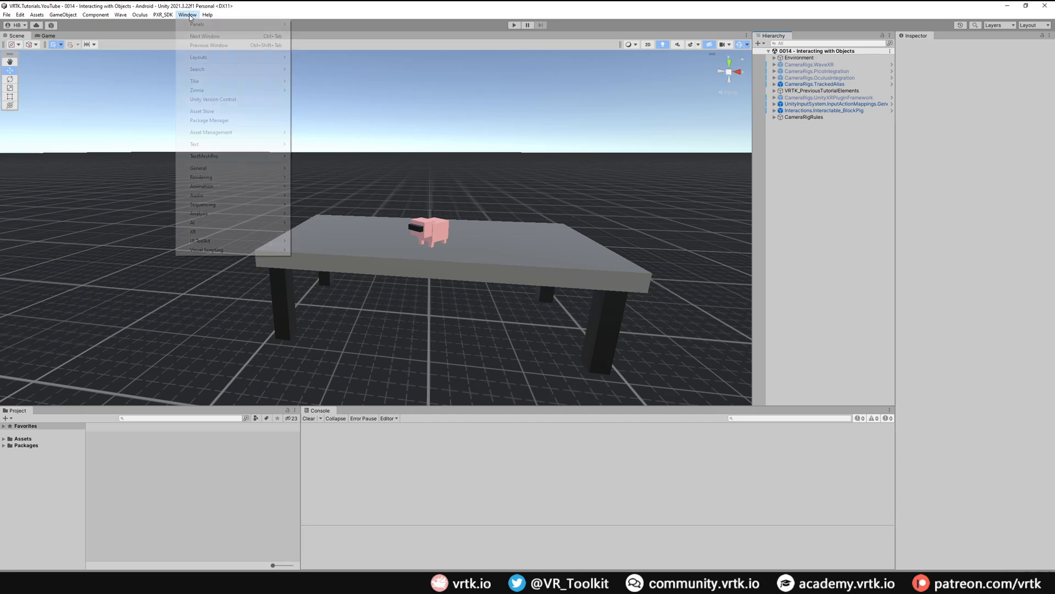
pyautogui.moveTo(209, 120)
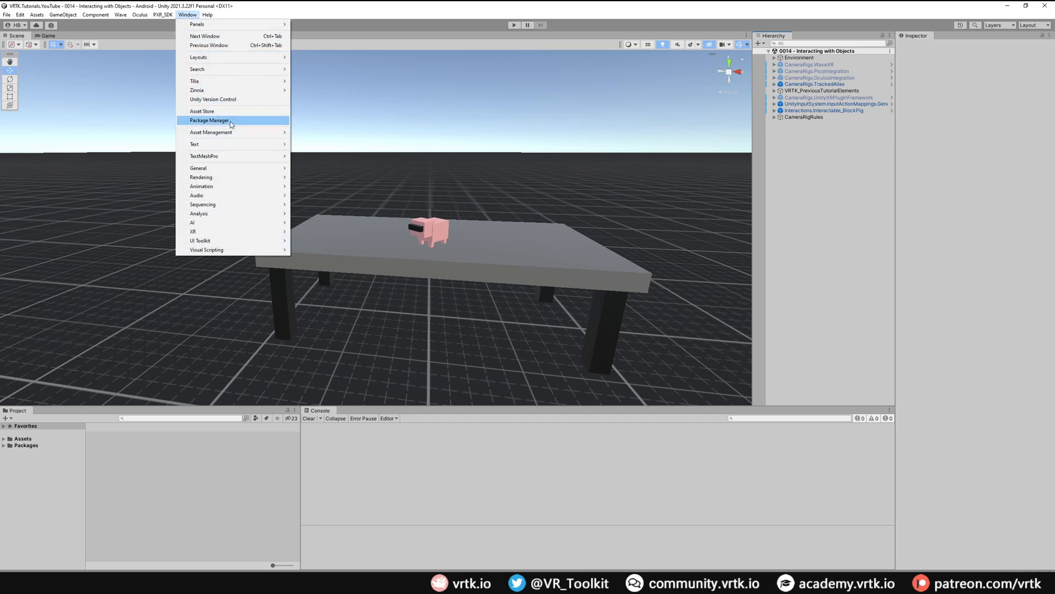
pyautogui.click(209, 120)
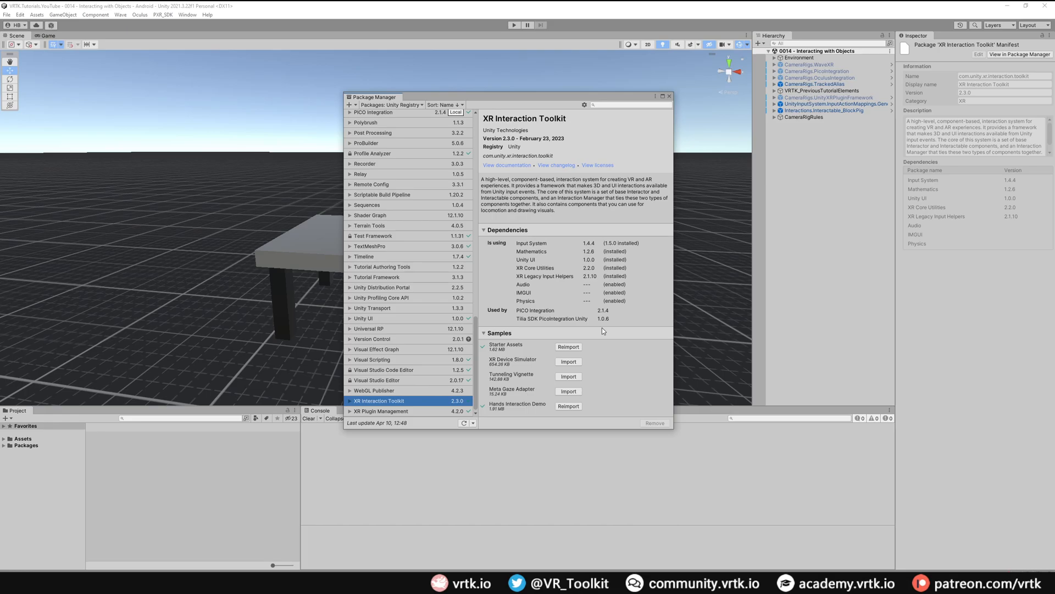
pyautogui.moveTo(487, 422)
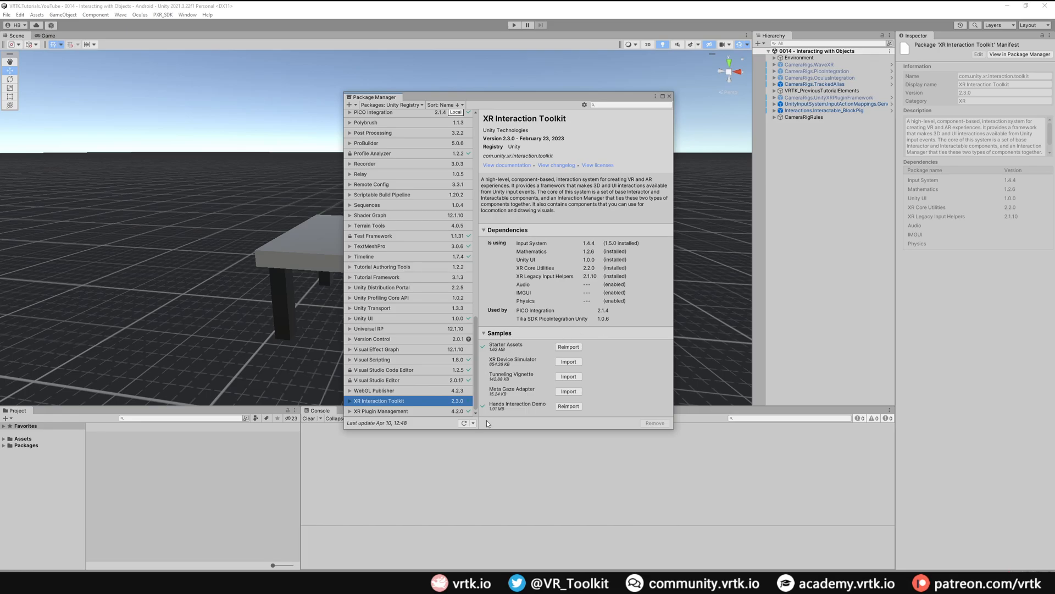
pyautogui.moveTo(506, 414)
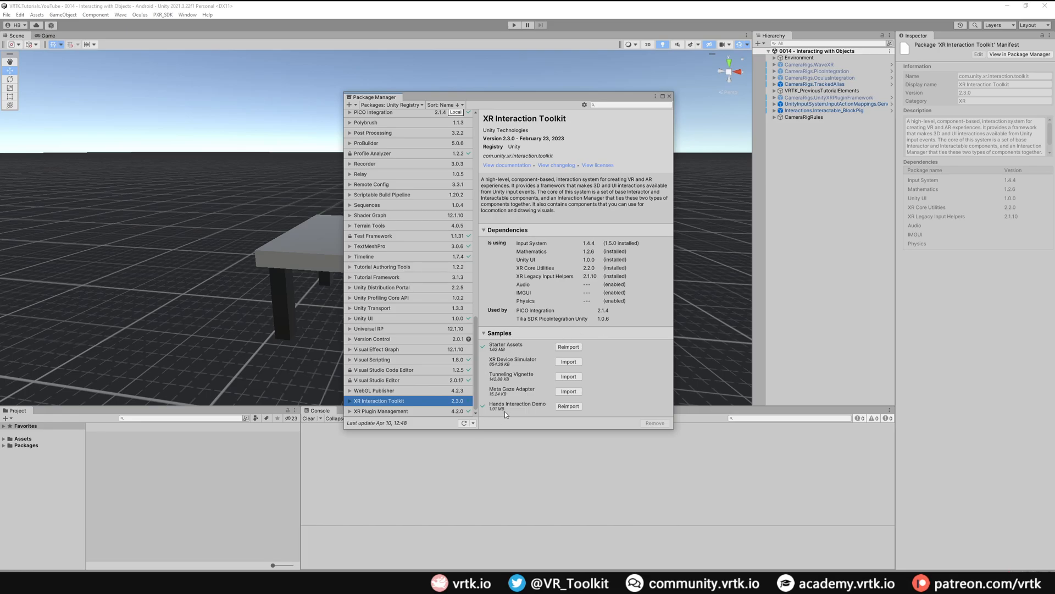
pyautogui.moveTo(615, 361)
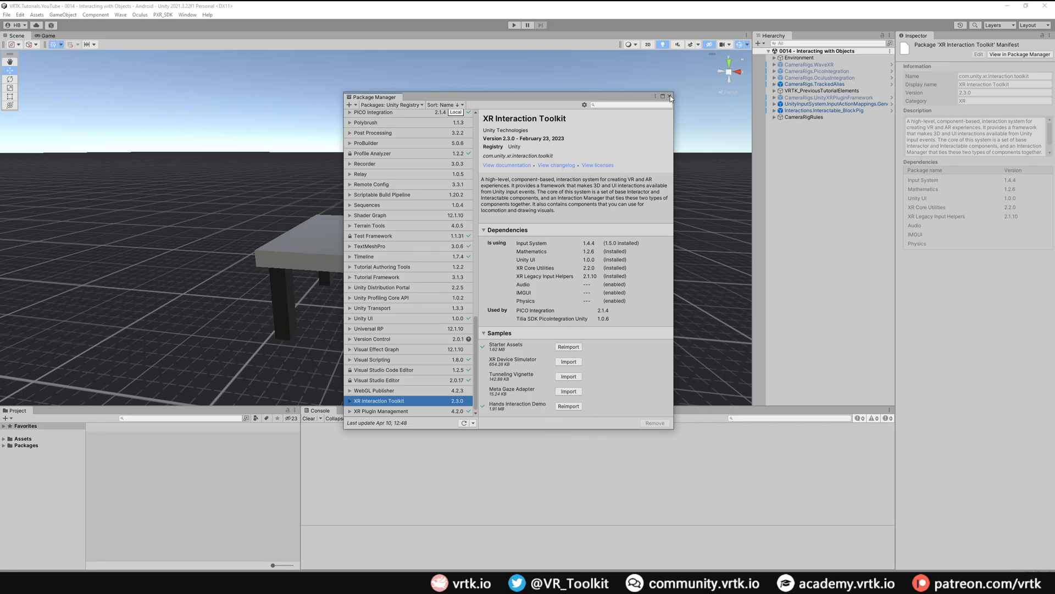
pyautogui.click(669, 97)
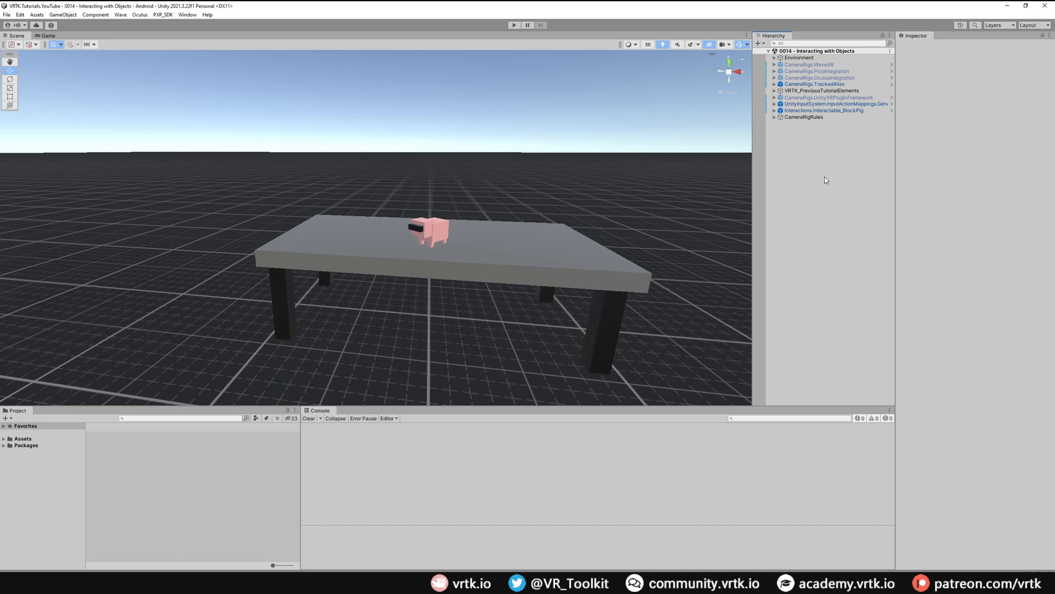
pyautogui.moveTo(817, 177)
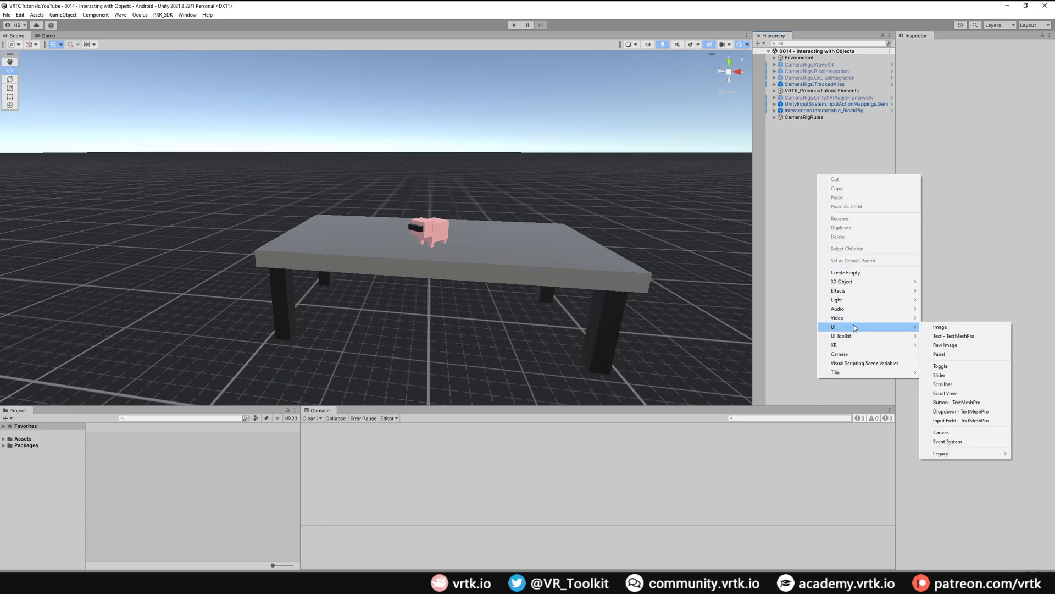
pyautogui.moveTo(944, 393)
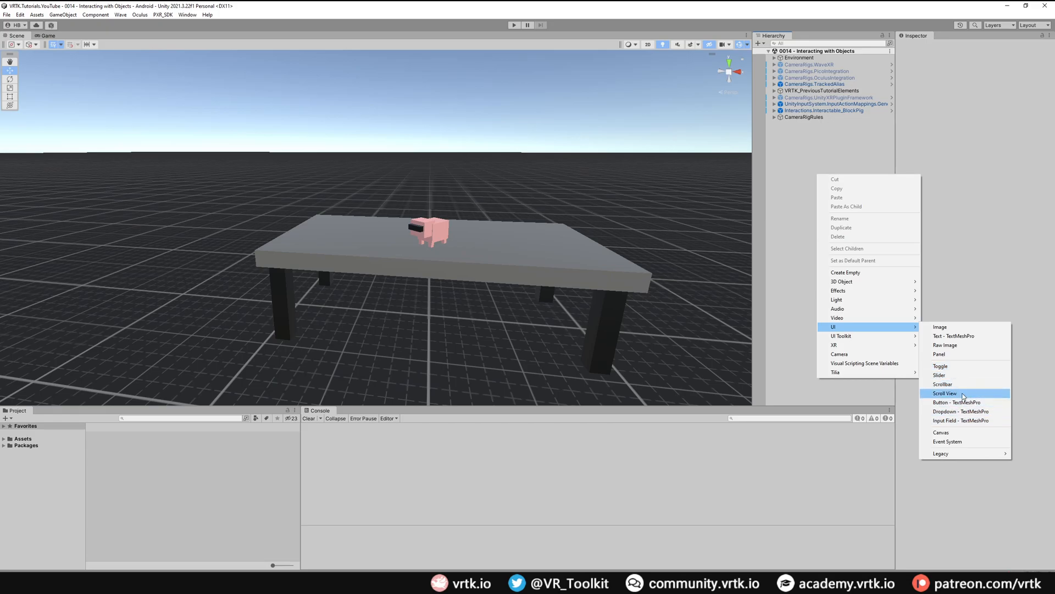
pyautogui.moveTo(965, 375)
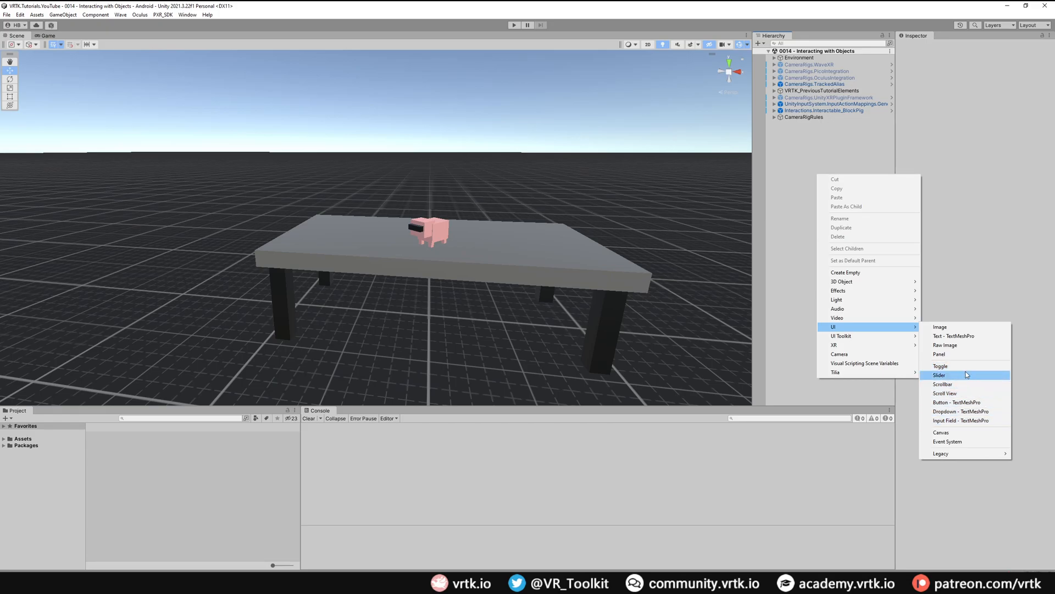
pyautogui.moveTo(949, 402)
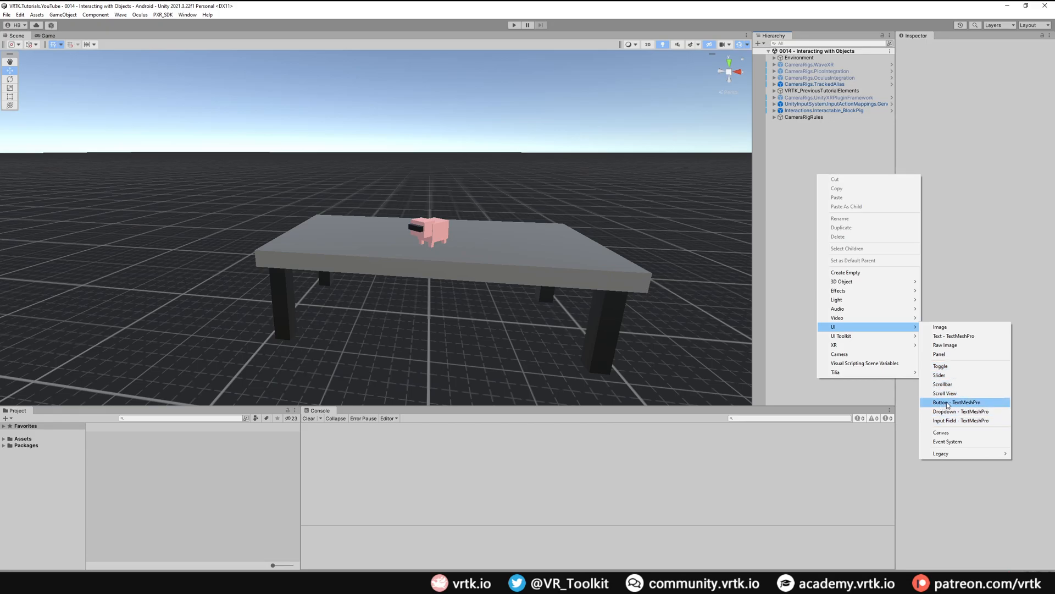
# Step: Create a Button - TextMeshPro, bringing a Canvas and EventSystem into the hierarchy
pyautogui.click(954, 402)
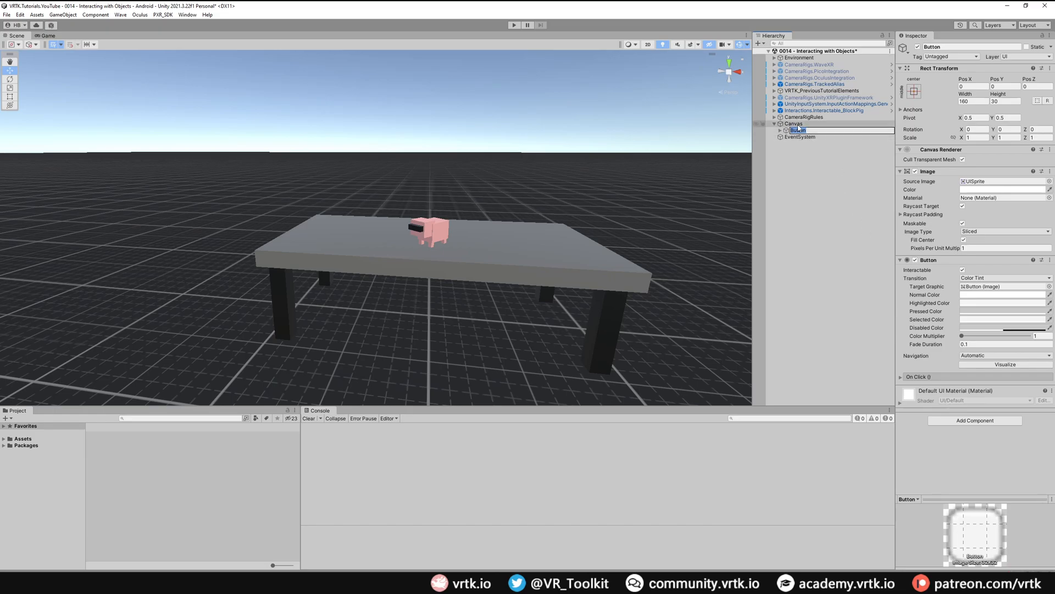
# Step: Remove the Standalone Input Module from the EventSystem
pyautogui.click(799, 137)
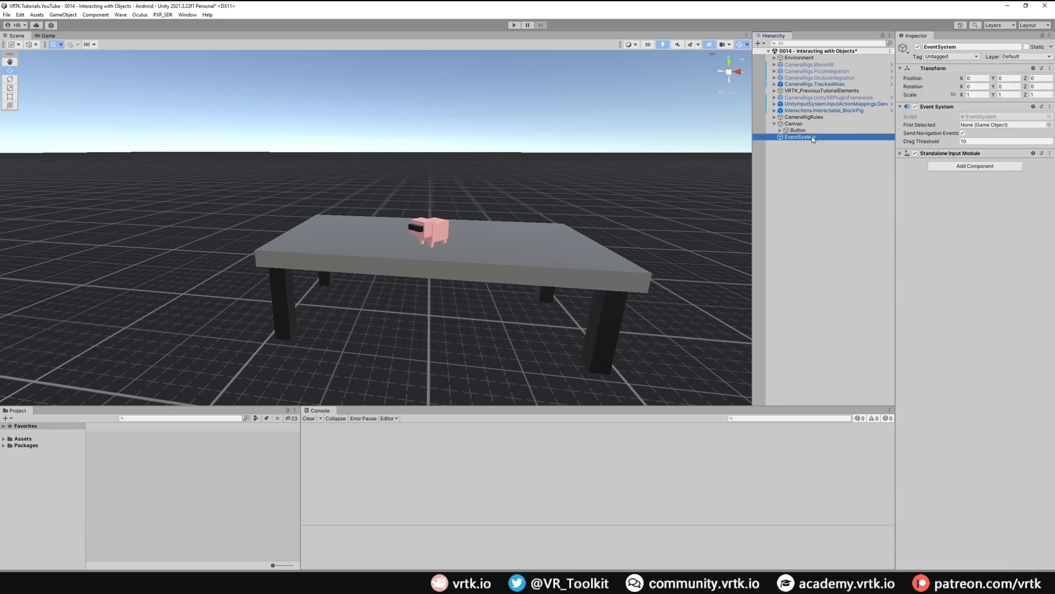
pyautogui.moveTo(885, 151)
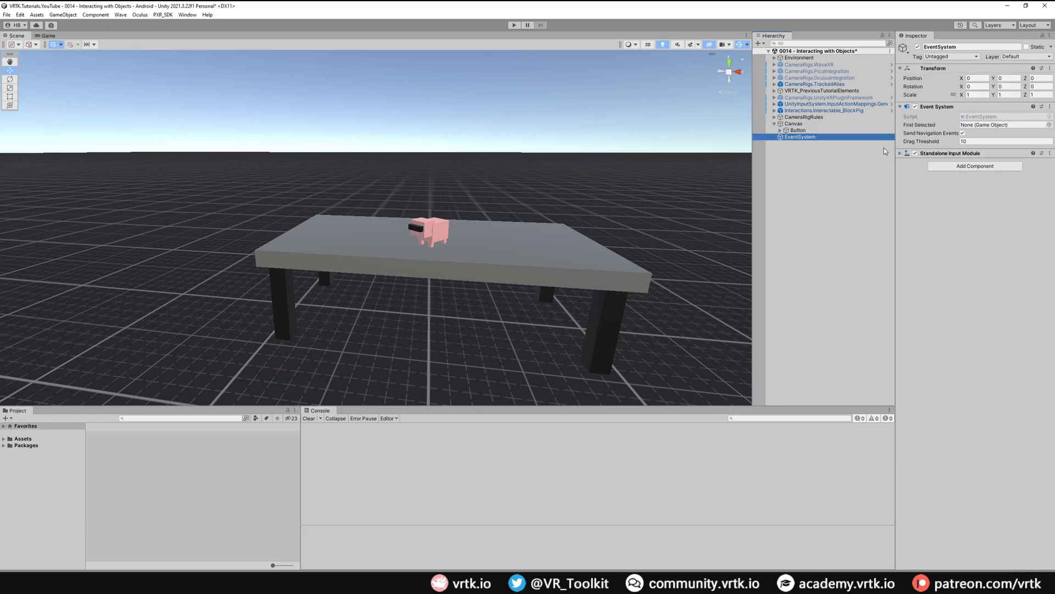
pyautogui.click(900, 153)
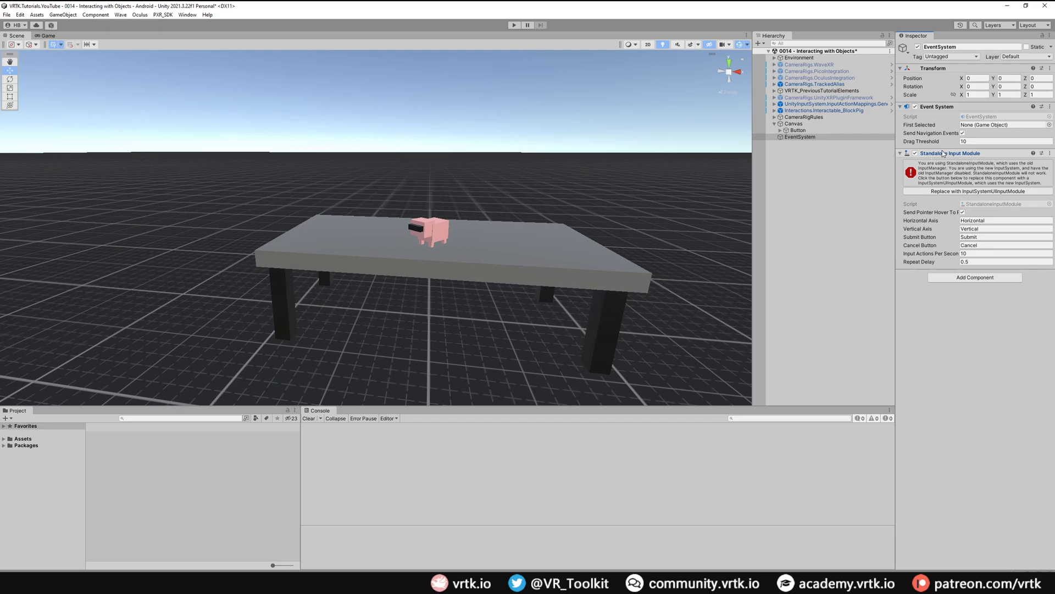
pyautogui.moveTo(910, 237)
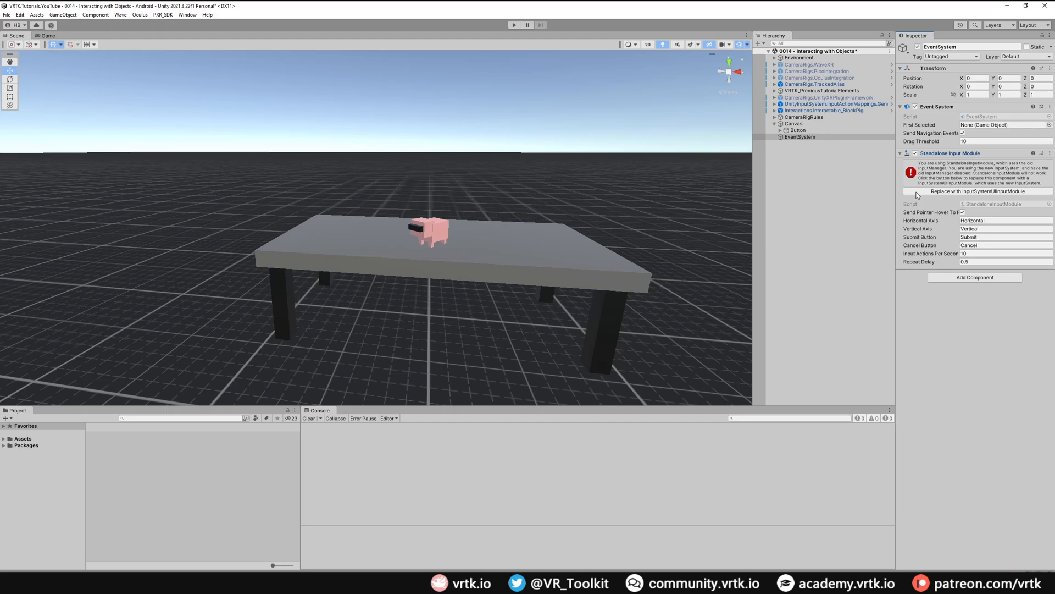
pyautogui.moveTo(973, 162)
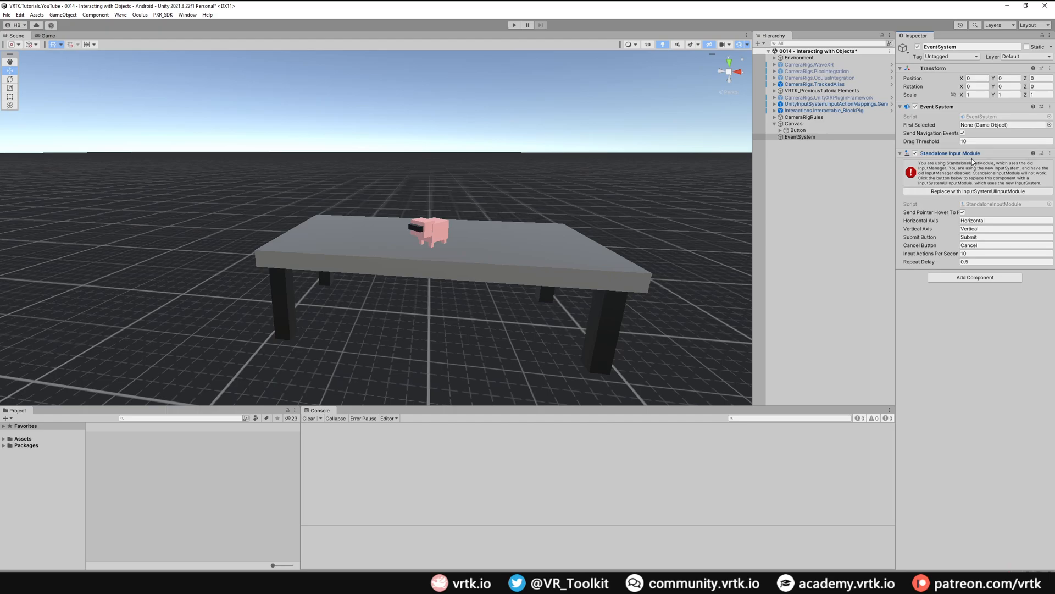
pyautogui.click(1044, 153)
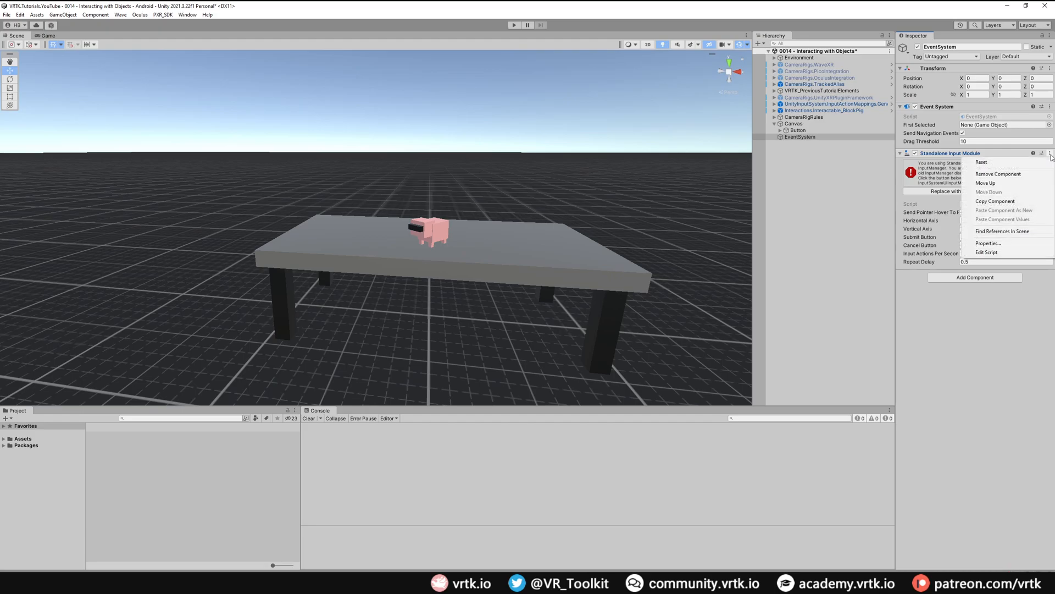
pyautogui.click(997, 174)
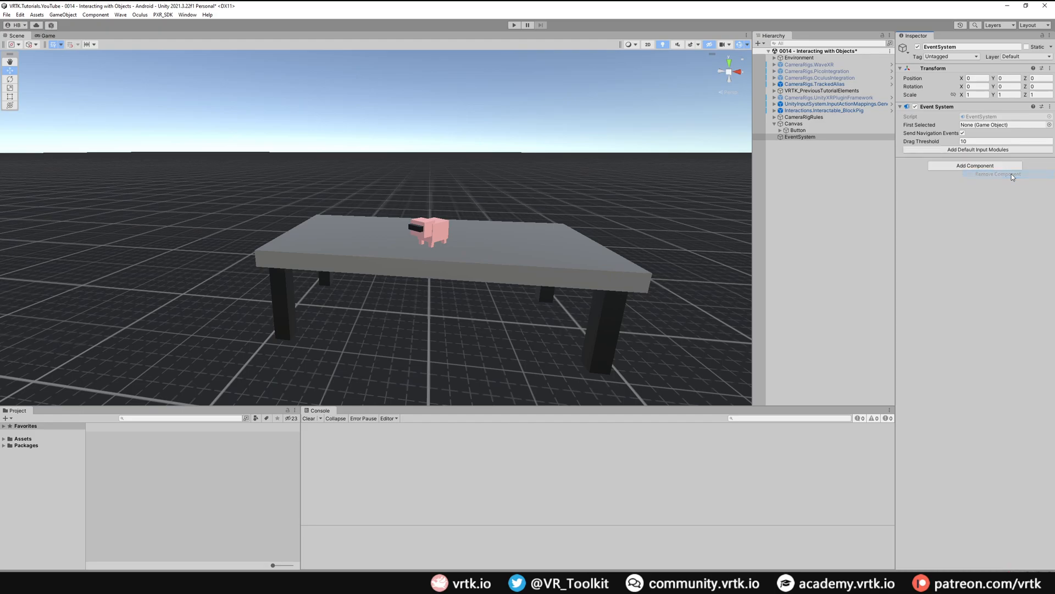
pyautogui.moveTo(967, 166)
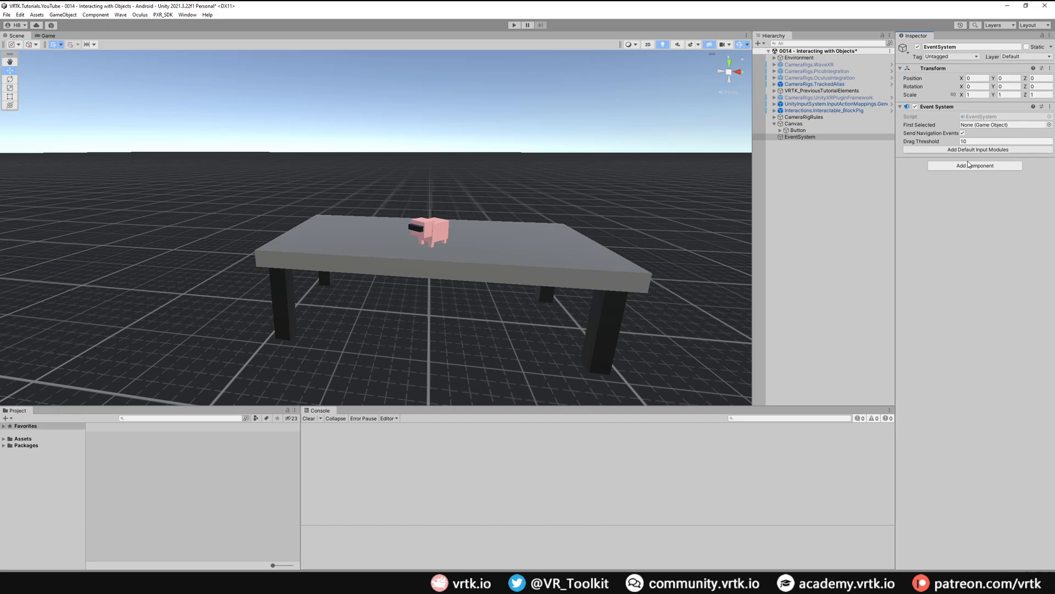
# Step: Add an XR UI Input Module set to Input System Actions mode
pyautogui.click(976, 149)
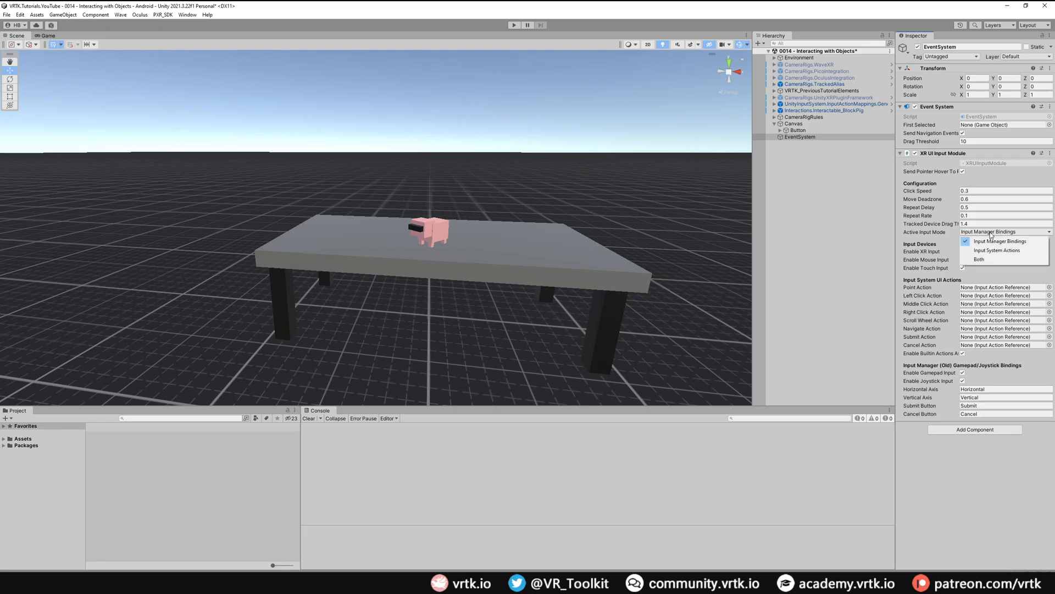
pyautogui.click(997, 249)
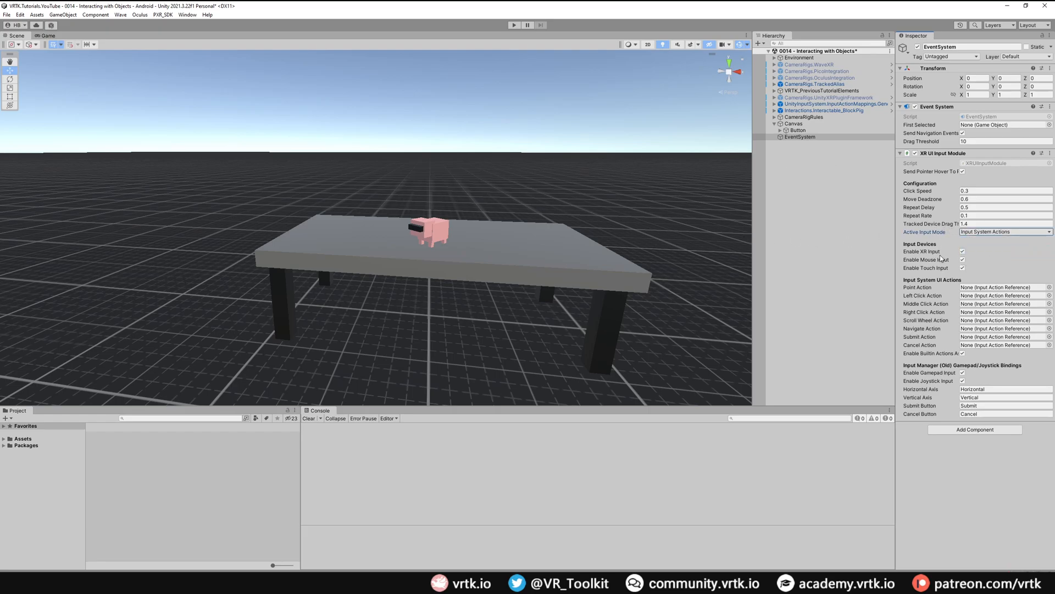
pyautogui.moveTo(943, 343)
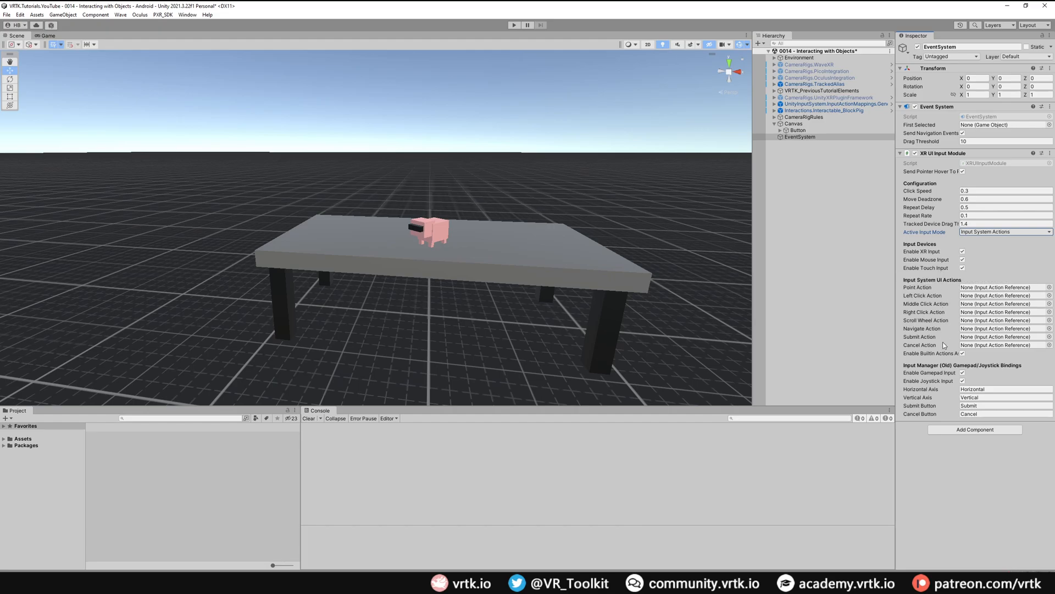
pyautogui.moveTo(945, 270)
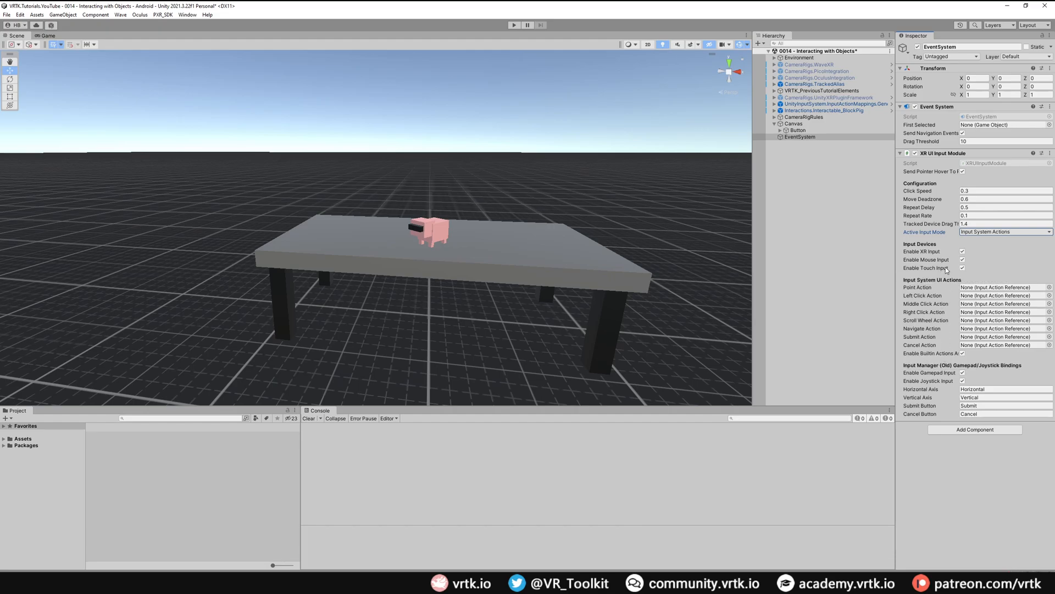
pyautogui.moveTo(858, 311)
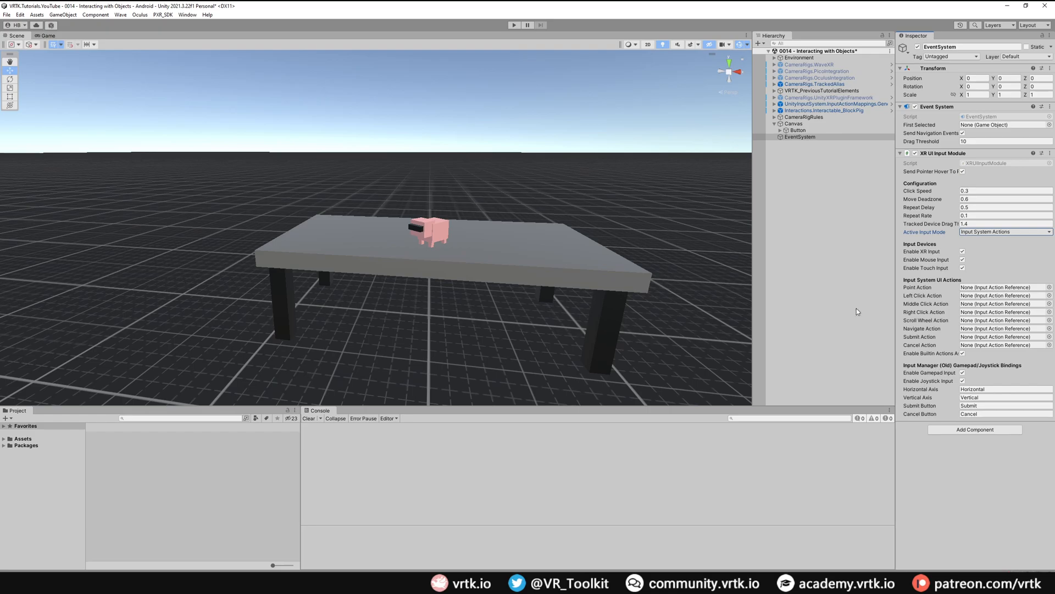
pyautogui.moveTo(917, 224)
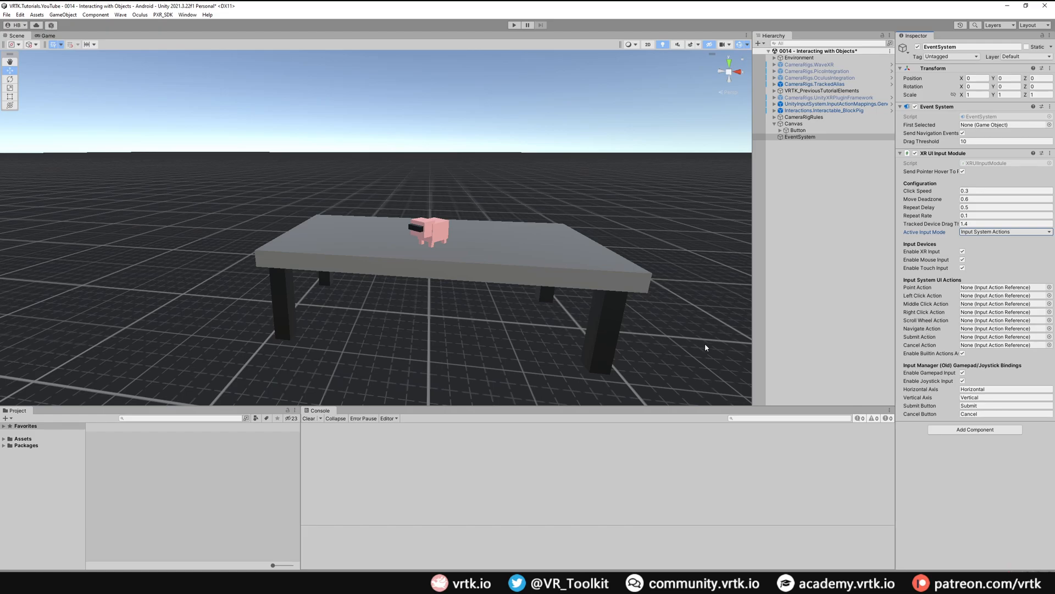
# Step: Set the Canvas component's Render Mode to World Space
pyautogui.click(793, 124)
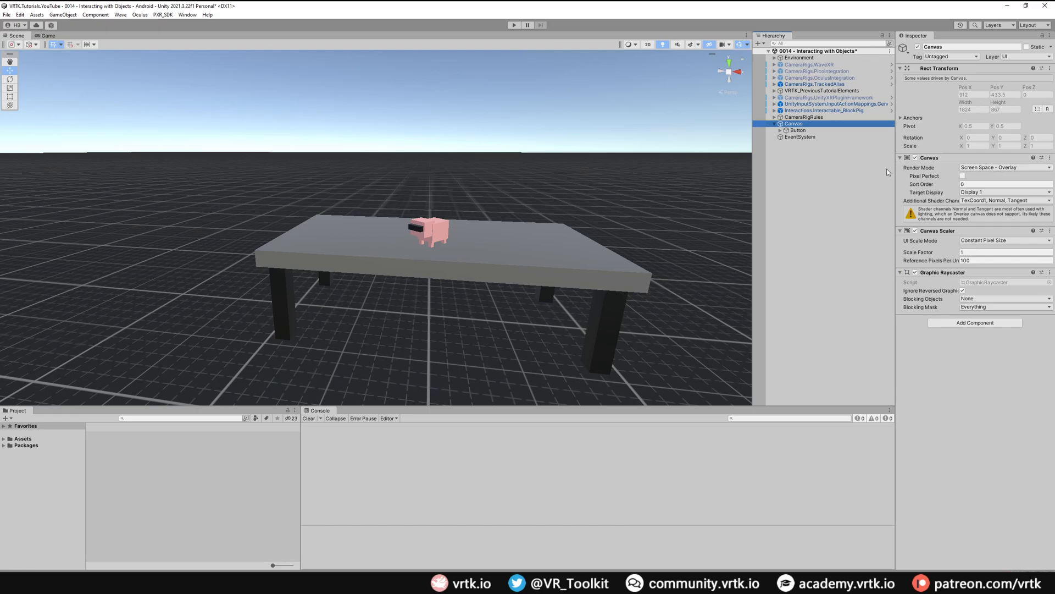
pyautogui.click(1002, 167)
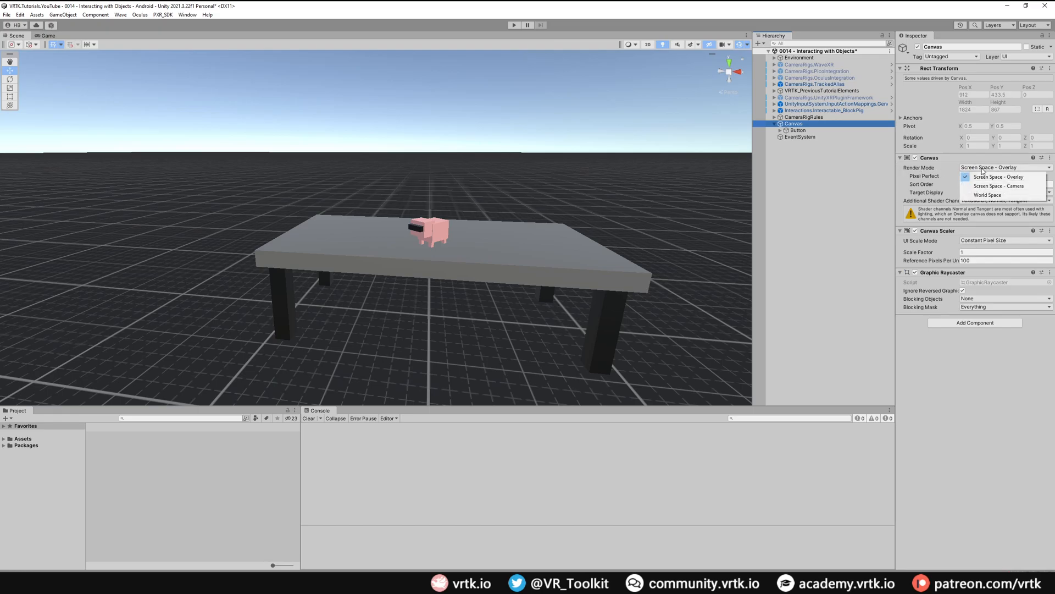
pyautogui.click(987, 196)
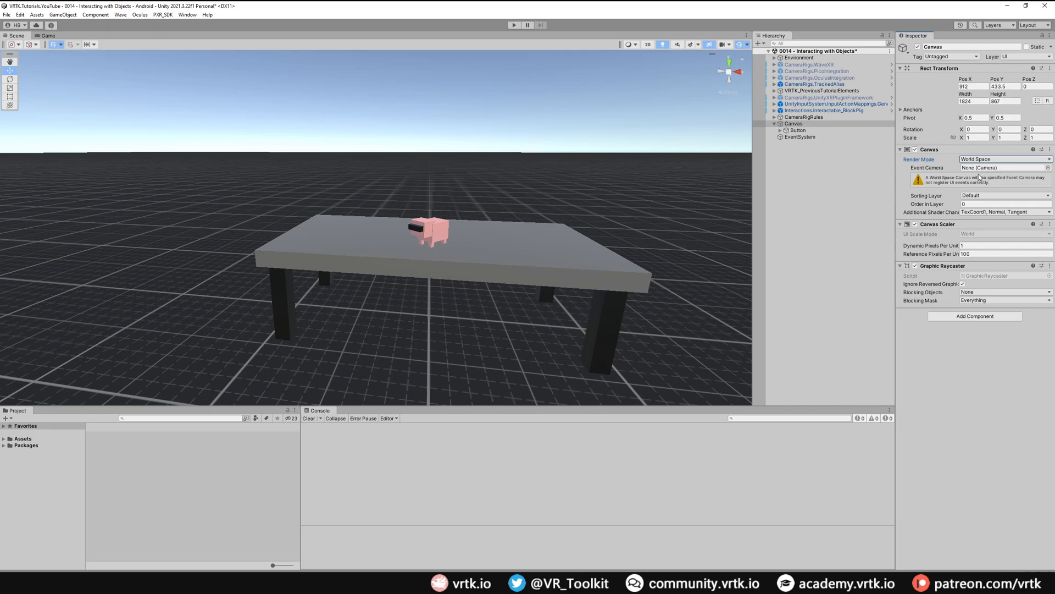
pyautogui.click(794, 124)
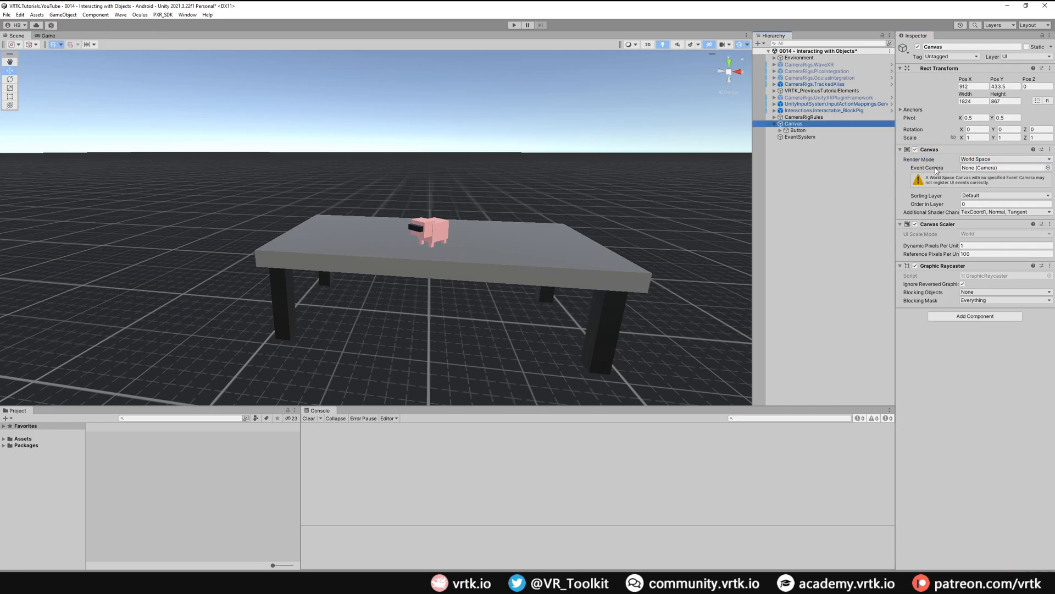
pyautogui.click(814, 83)
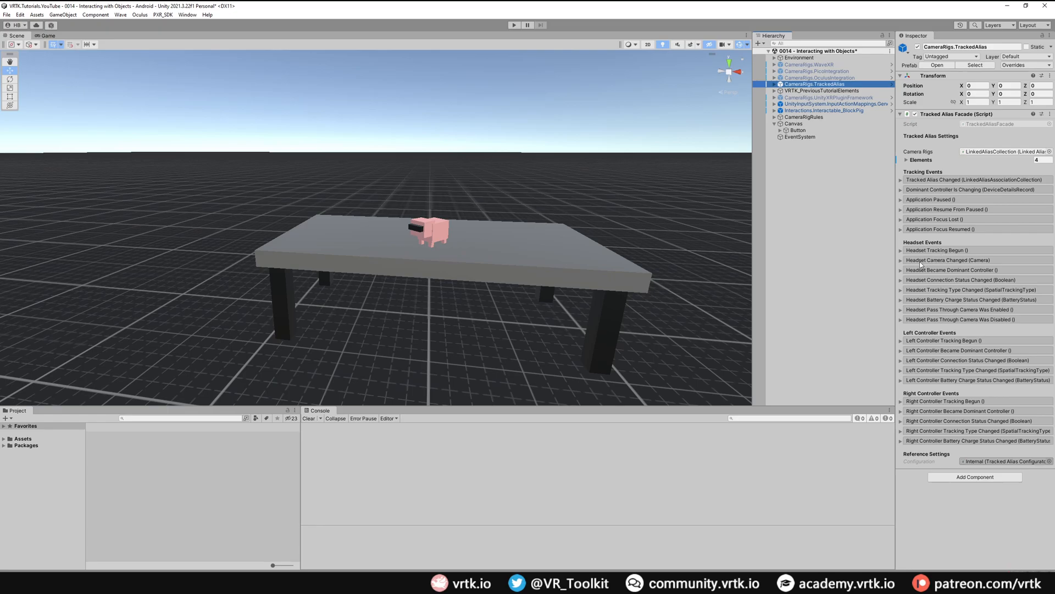
# Step: Add a Headset Camera Changed listener on the Tracked Alias targeting Canvas.worldCamera
pyautogui.click(901, 260)
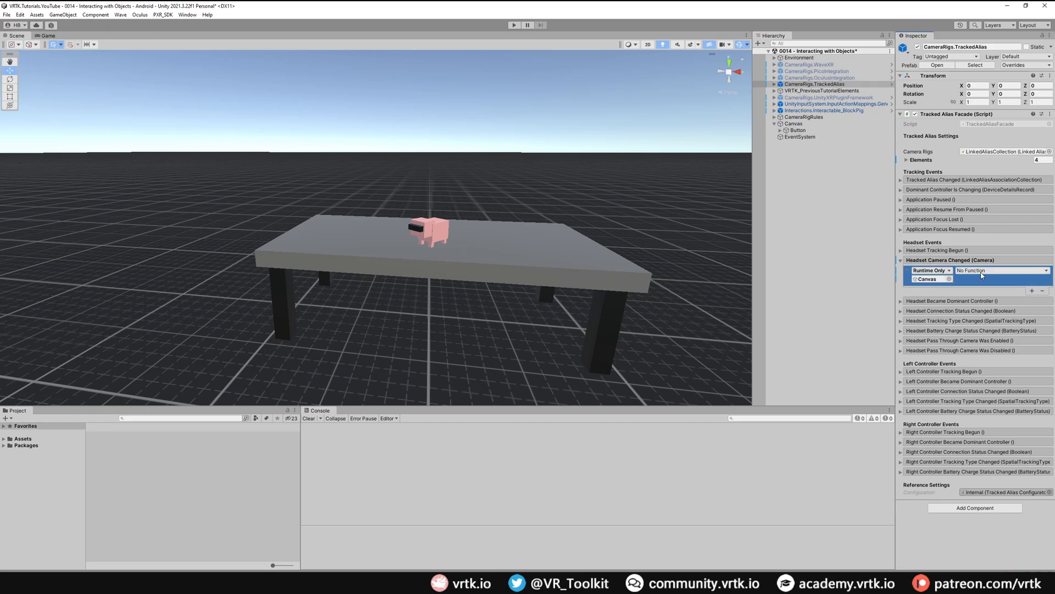
pyautogui.click(999, 270)
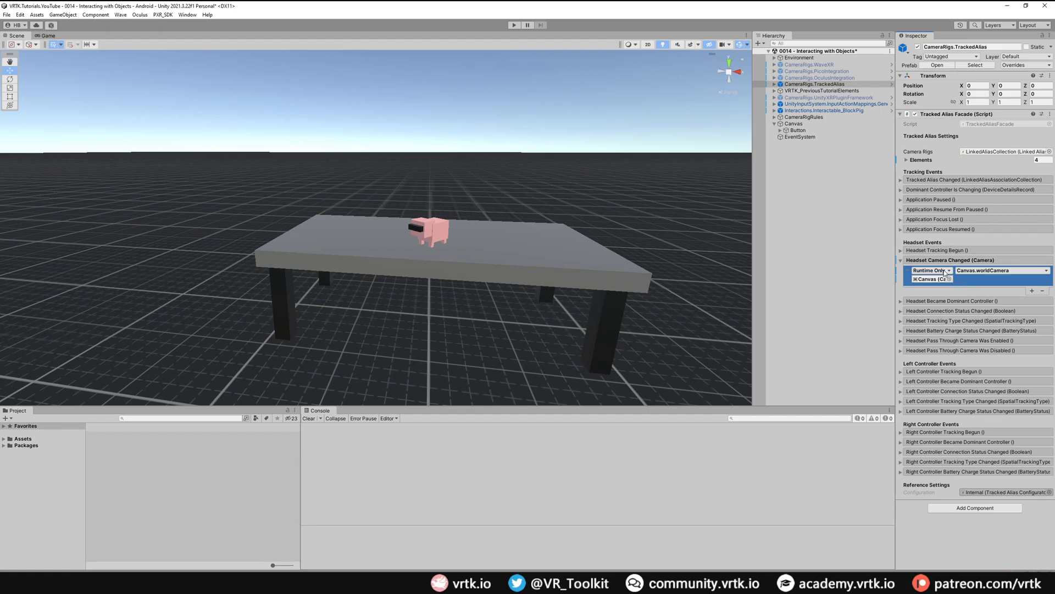
pyautogui.click(792, 124)
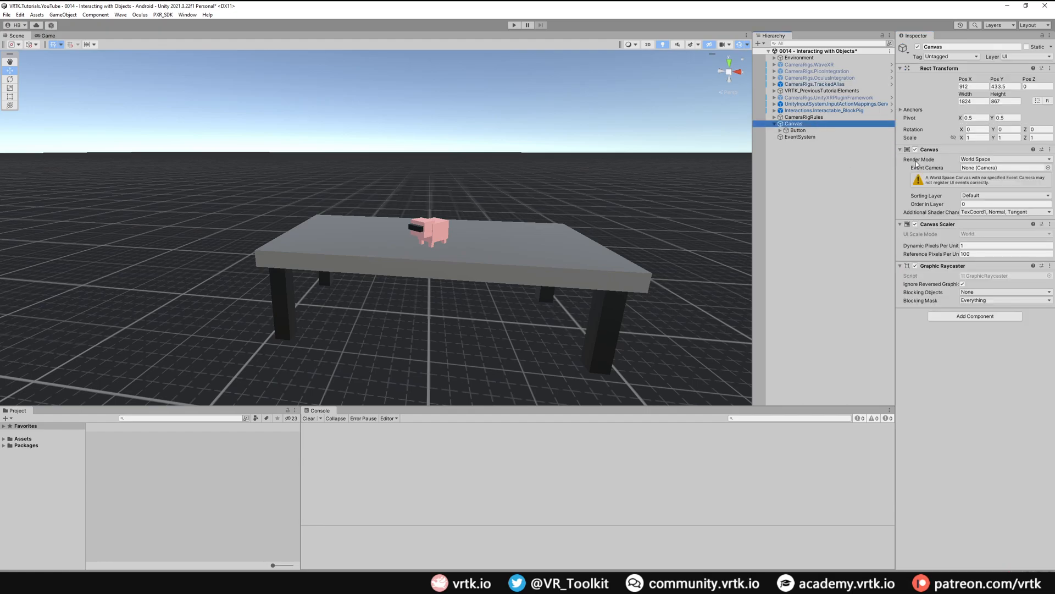
pyautogui.moveTo(946, 238)
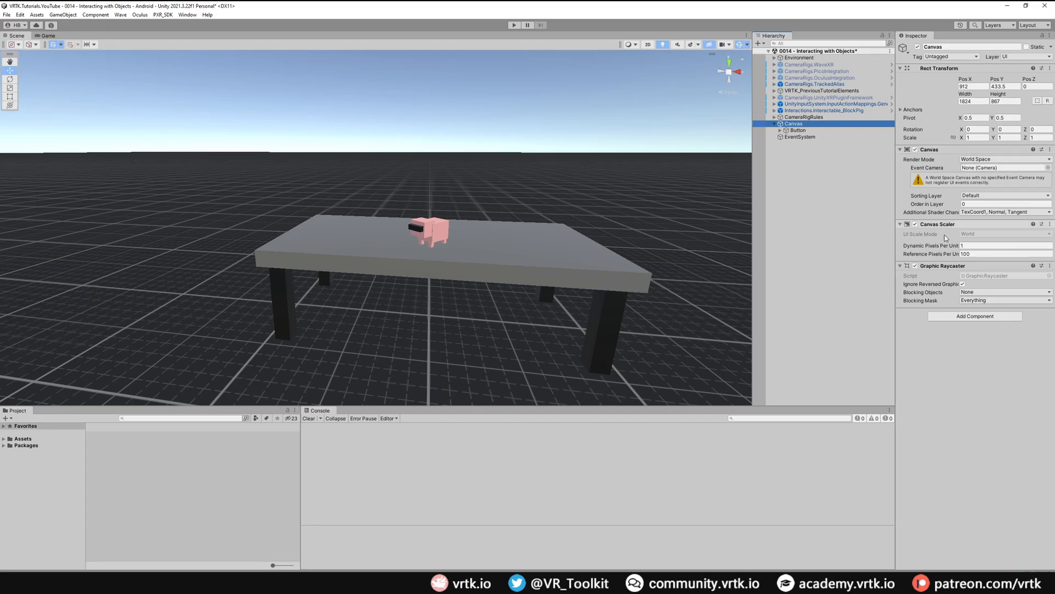
pyautogui.moveTo(925, 361)
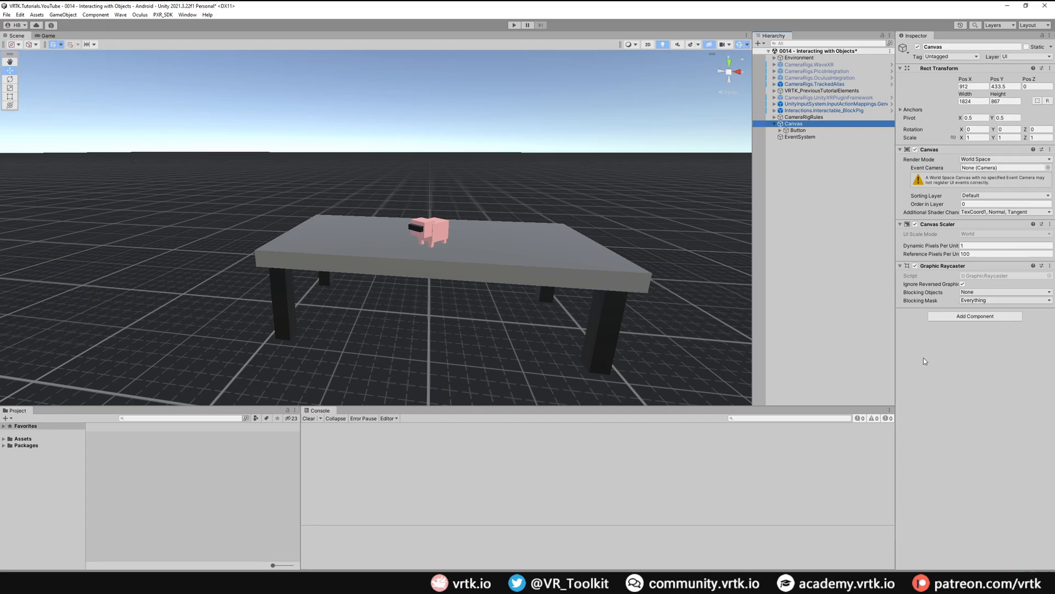
pyautogui.moveTo(925, 268)
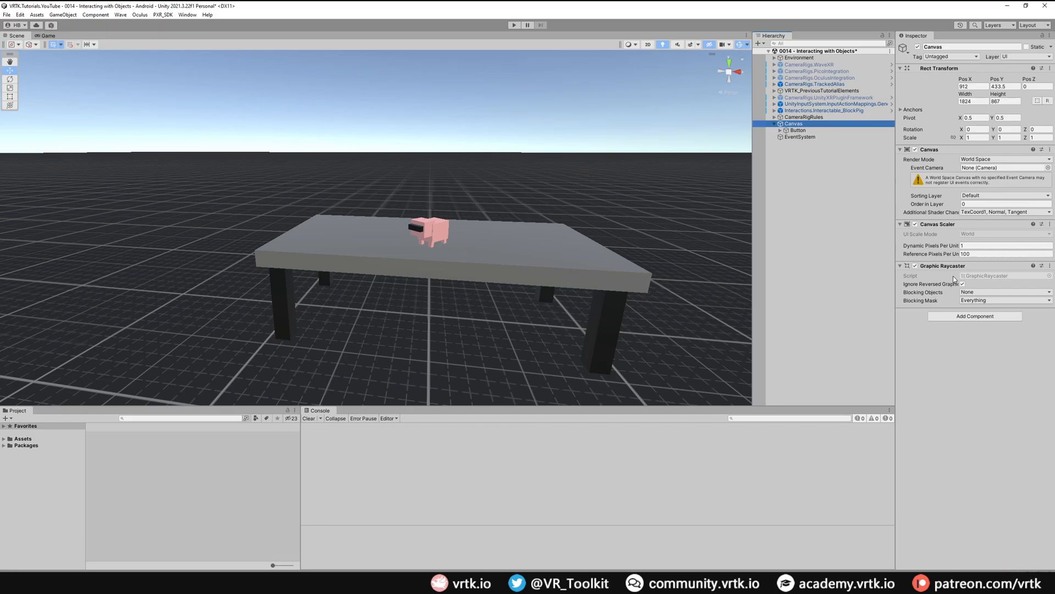
pyautogui.moveTo(954, 303)
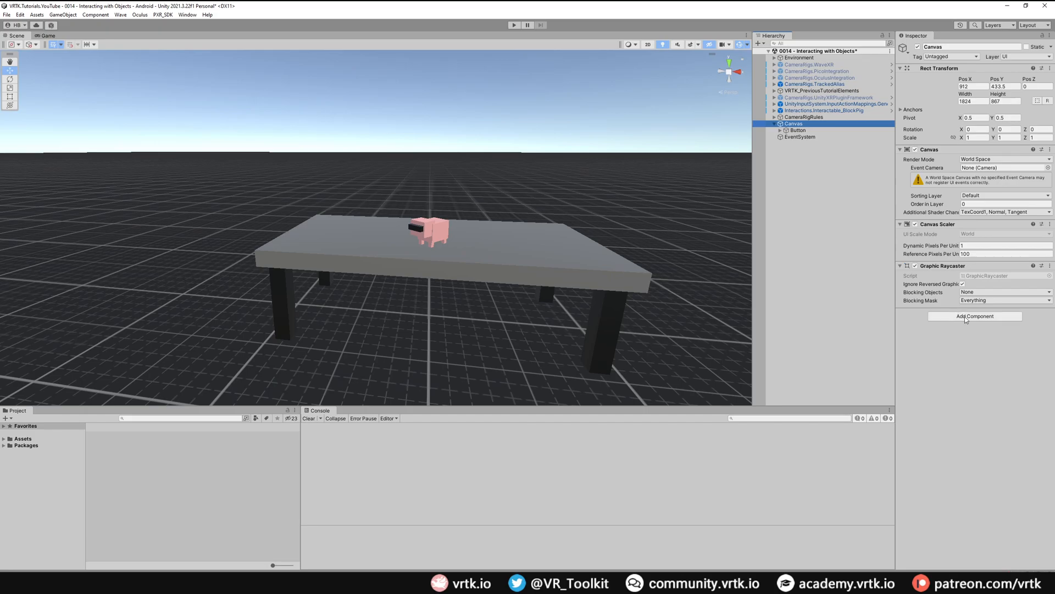
# Step: Add a Tracked Device Graphic Raycaster component to the Canvas
pyautogui.click(973, 315)
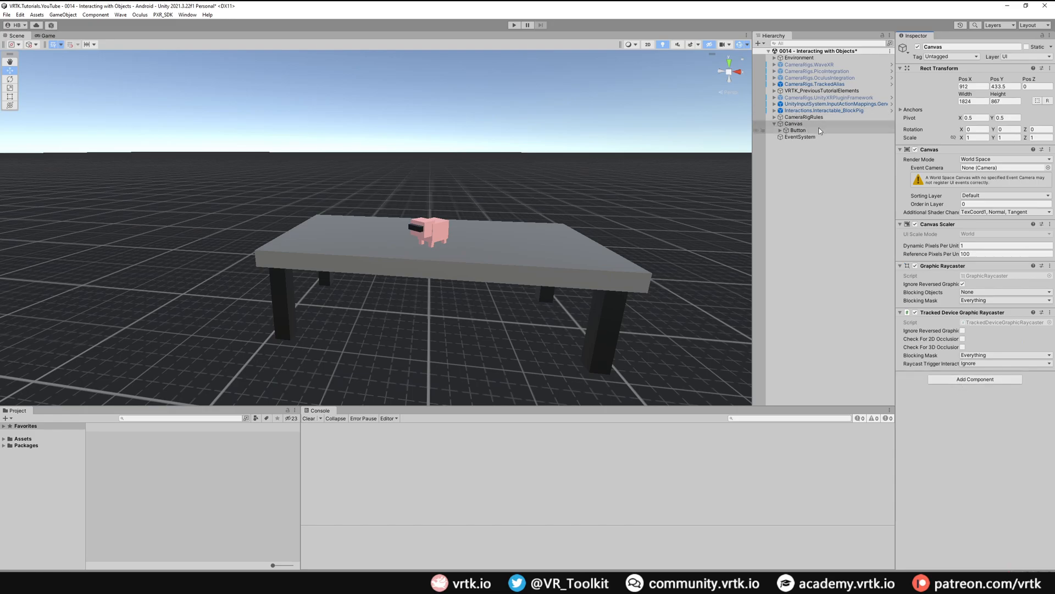
pyautogui.click(800, 137)
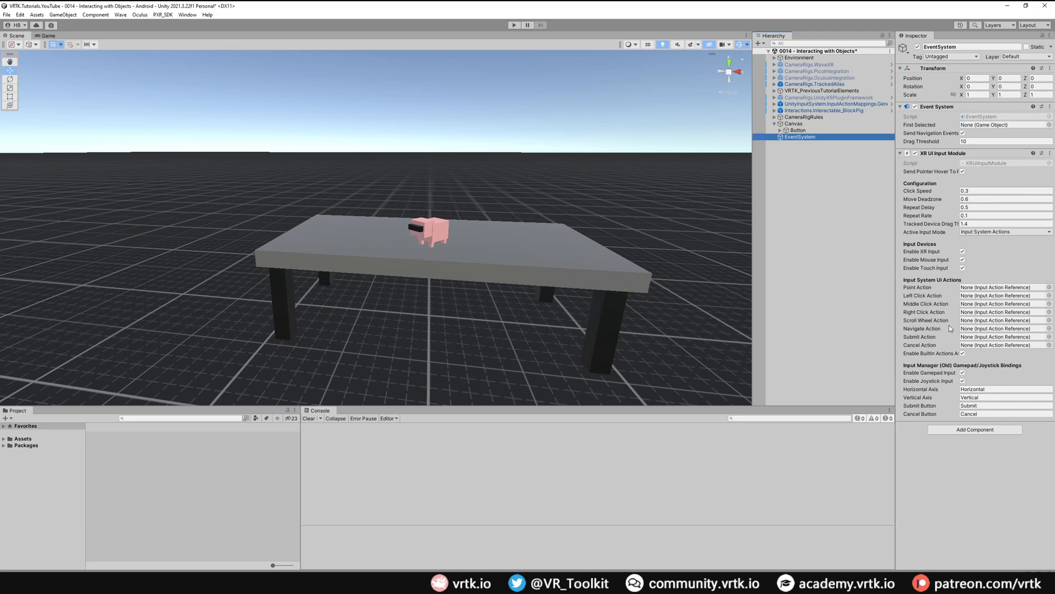
pyautogui.click(793, 123)
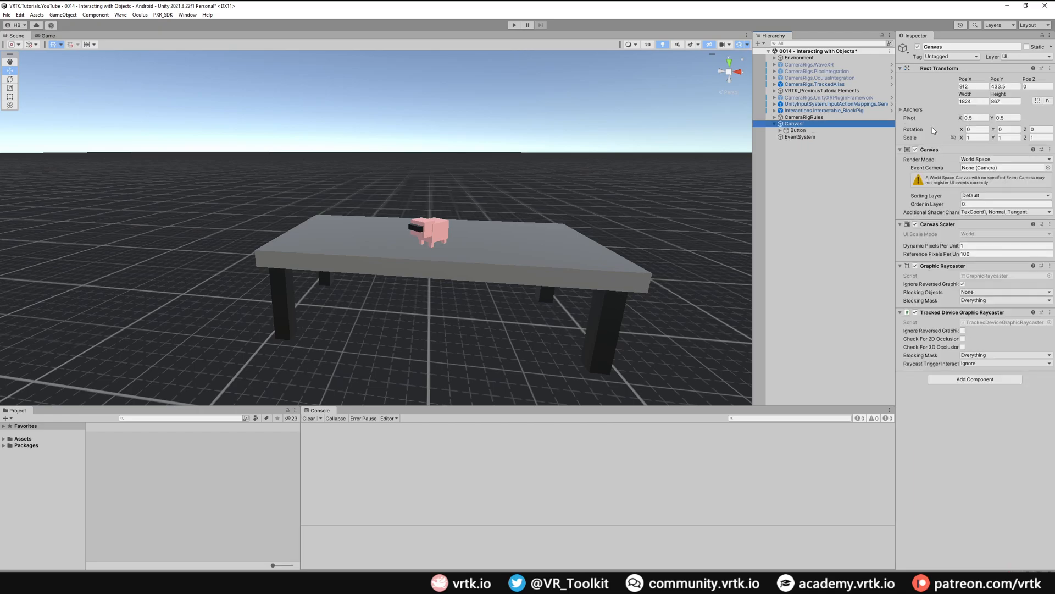
pyautogui.moveTo(465, 196)
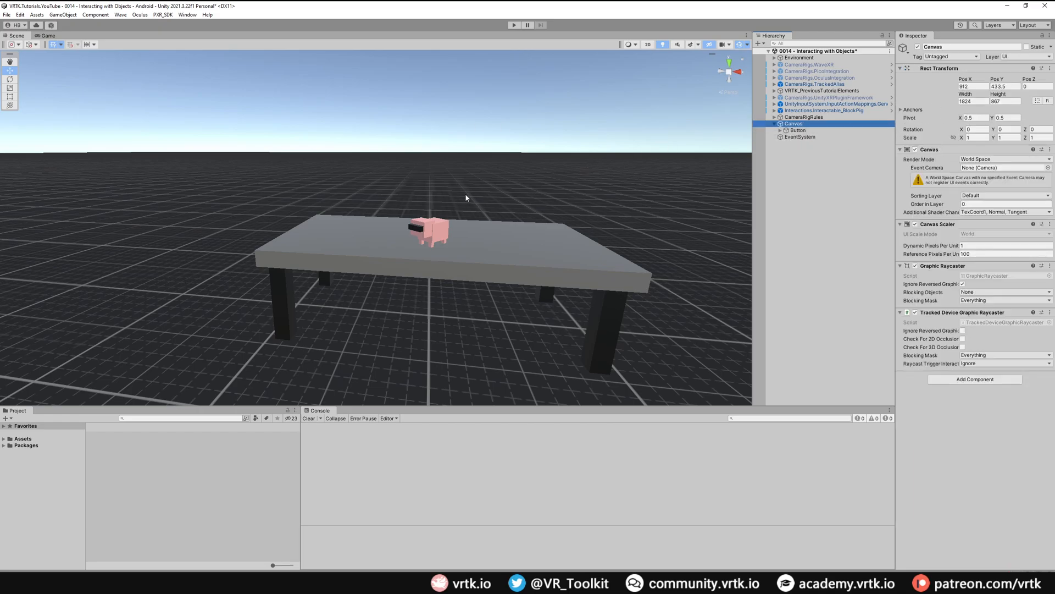
# Step: Set the Canvas Rect Transform to 400×600, scale 0.001, rotation Y -38.17, above the table
pyautogui.click(971, 86)
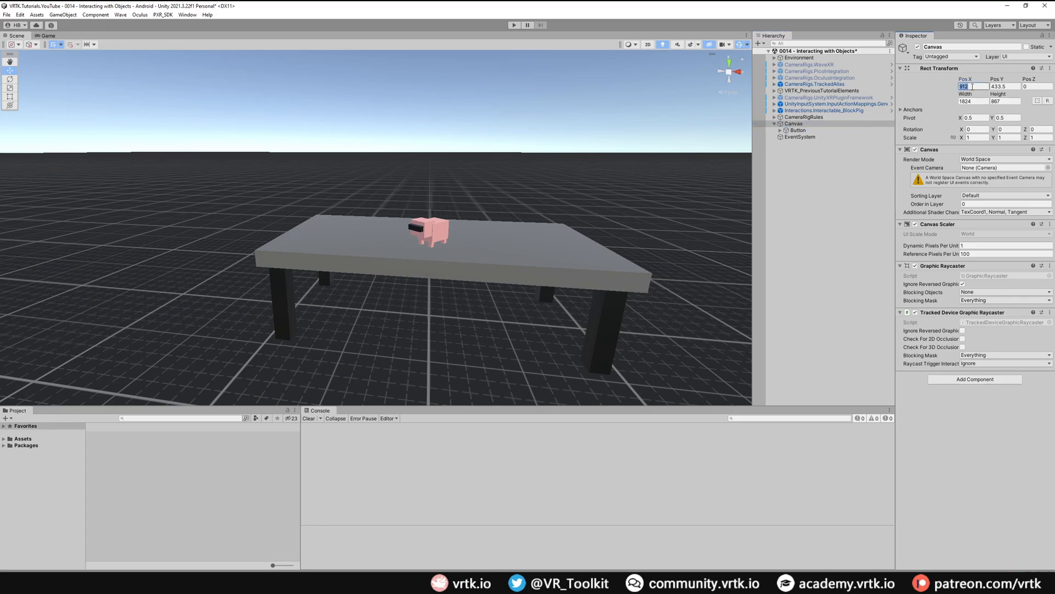
pyautogui.click(972, 101)
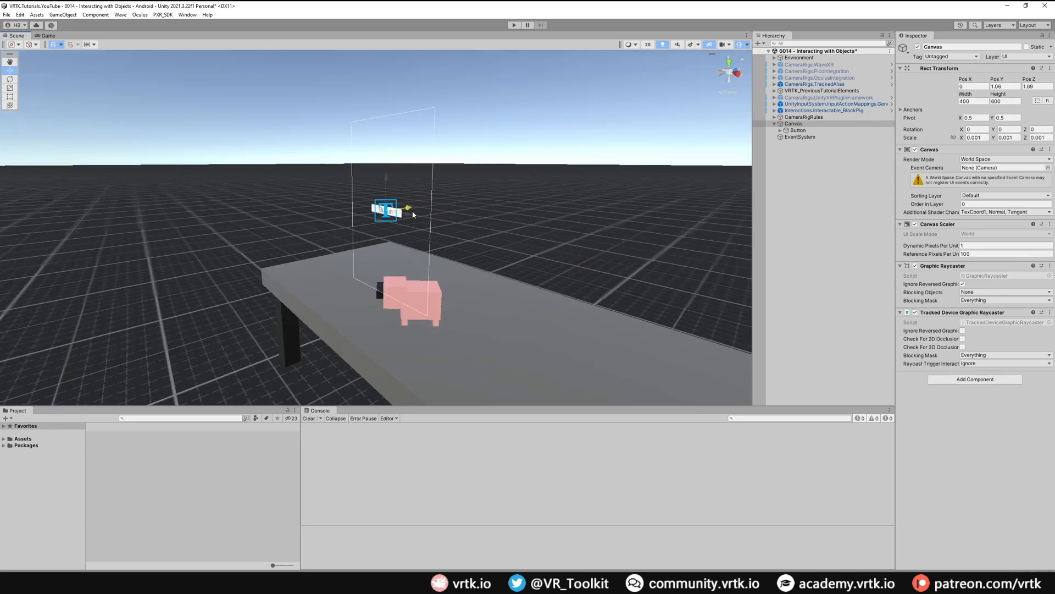
pyautogui.moveTo(387, 210); pyautogui.dragTo(313, 207)
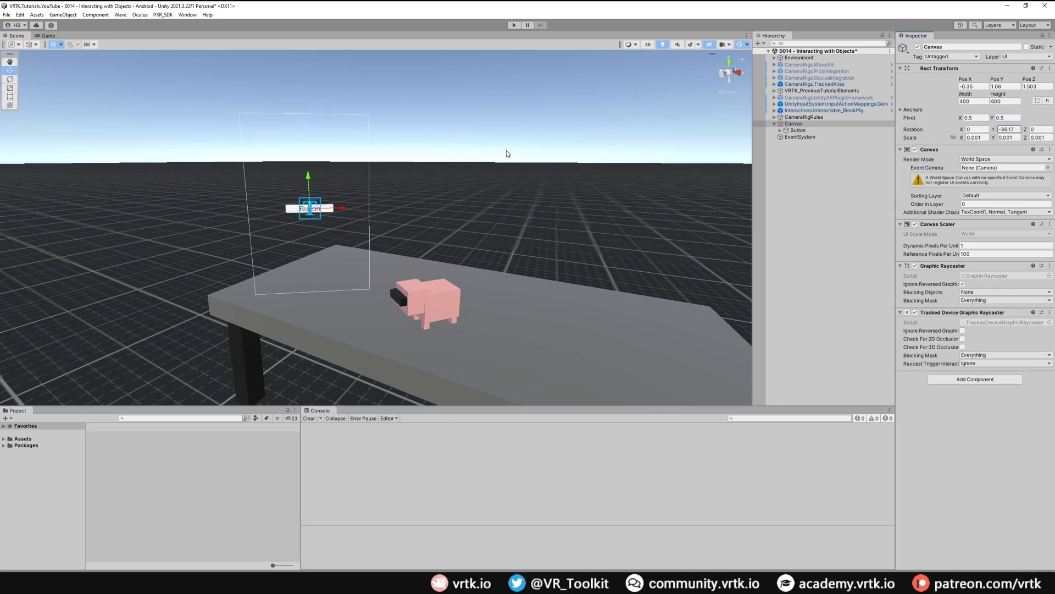
pyautogui.click(793, 124)
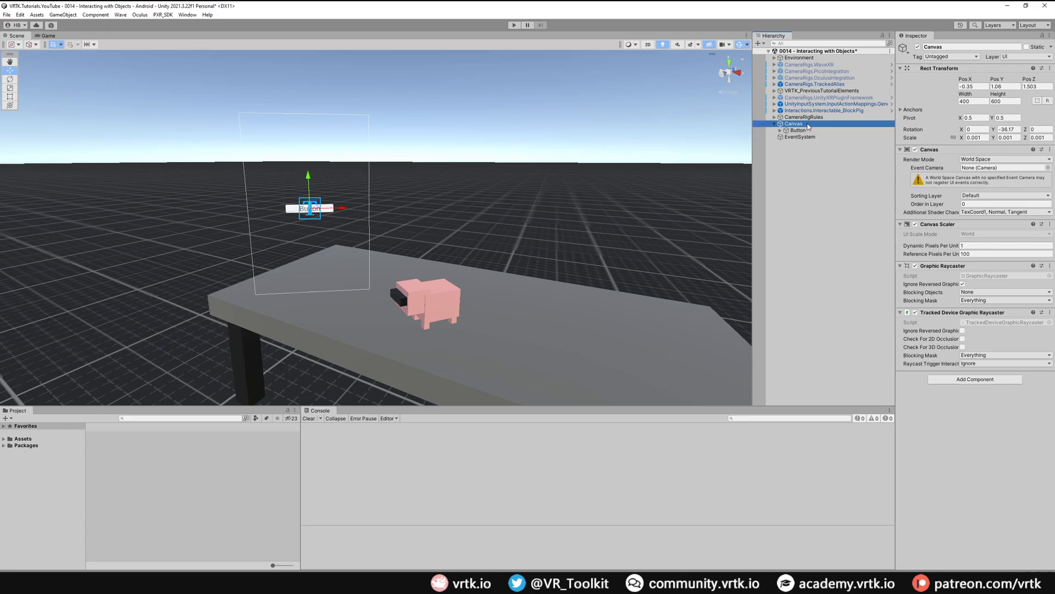
# Step: Add a Slider and a Dropdown - TextMeshPro under the Canvas
pyautogui.rightClick(794, 124)
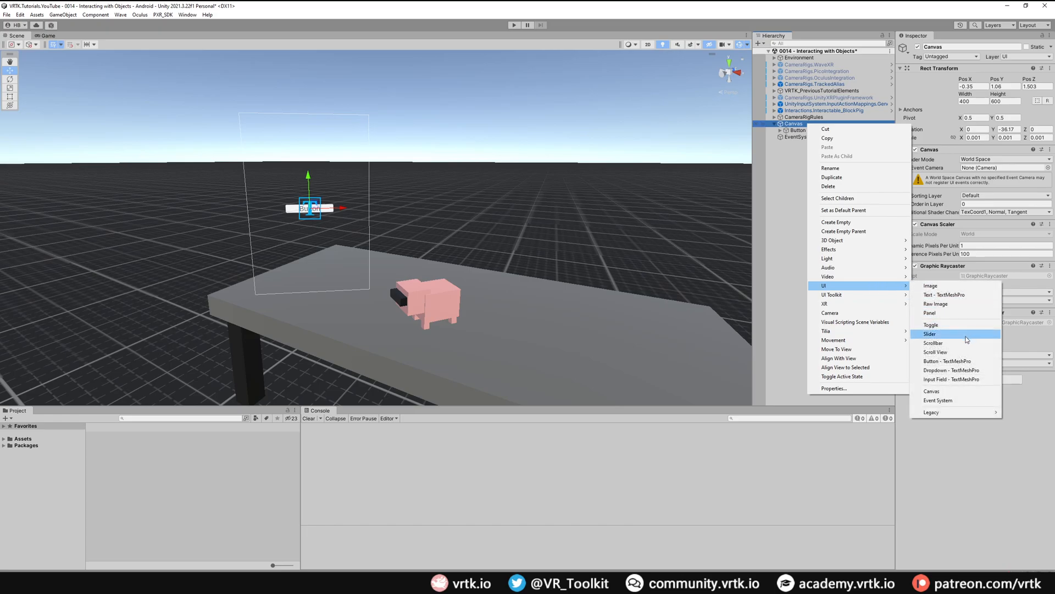
pyautogui.click(930, 334)
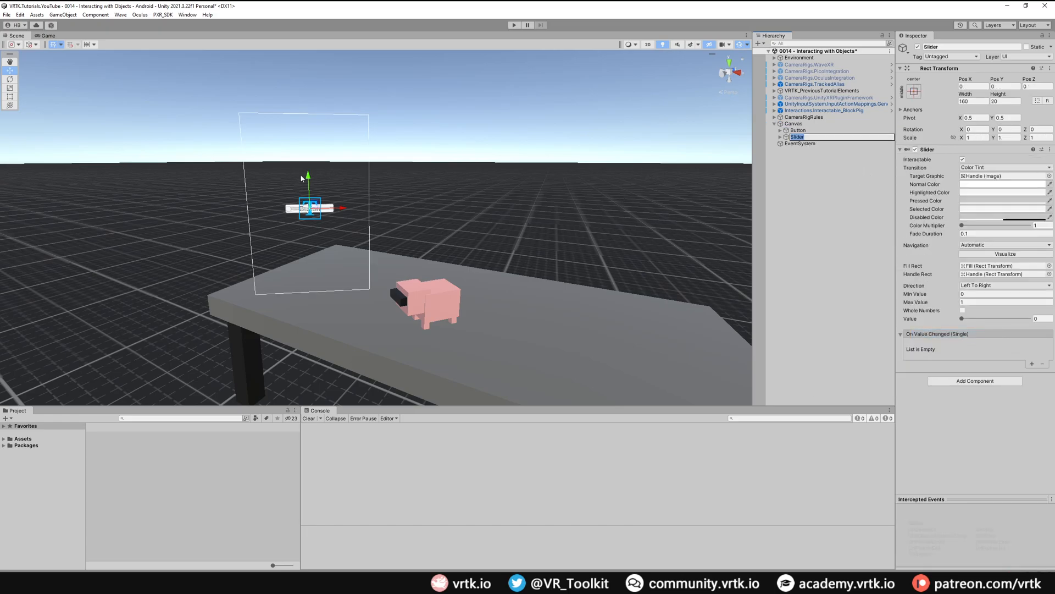
pyautogui.click(793, 124)
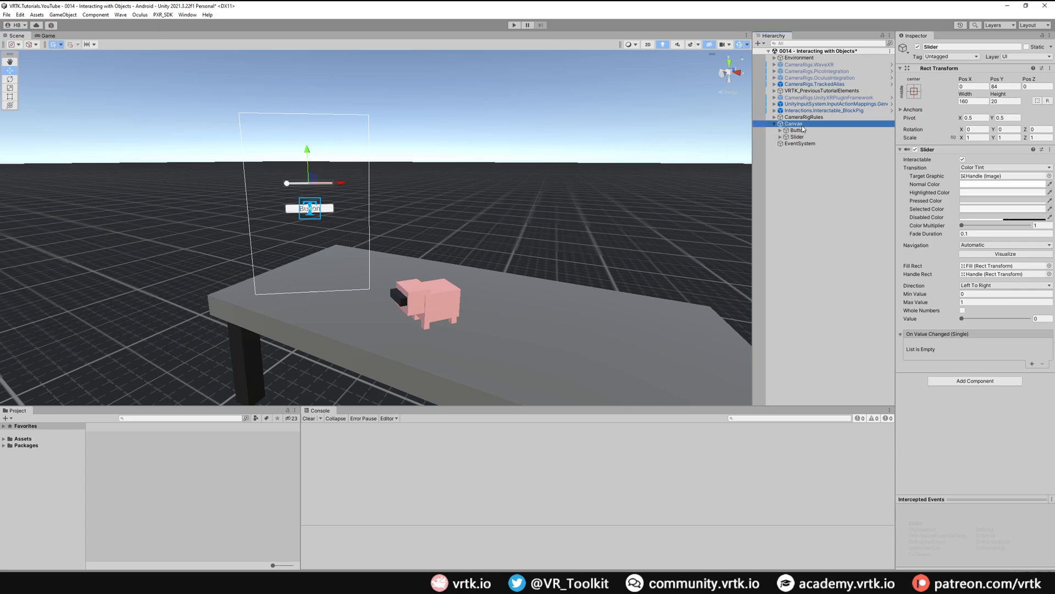
pyautogui.rightClick(794, 123)
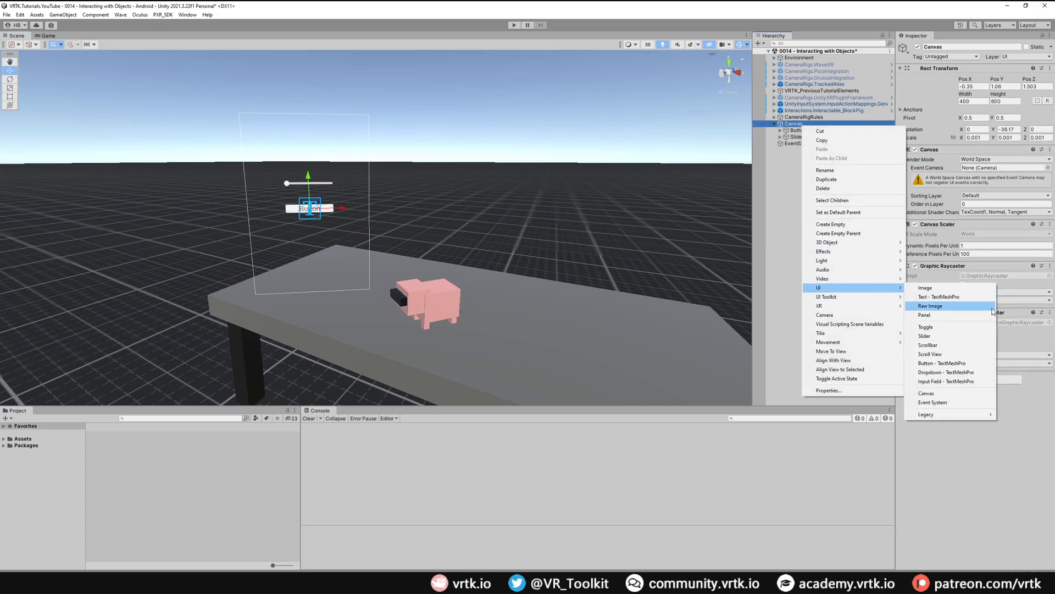
pyautogui.click(946, 373)
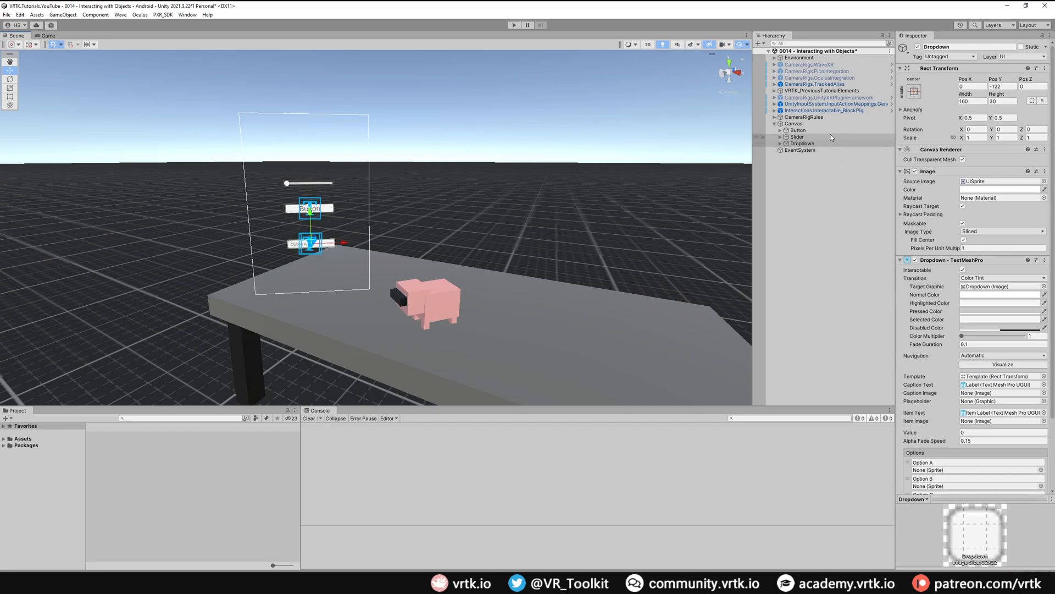
# Step: Enlarge the Slider and set its Handle width to 48
pyautogui.click(797, 136)
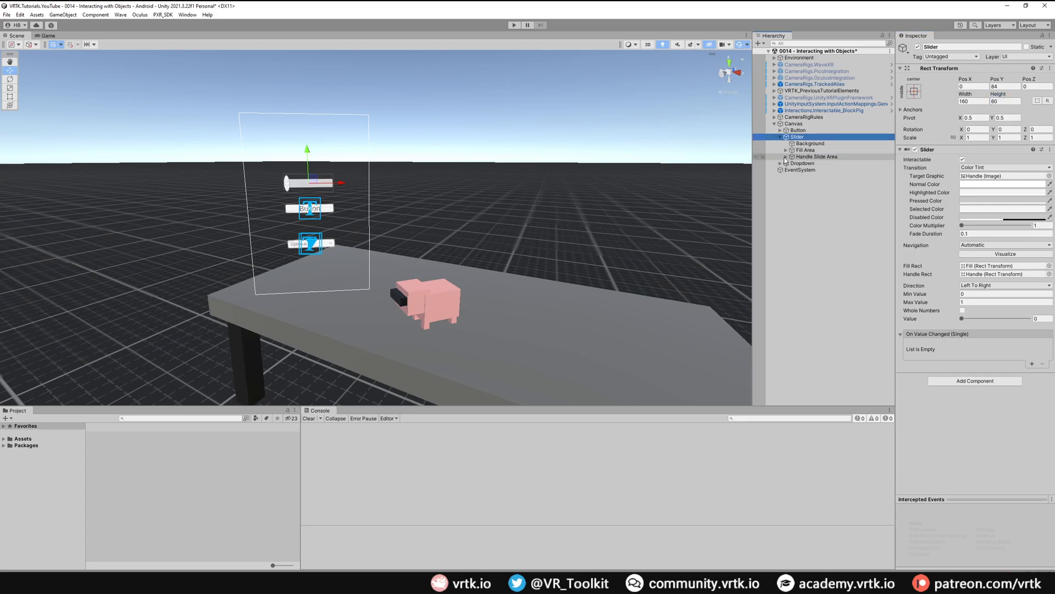
pyautogui.click(809, 162)
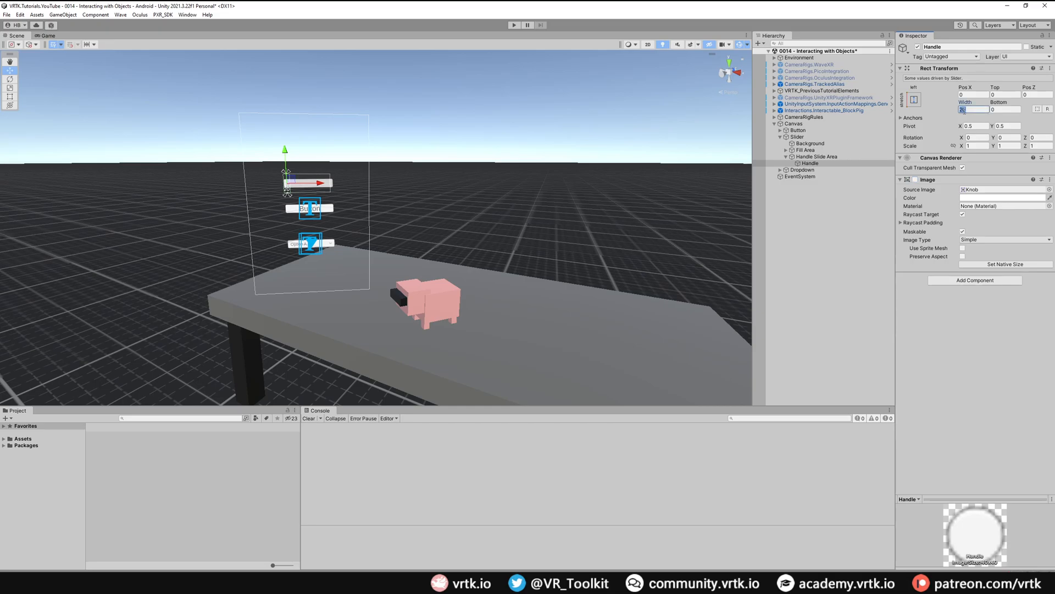
pyautogui.write('48')
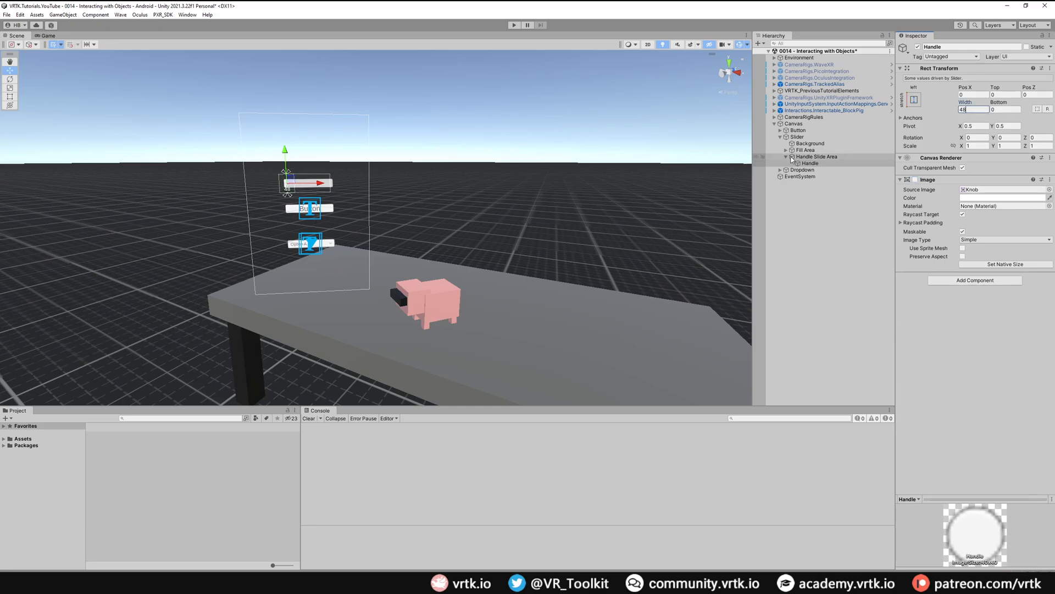
pyautogui.click(781, 131)
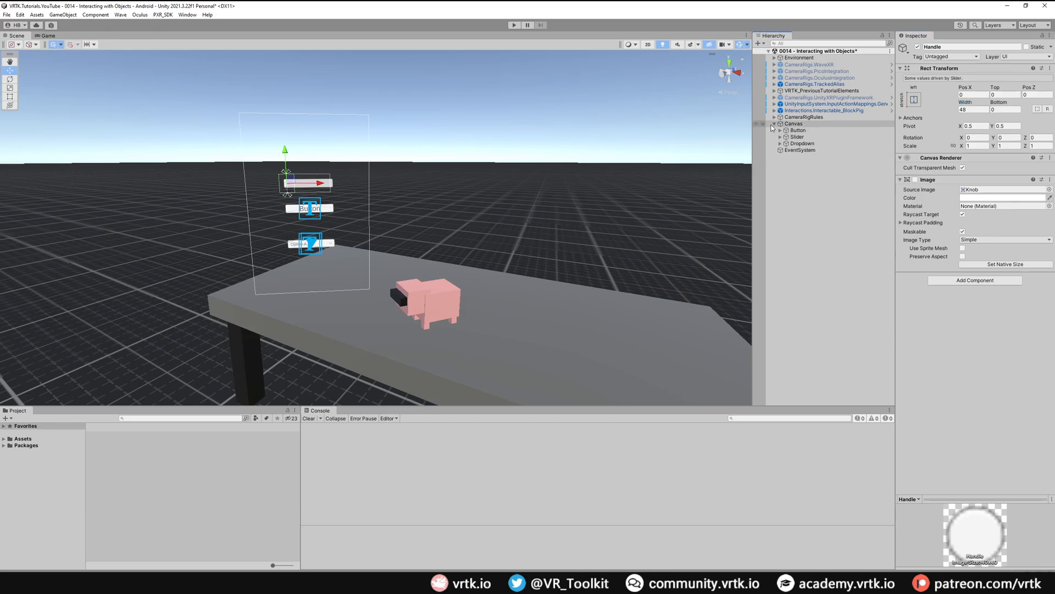
# Step: Inspect the EventSystem's XR UI Input Module and the Canvas's Tracked Device Graphic Raycaster
pyautogui.click(772, 125)
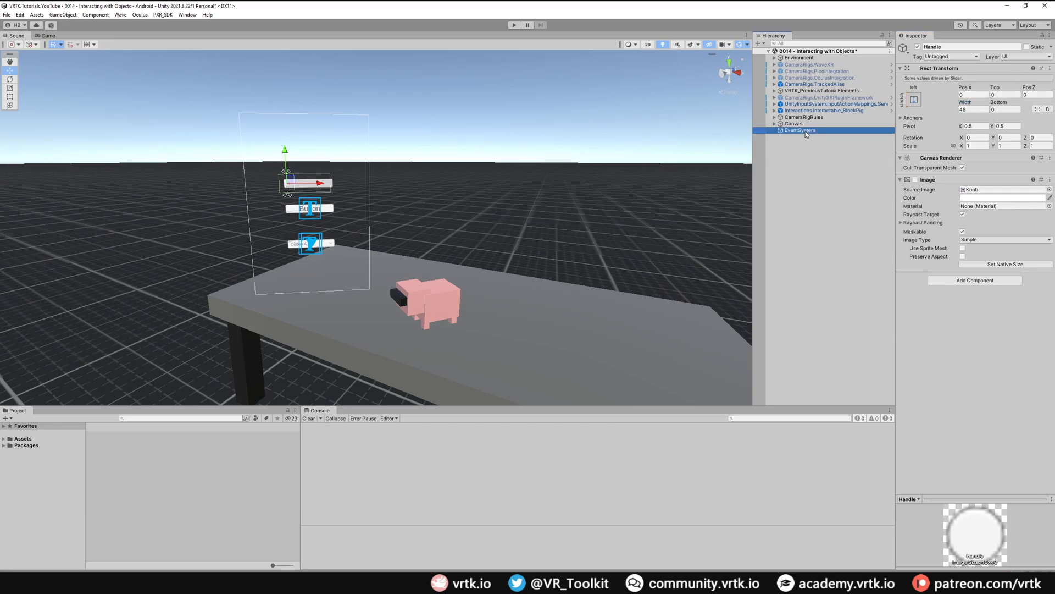
pyautogui.click(799, 131)
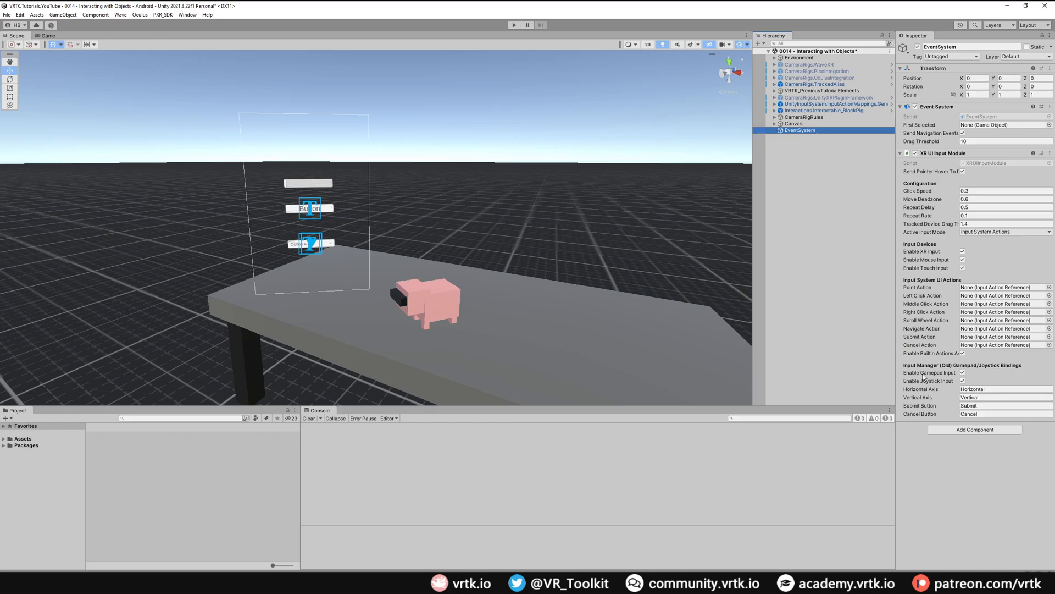
pyautogui.click(793, 123)
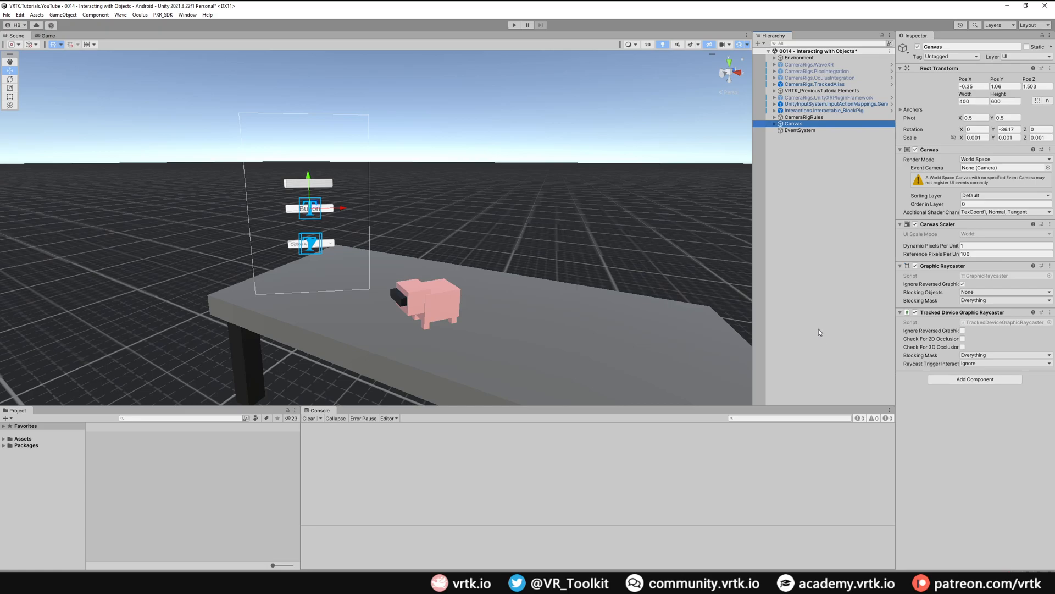
pyautogui.moveTo(776, 4)
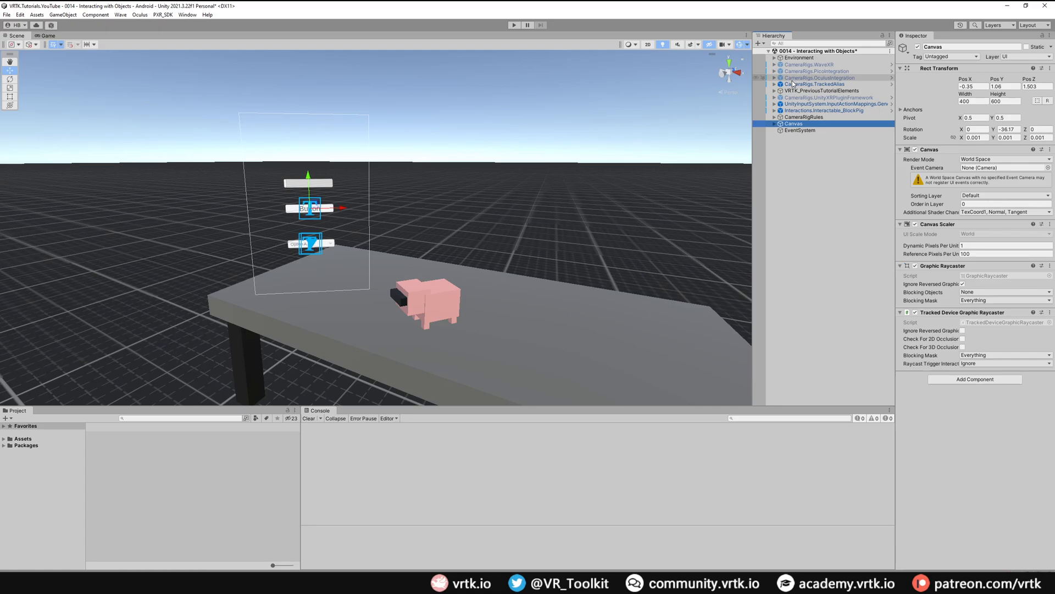
# Step: Create an empty child named XRInteractors under RightControllerAlias
pyautogui.click(815, 83)
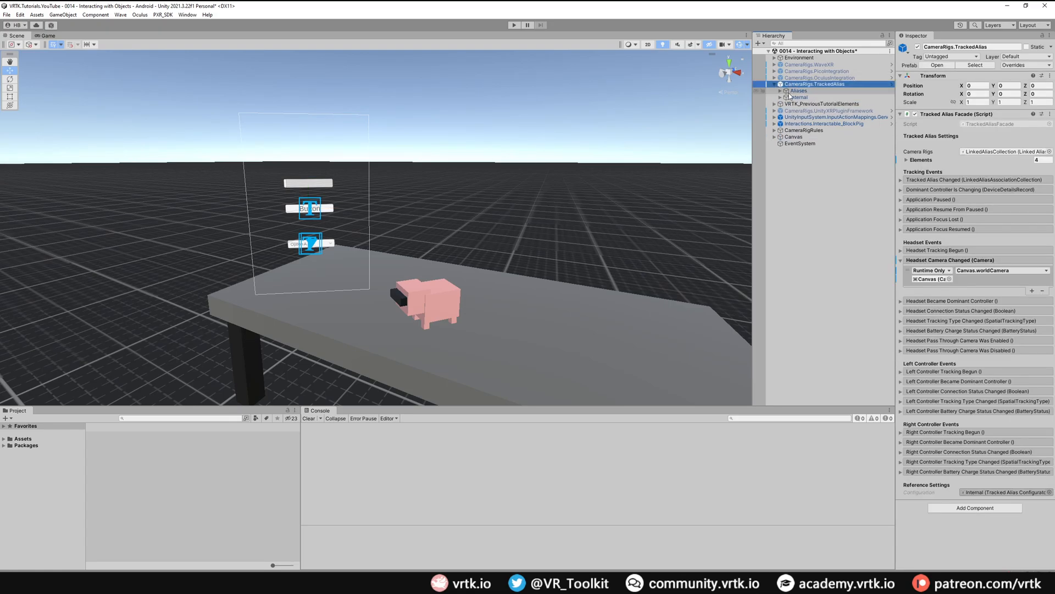
pyautogui.click(817, 117)
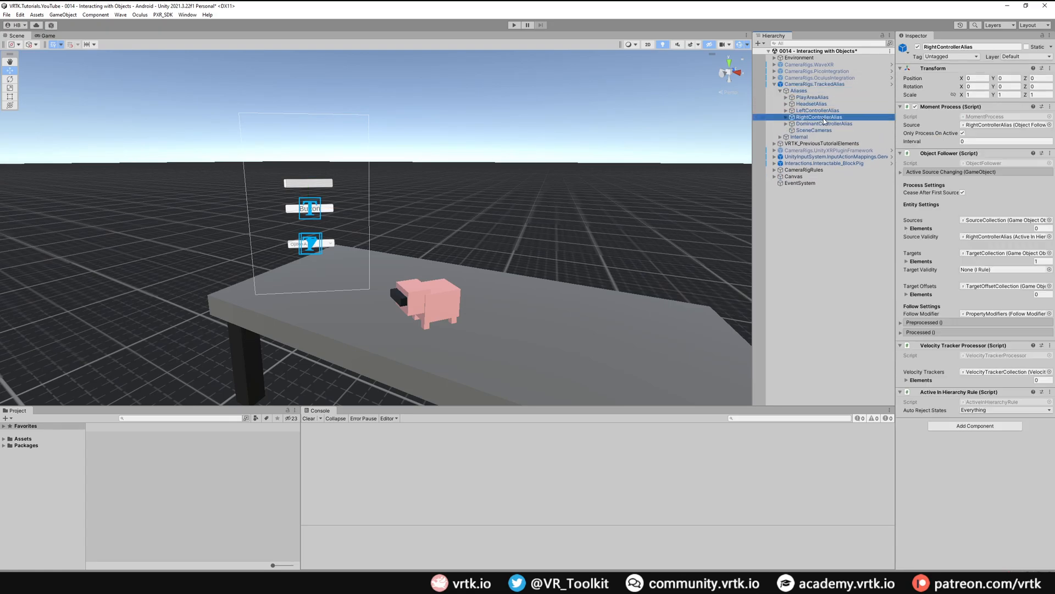
pyautogui.click(785, 116)
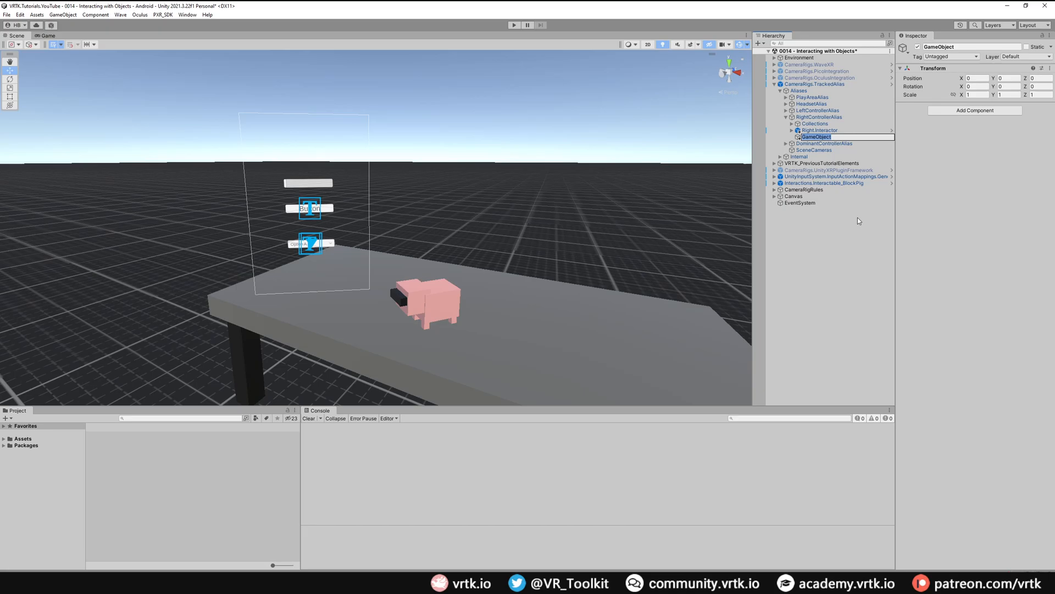
pyautogui.click(818, 136)
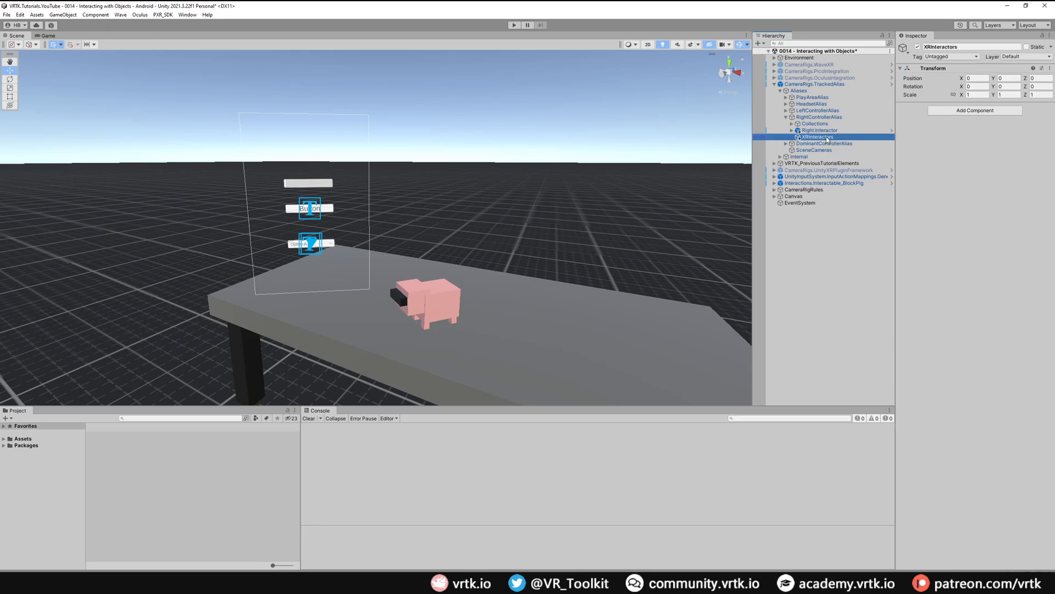
# Step: Add an XR Poke Interactor under XRInteractors
pyautogui.rightClick(815, 137)
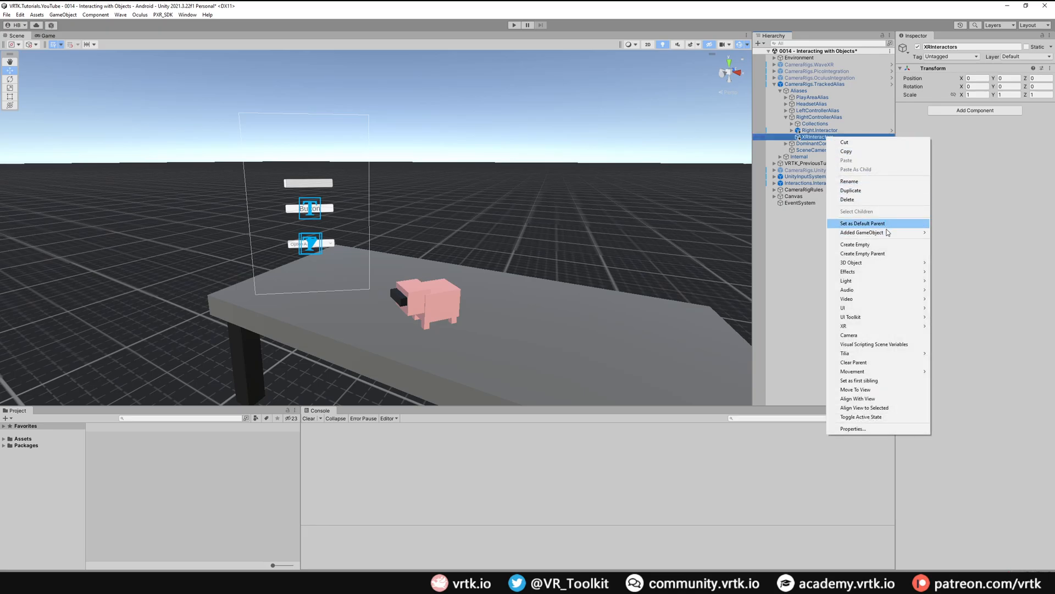
pyautogui.click(856, 244)
pyautogui.write('XRPokeInteractor')
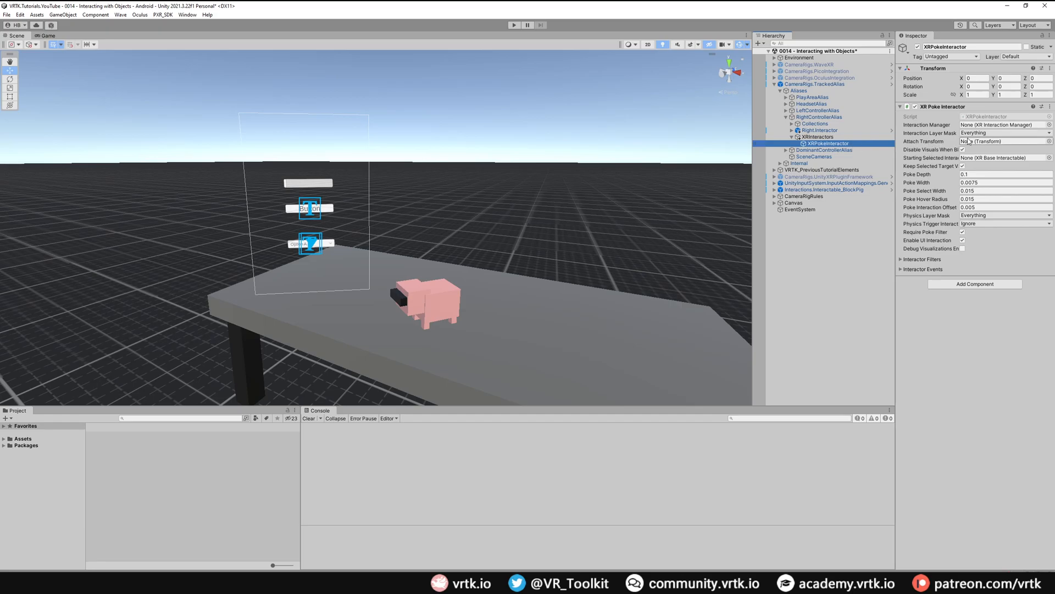
pyautogui.rightClick(817, 143)
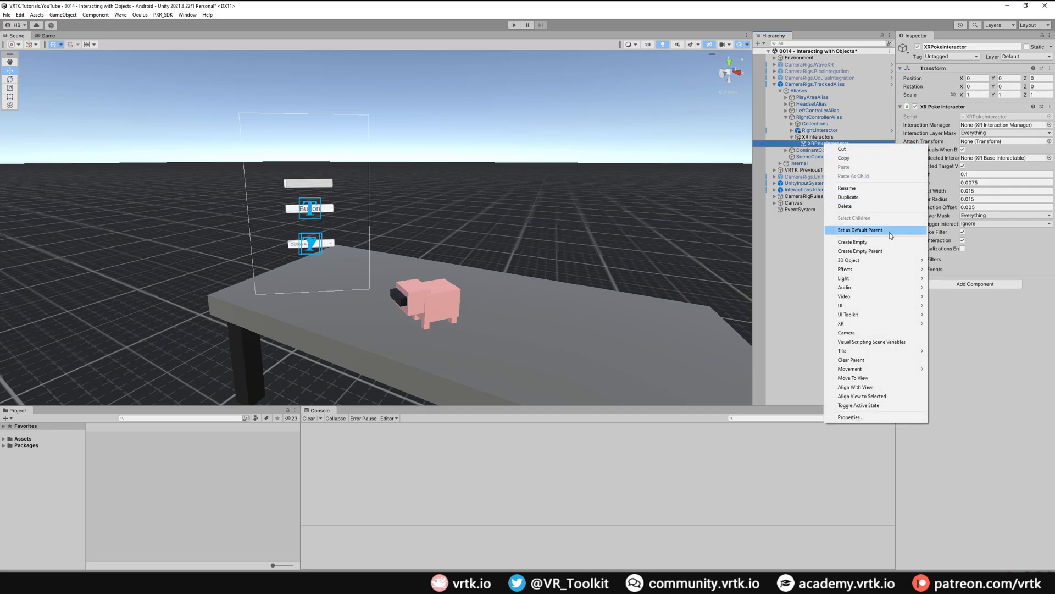
pyautogui.moveTo(850, 260)
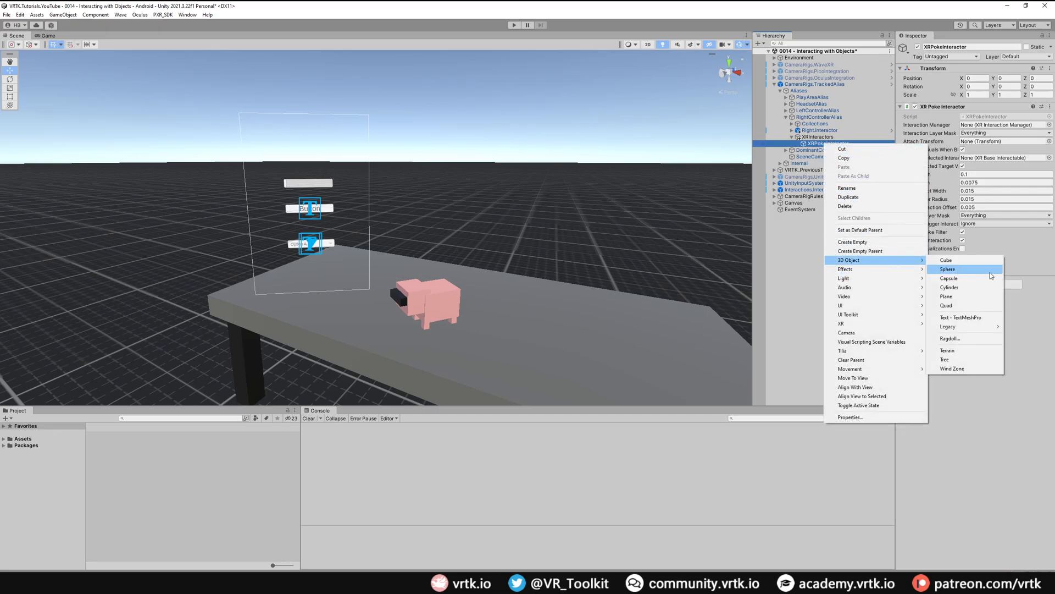
# Step: Add a Sphere under XRPokeInteractor and scale it to 0.03 on all axes
pyautogui.click(948, 269)
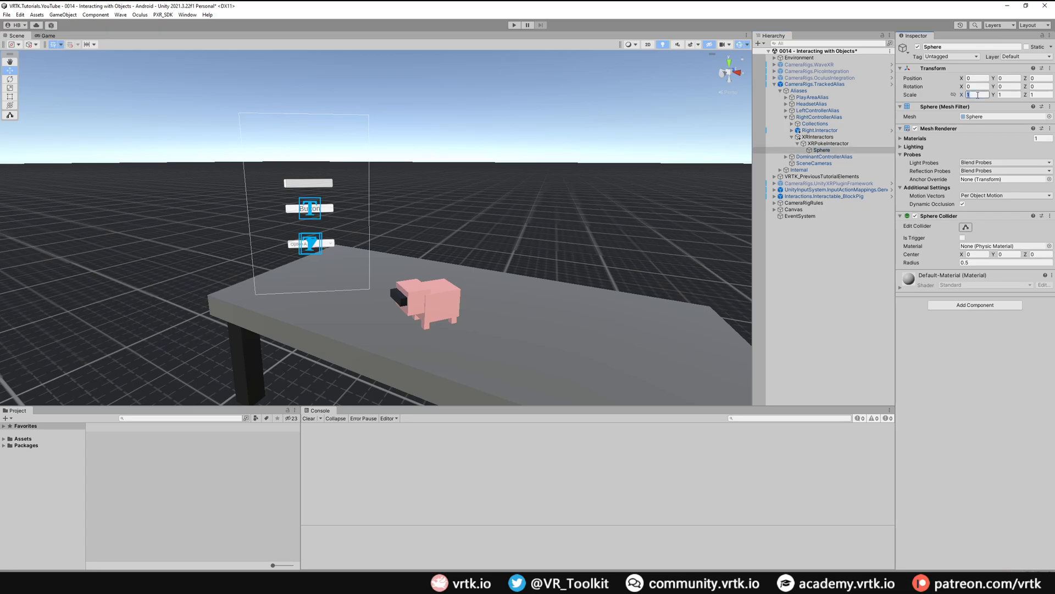
pyautogui.write('0.03')
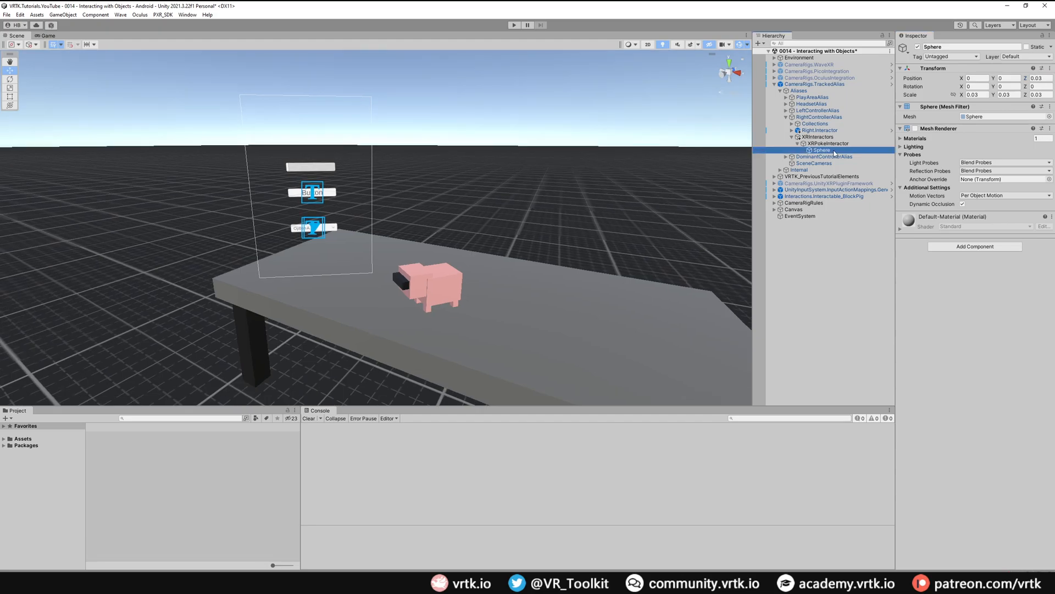
# Step: Assign the Sphere as the XRPokeInteractor's Attach Transform so it becomes the poke tip
pyautogui.click(827, 143)
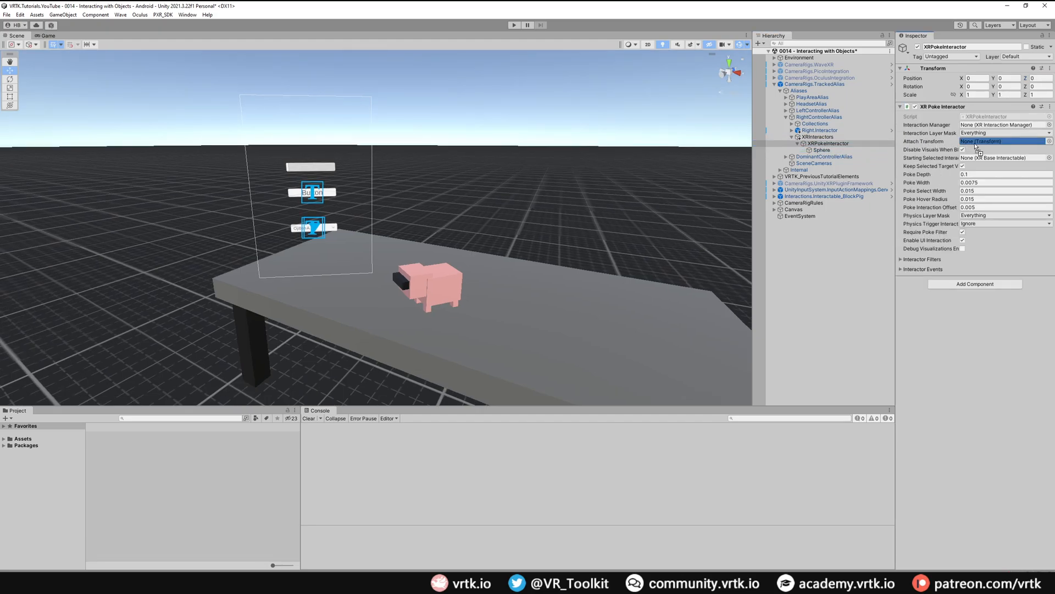
pyautogui.click(1003, 142)
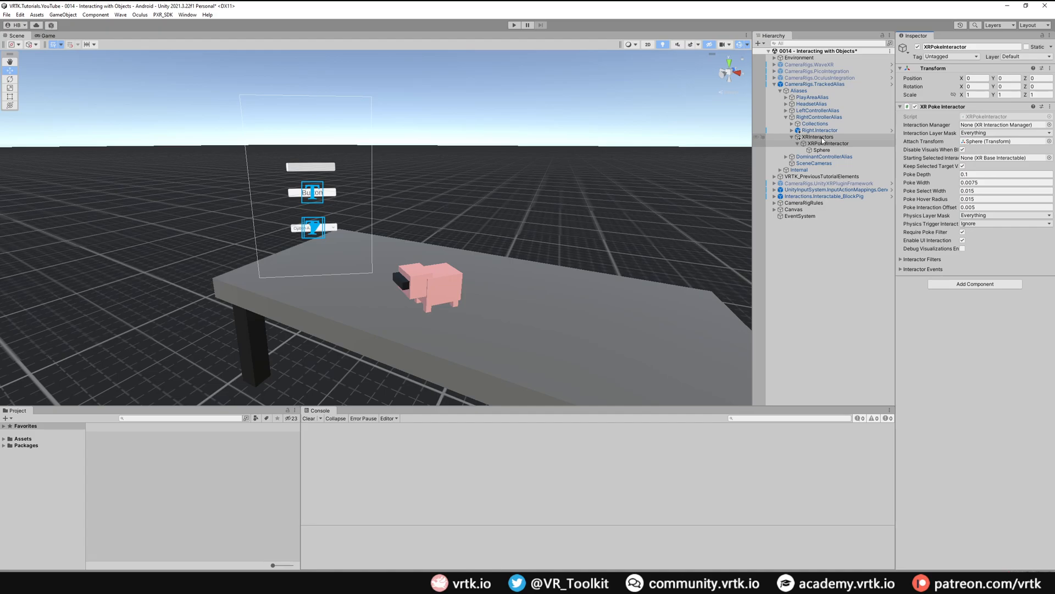
# Step: Add an XR Ray Interactor under XRInteractors and disable its Force Grab
pyautogui.click(817, 137)
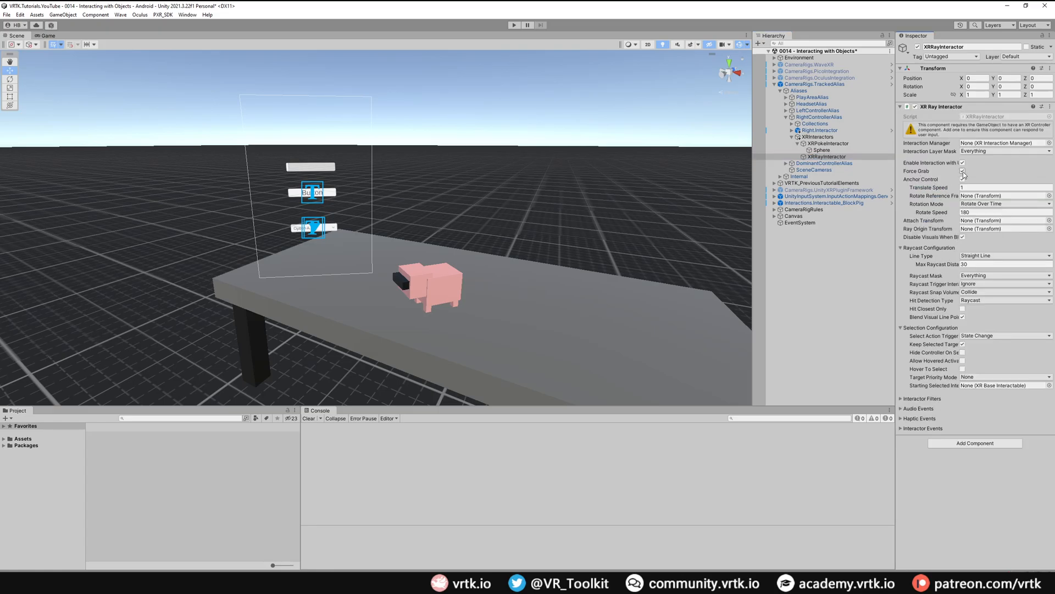
pyautogui.click(962, 171)
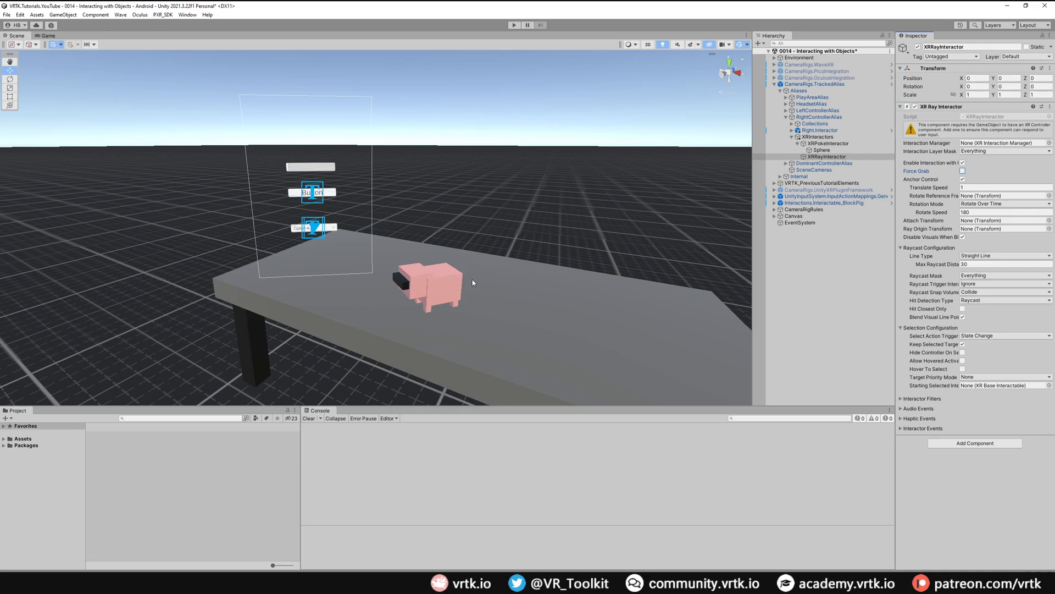
pyautogui.moveTo(949, 428)
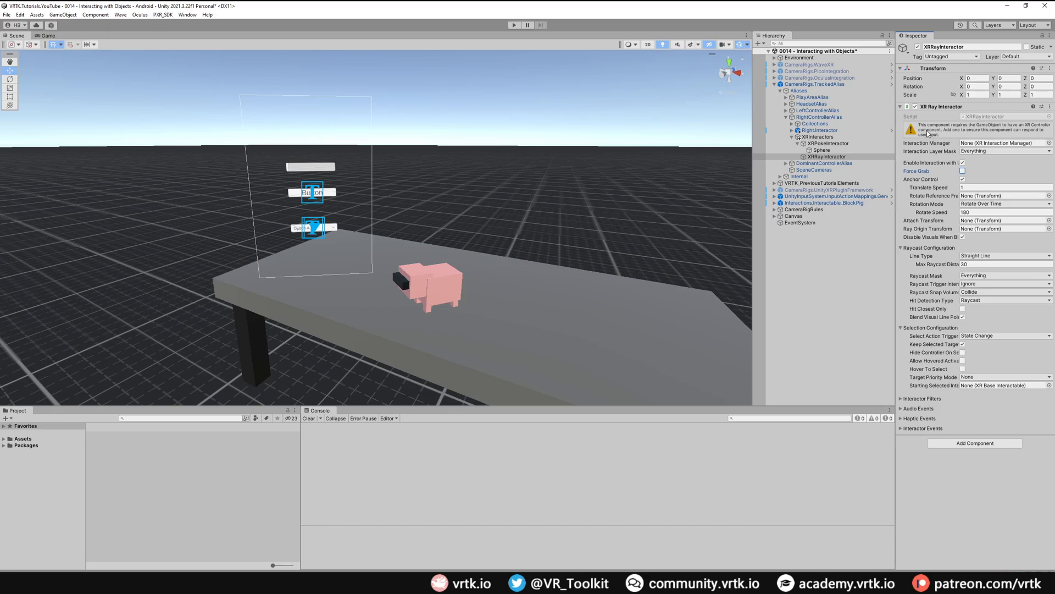
pyautogui.moveTo(954, 130)
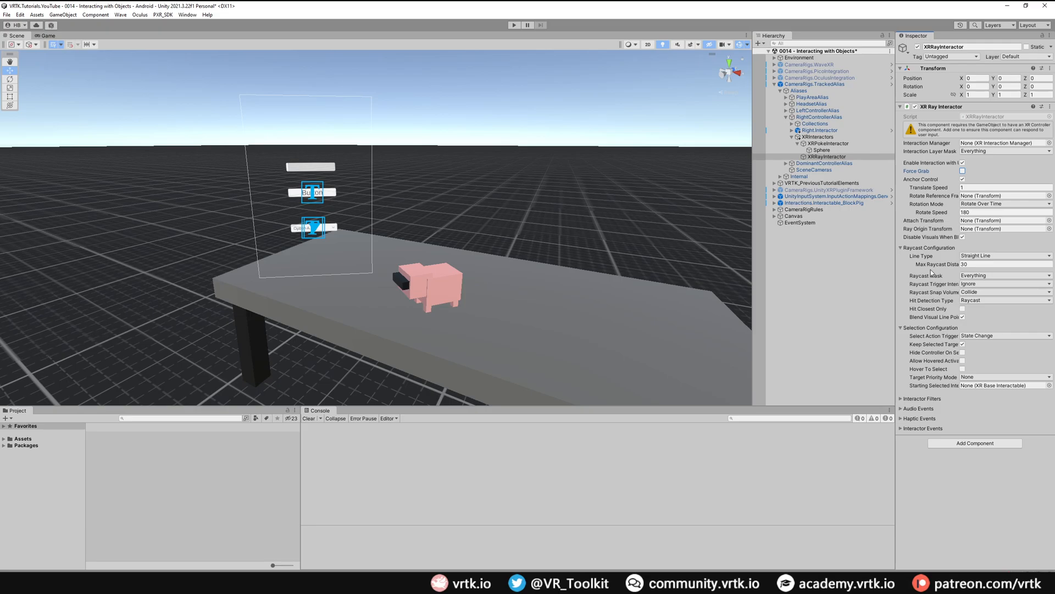
pyautogui.moveTo(932, 273)
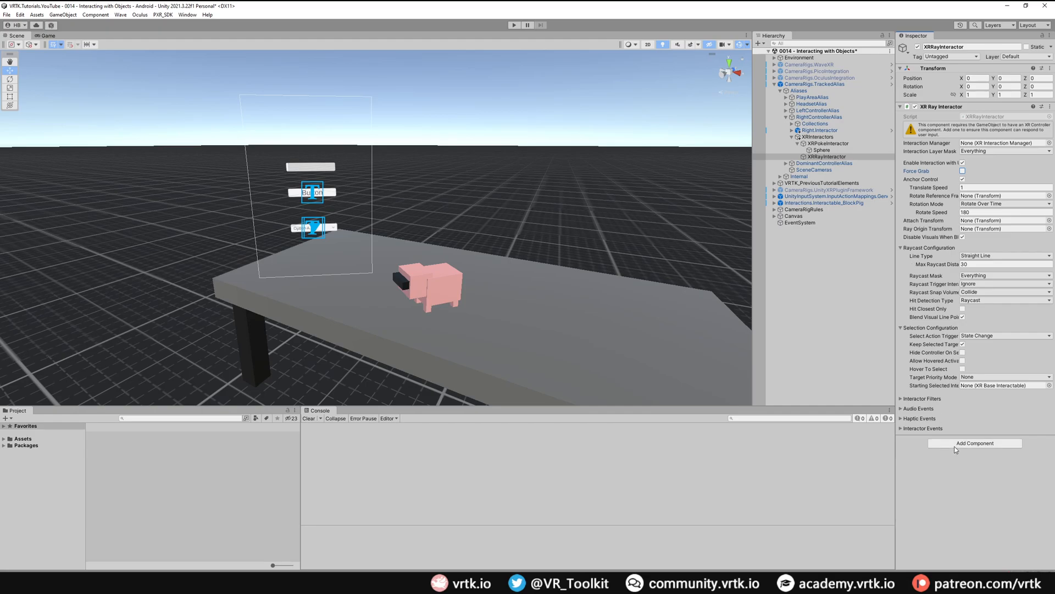
# Step: Add an XR Controller and reference Generic XR/Right Trigger Pressed for UI Press Action
pyautogui.click(973, 443)
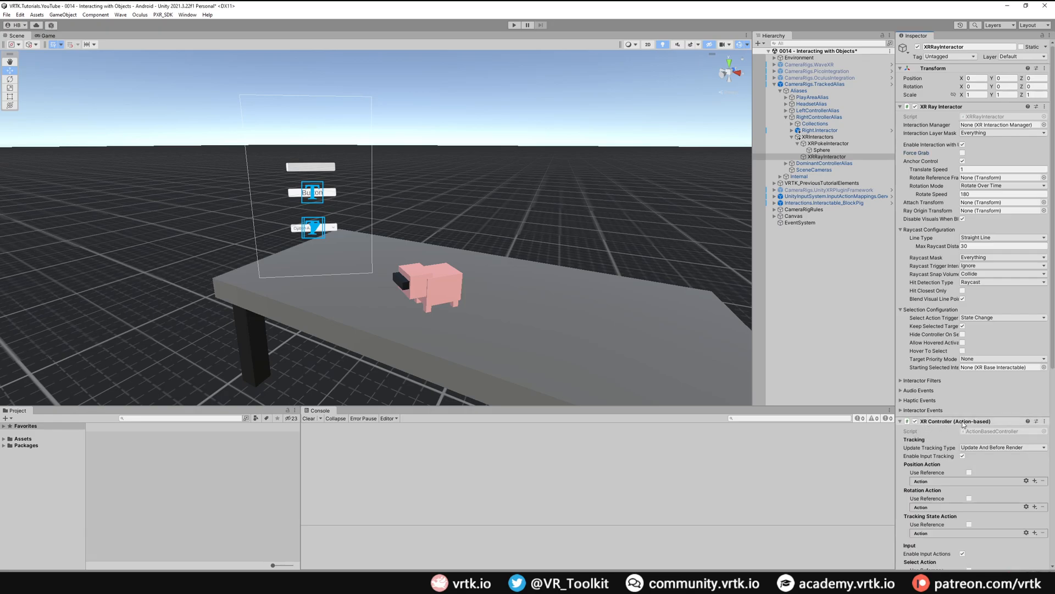
pyautogui.moveTo(979, 430)
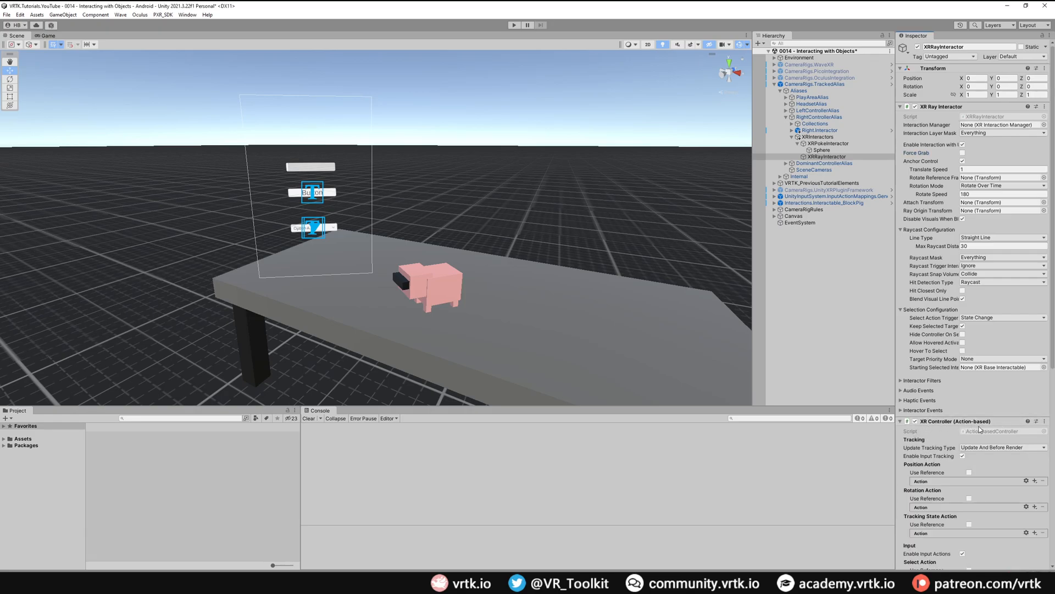
pyautogui.scroll(-3)
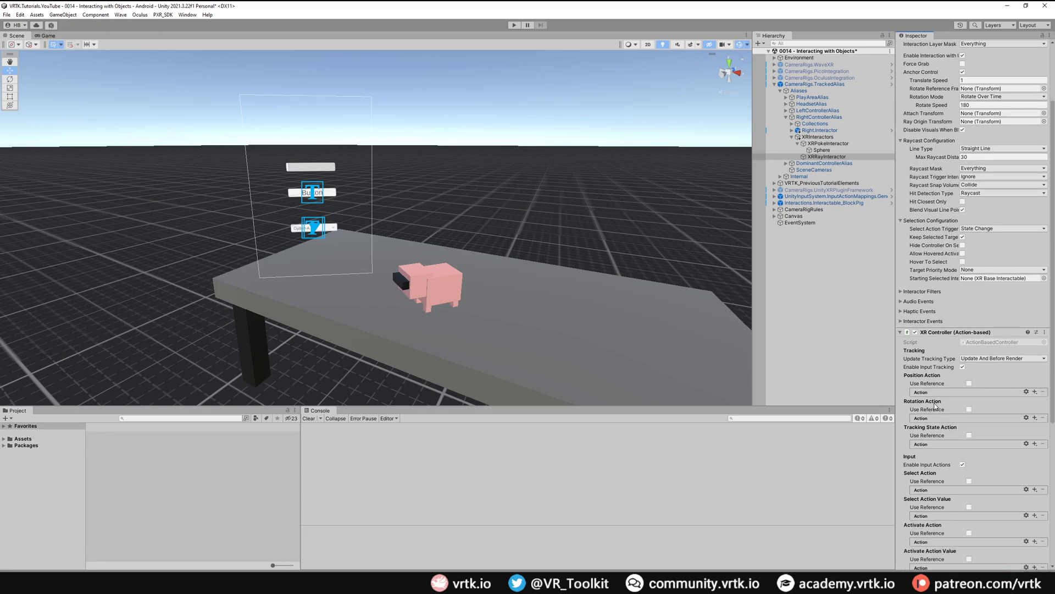
pyautogui.scroll(-3)
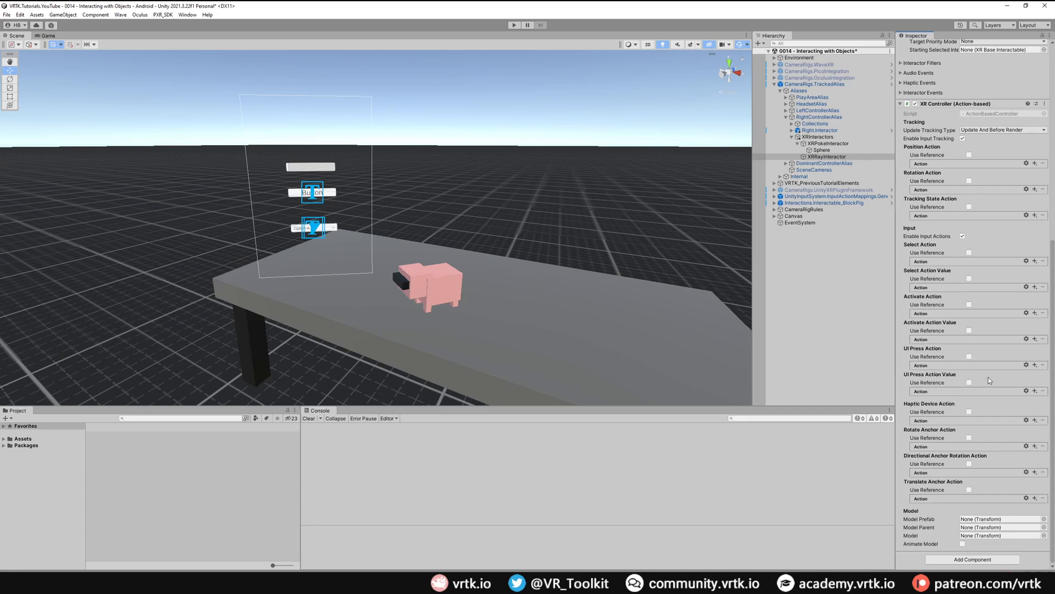
pyautogui.click(970, 358)
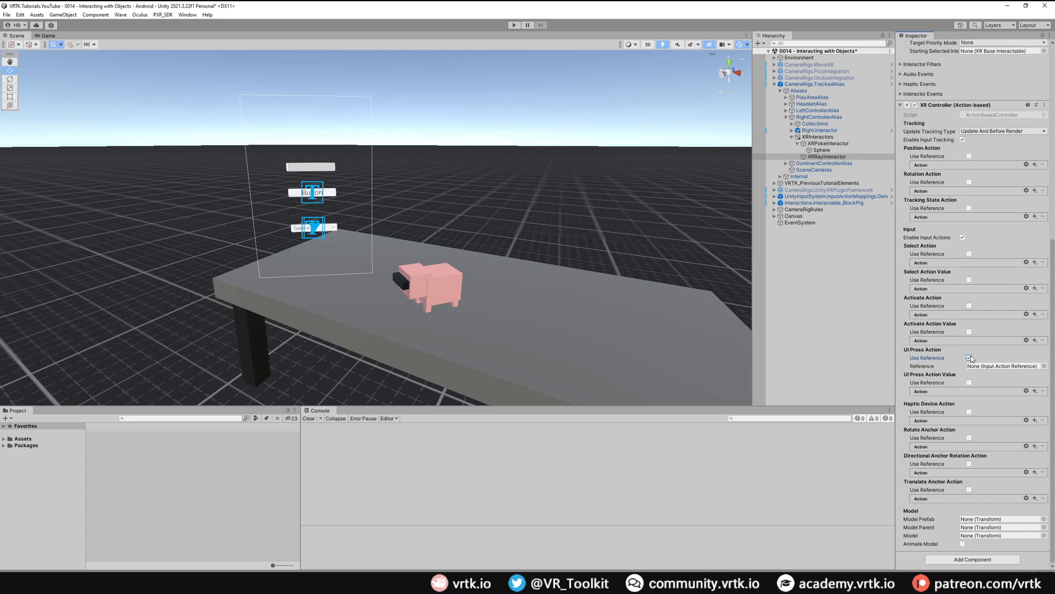
pyautogui.click(970, 358)
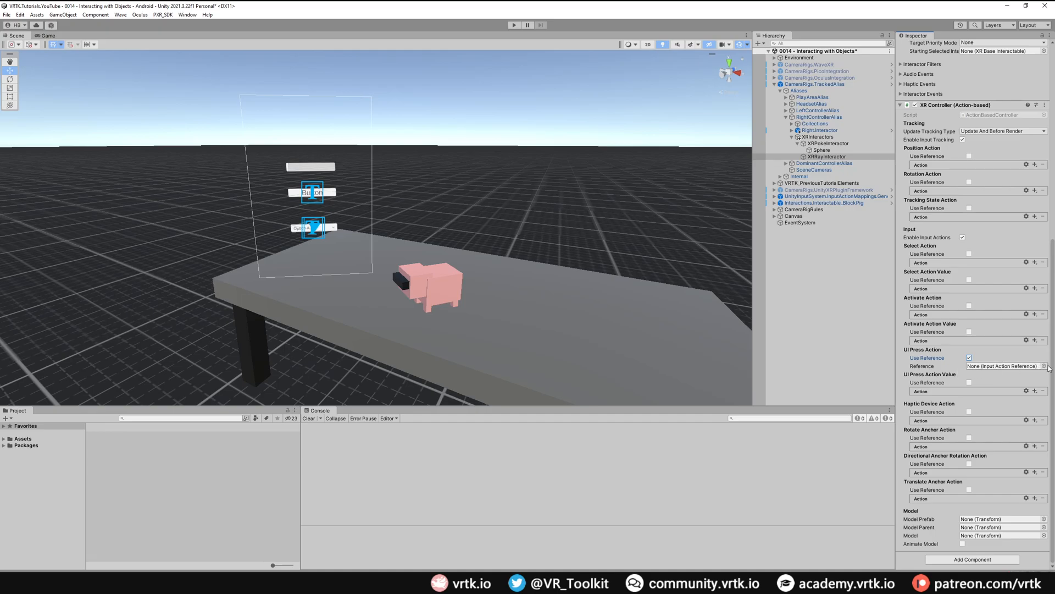
pyautogui.click(1046, 366)
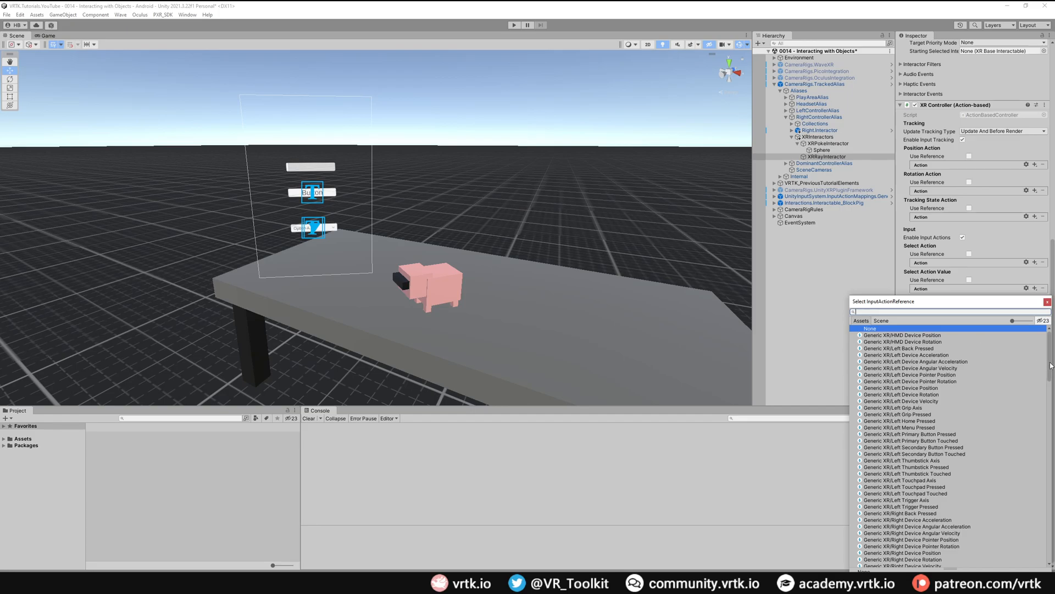
pyautogui.scroll(-3)
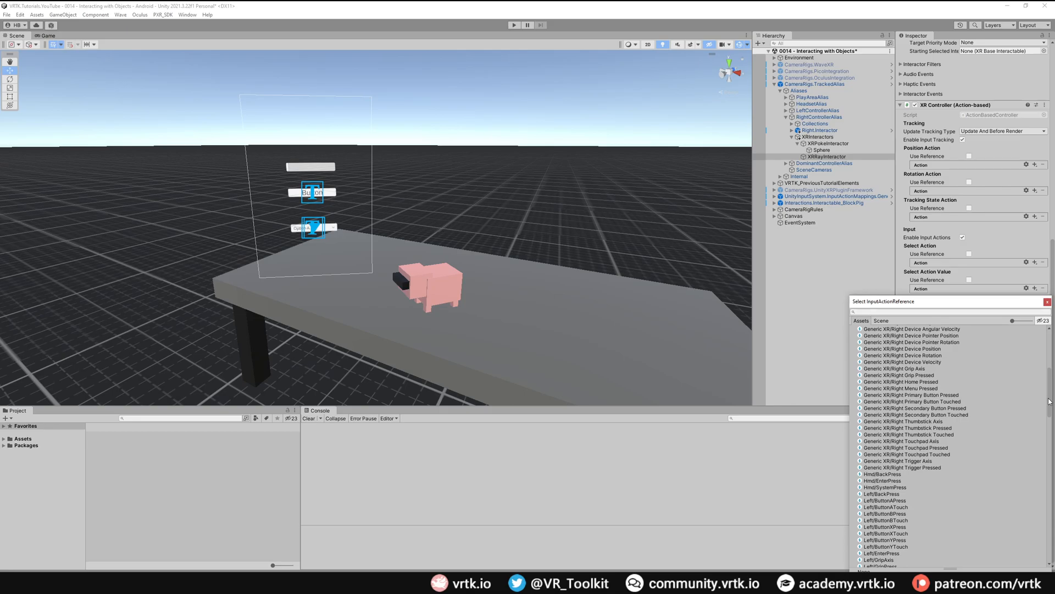
pyautogui.moveTo(927, 471)
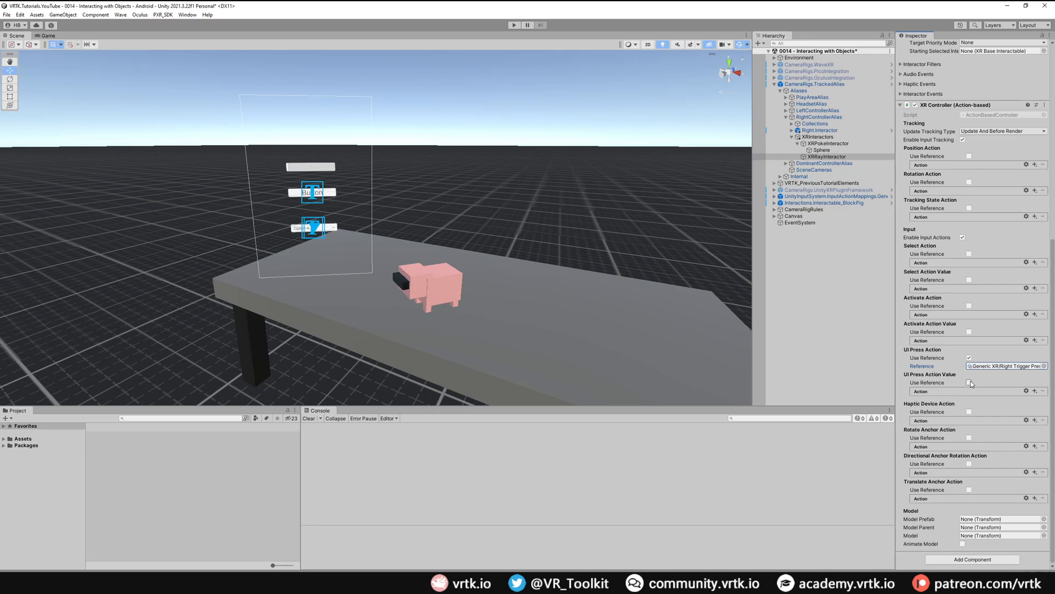
# Step: Reference Generic XR/Right Trigger Pressed for UI Press Action Value as well
pyautogui.click(970, 383)
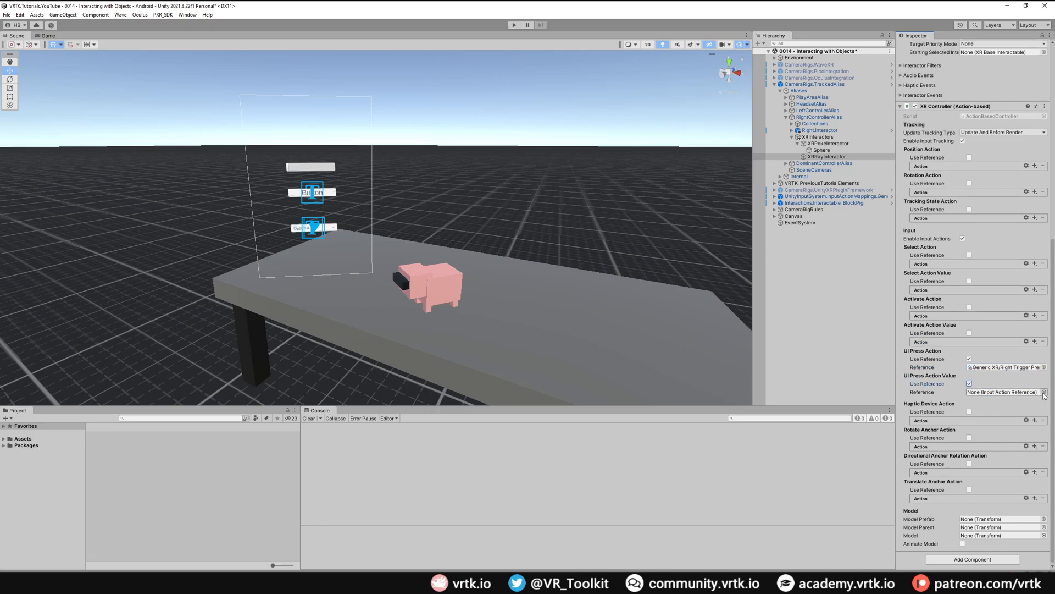
pyautogui.click(1045, 392)
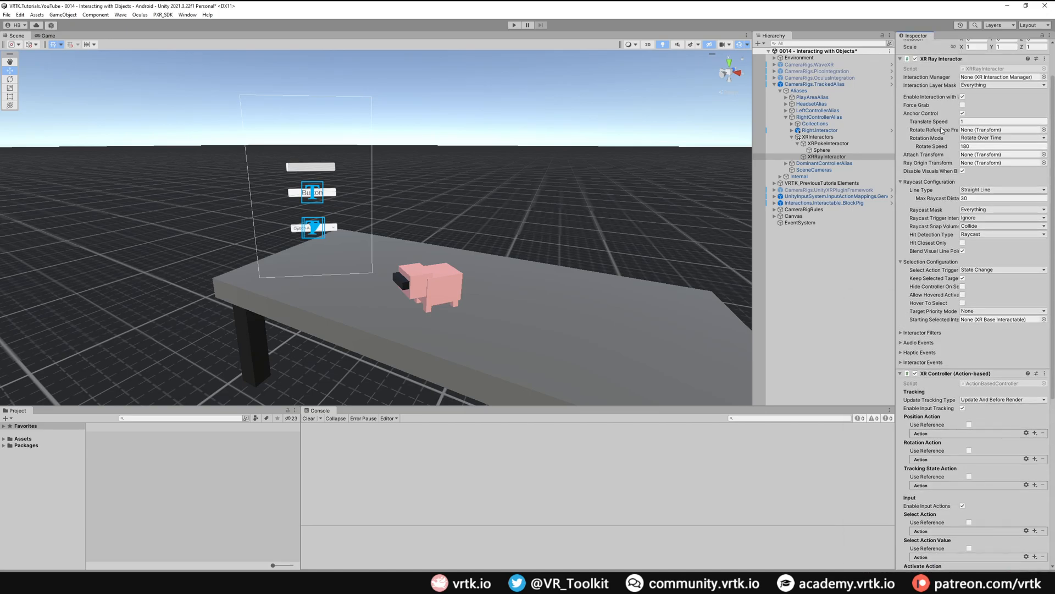
pyautogui.scroll(3)
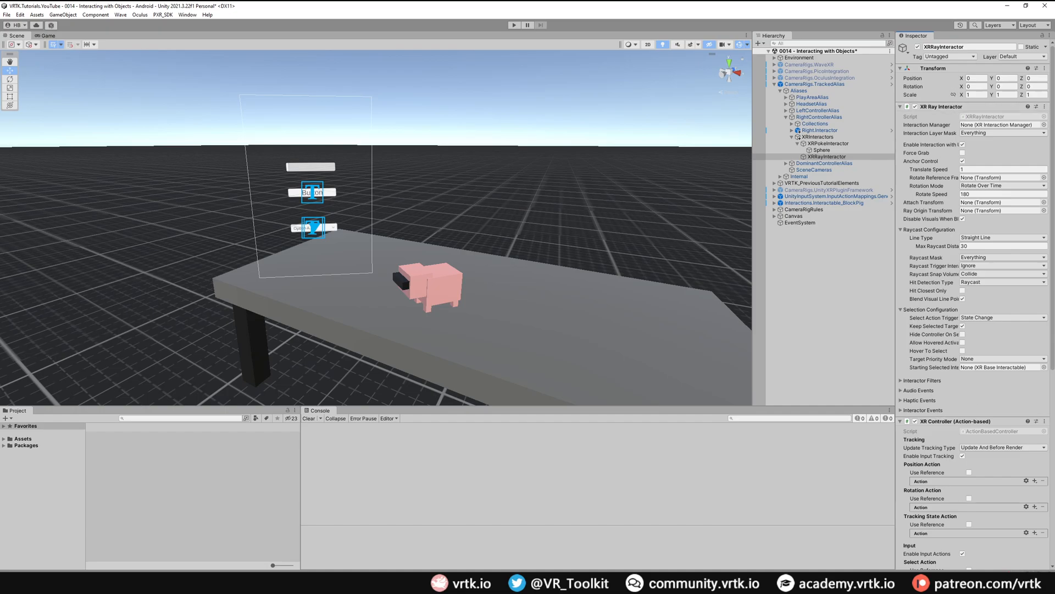
pyautogui.scroll(-3)
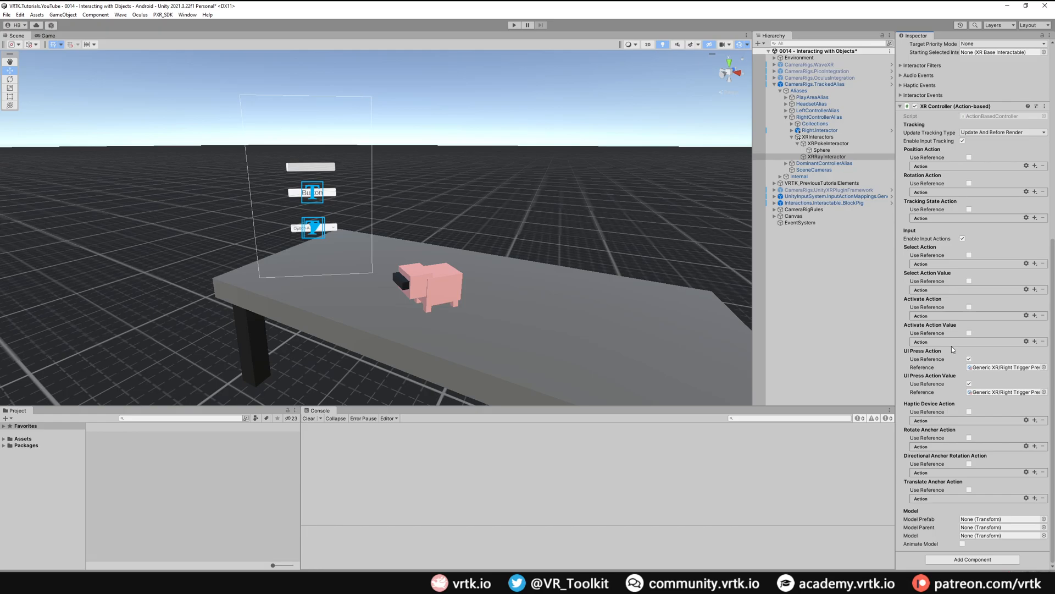
pyautogui.moveTo(920, 563)
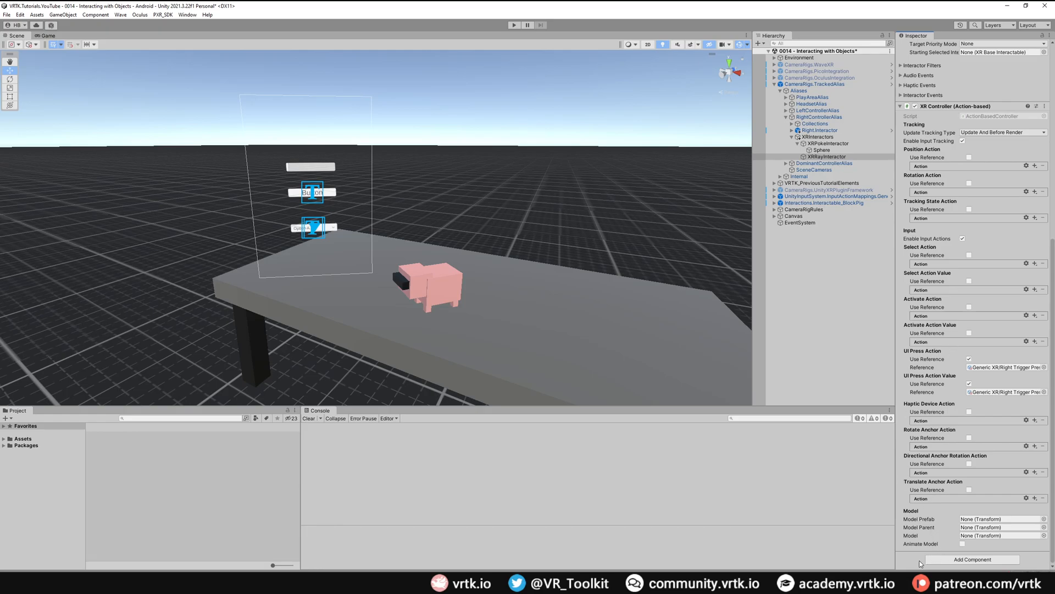
pyautogui.scroll(-3)
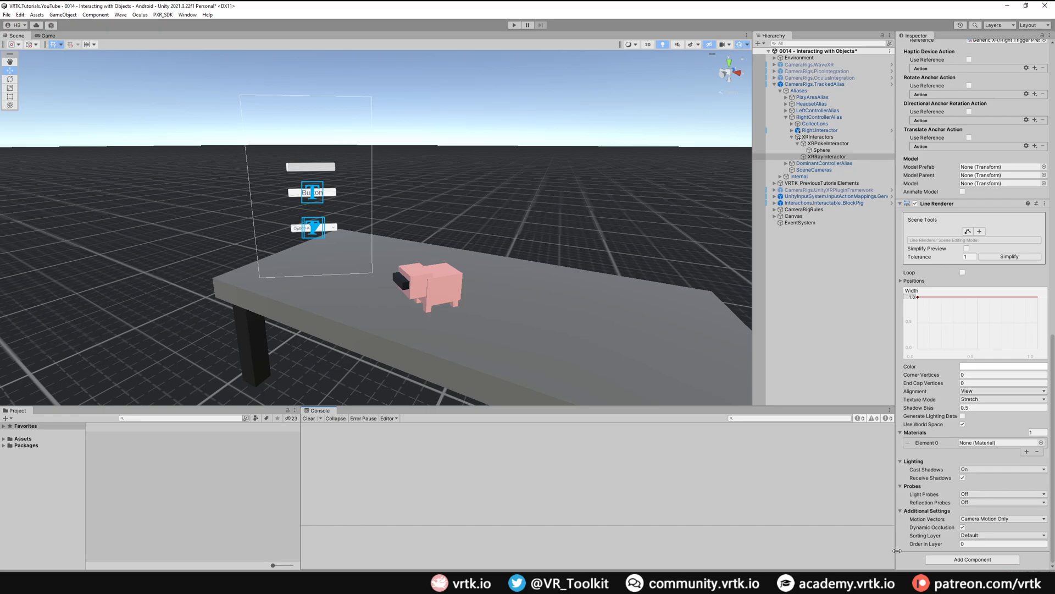
pyautogui.scroll(-3)
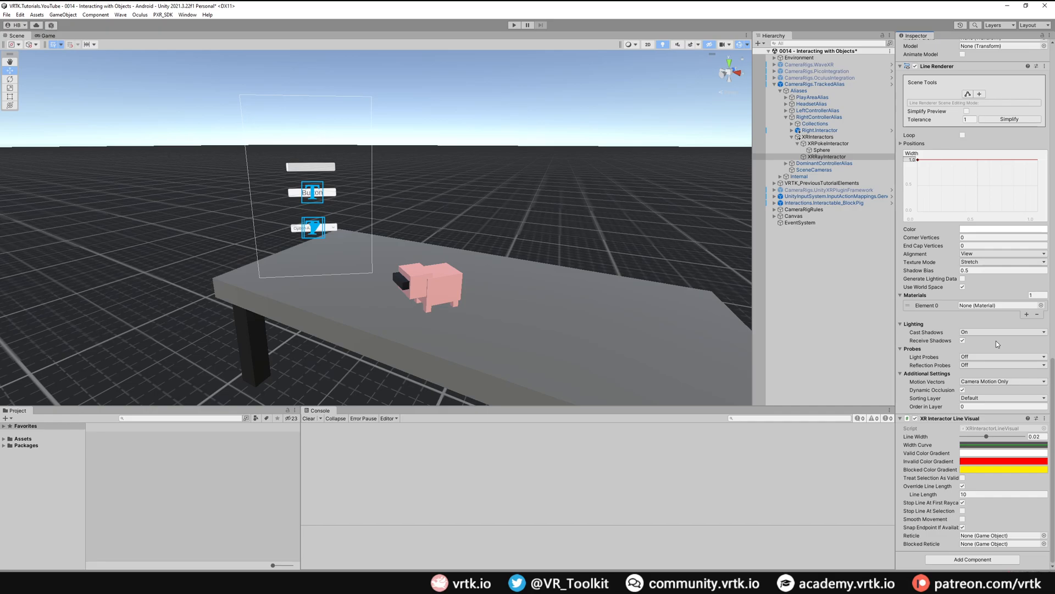
pyautogui.click(827, 156)
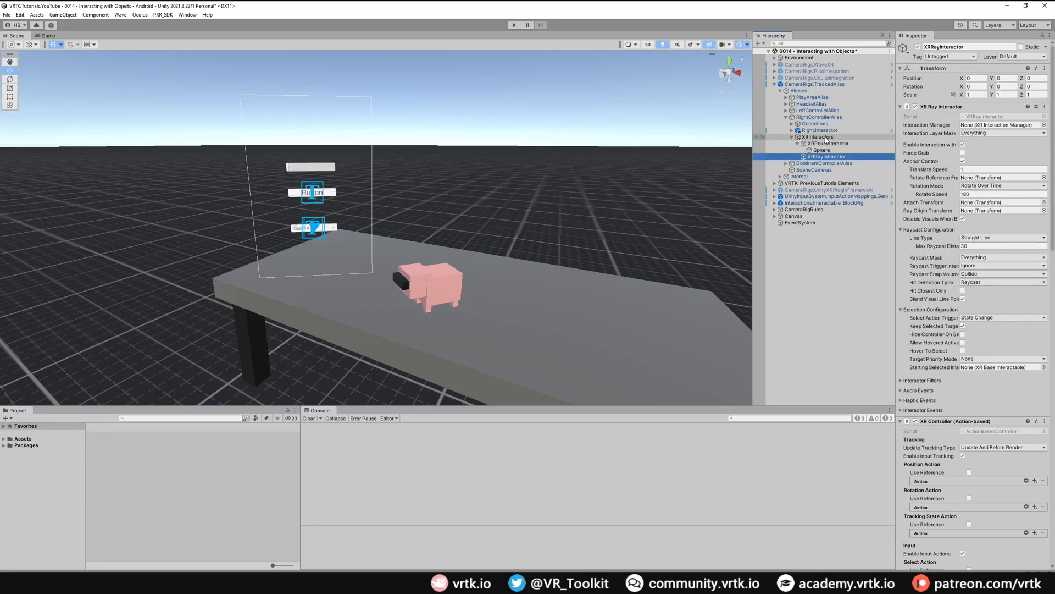
# Step: Add an XR Interaction Group to XRInteractors with XRPokeInteractor and XRRayInteractor as its two starting members
pyautogui.click(817, 136)
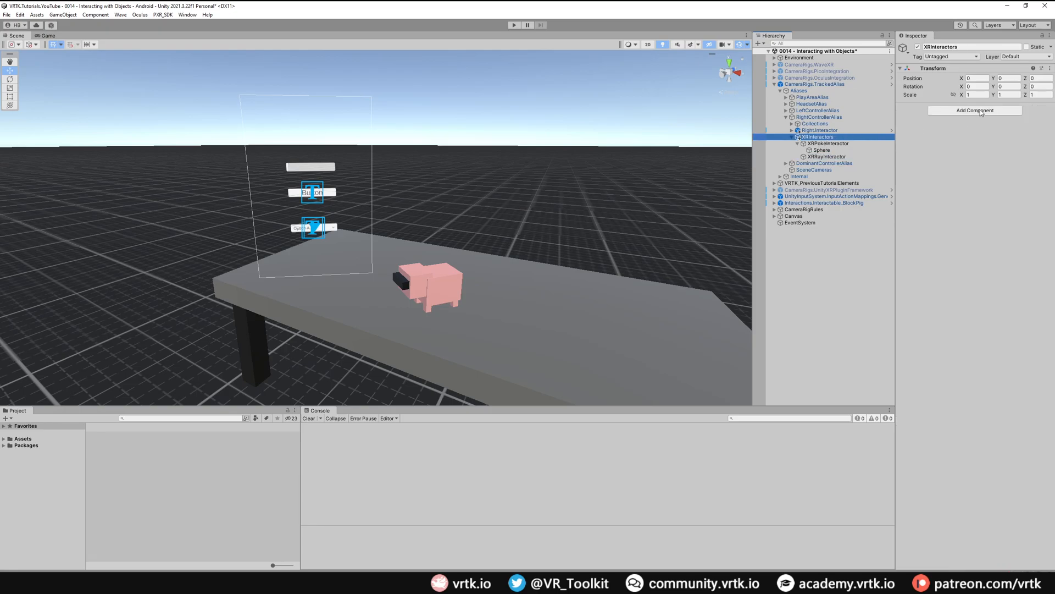
pyautogui.click(974, 110)
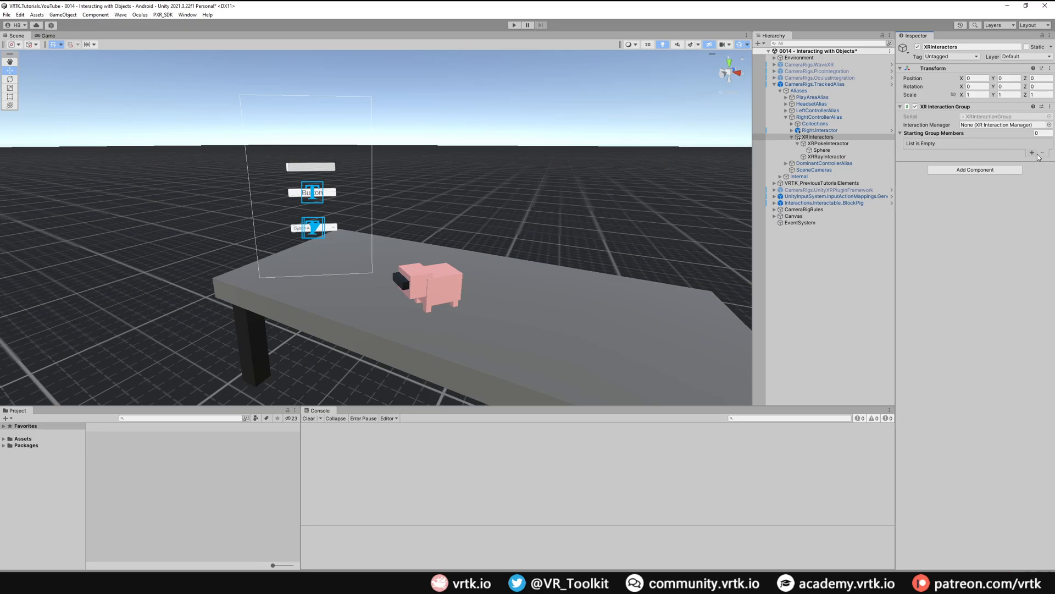
pyautogui.click(1030, 151)
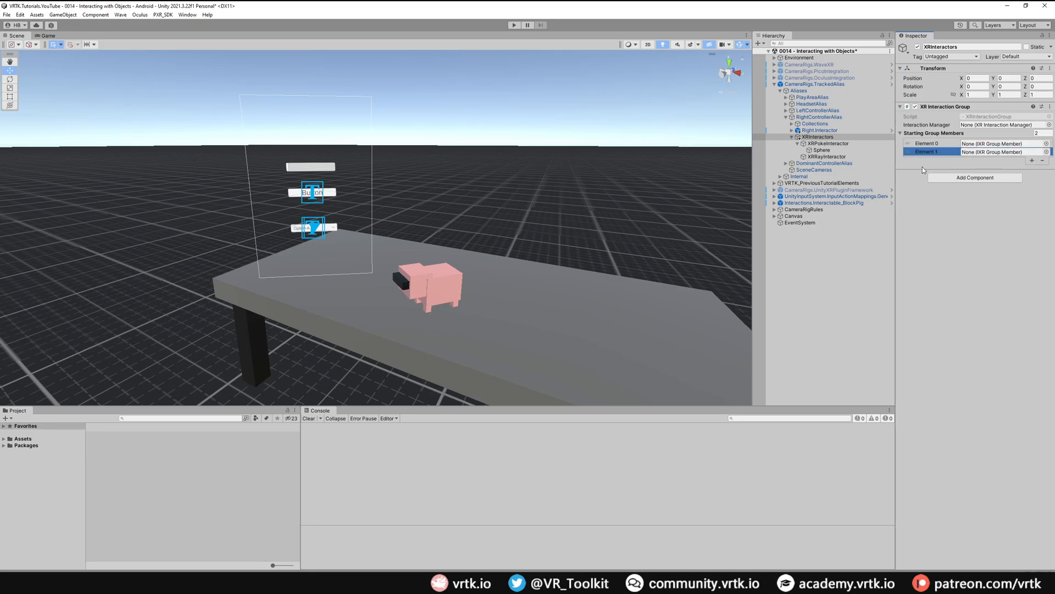
pyautogui.click(1003, 143)
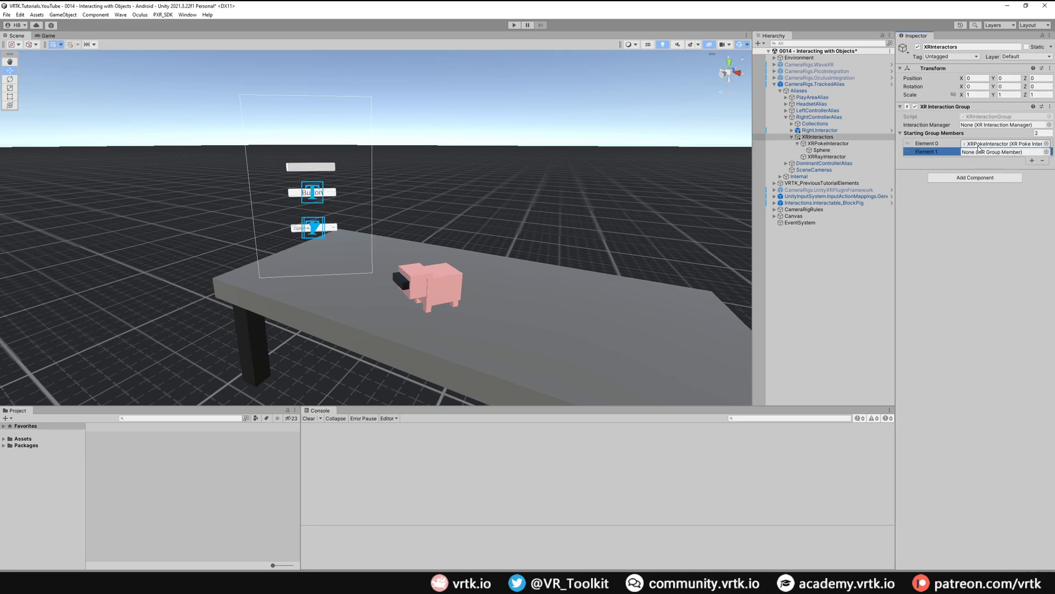
pyautogui.click(1002, 152)
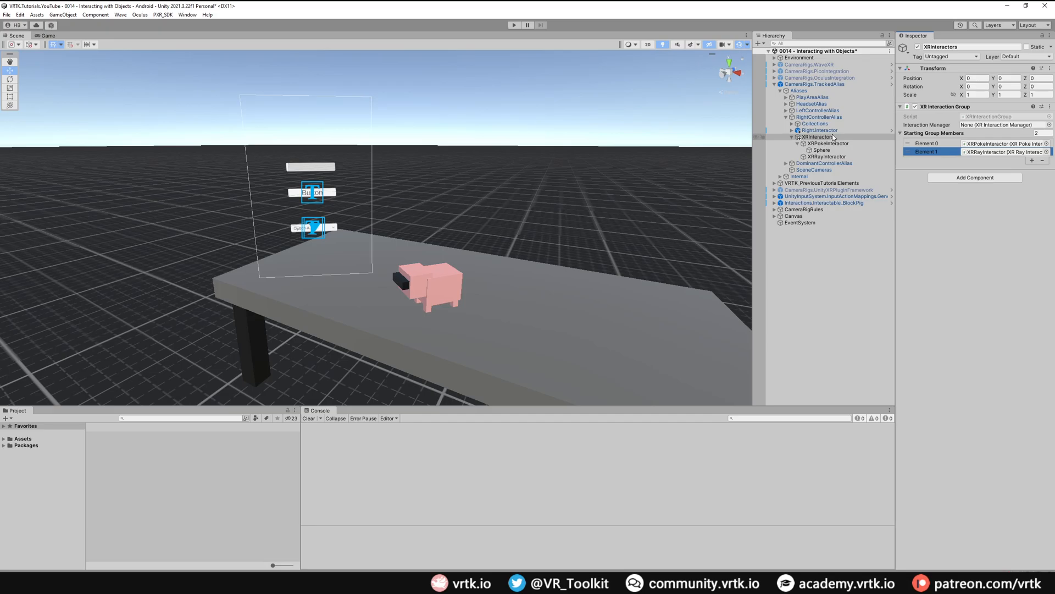
pyautogui.click(514, 26)
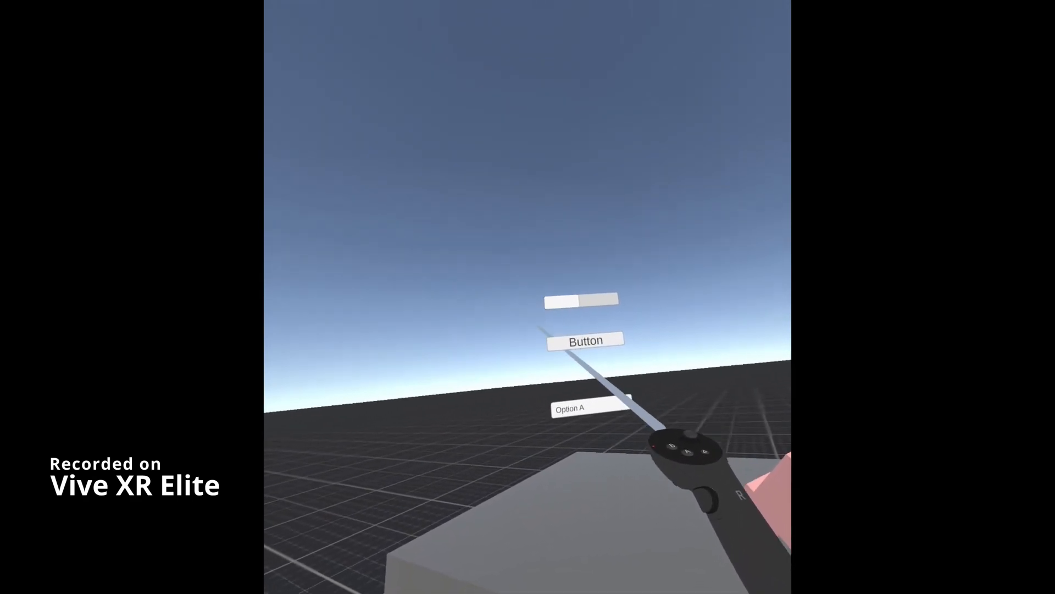
# Step: With the controller ray, expand the world-space dropdown and pick one of Options A, B, C
pyautogui.click(571, 408)
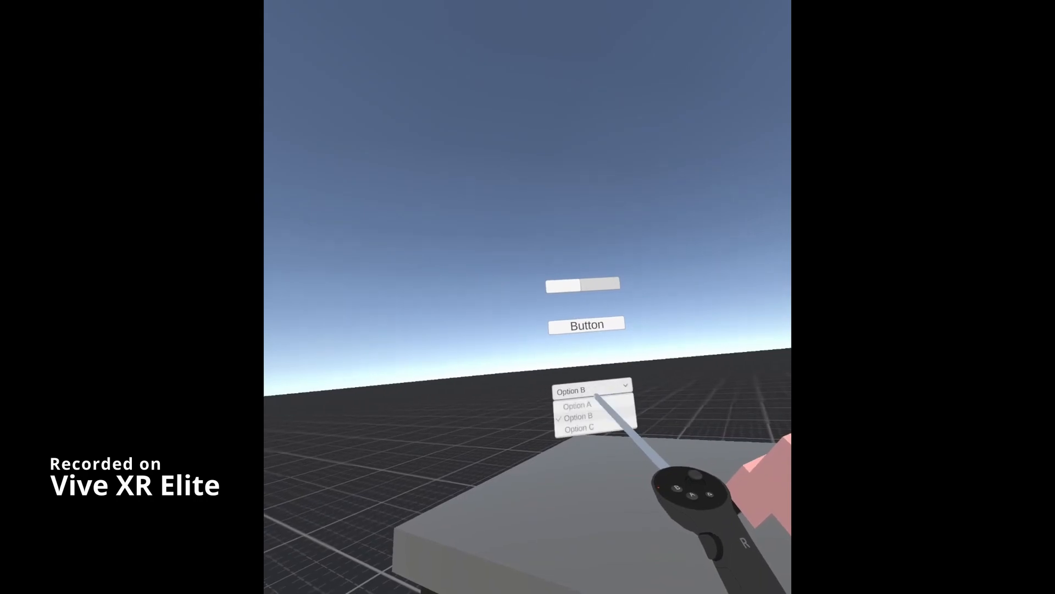
pyautogui.click(577, 406)
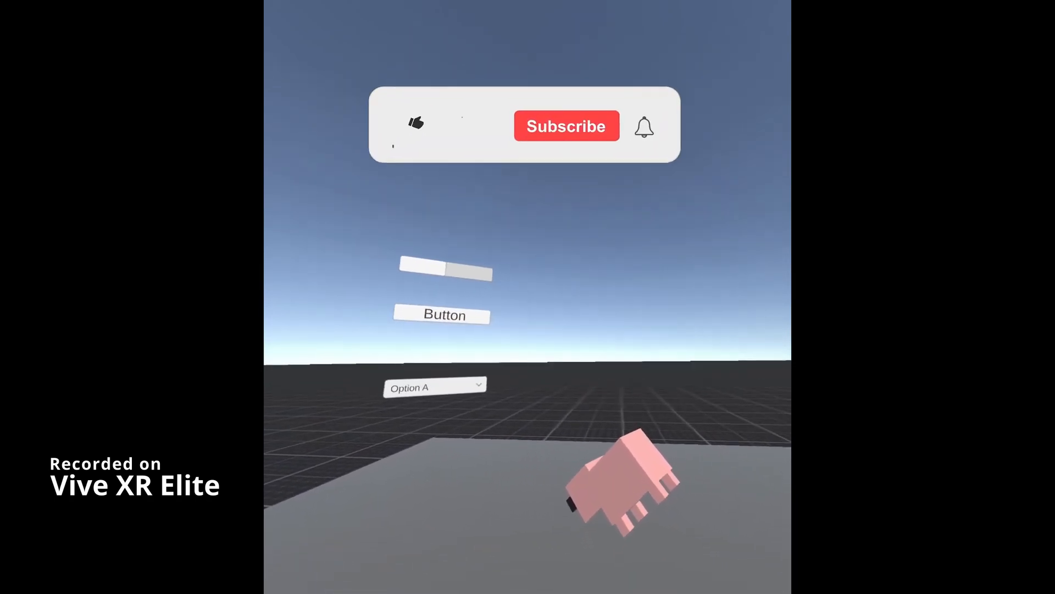
pyautogui.click(415, 123)
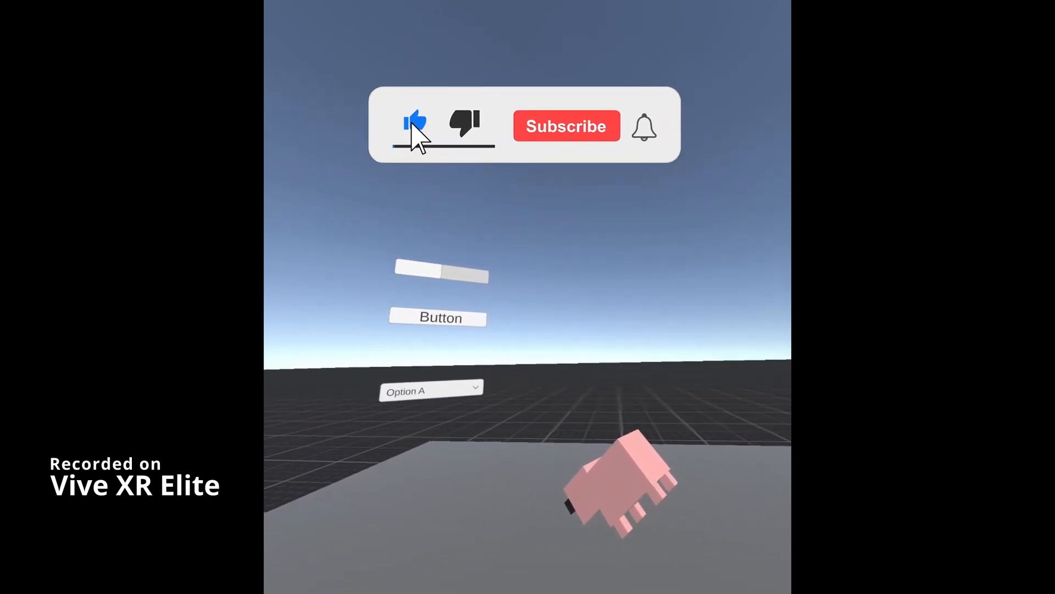
pyautogui.click(566, 125)
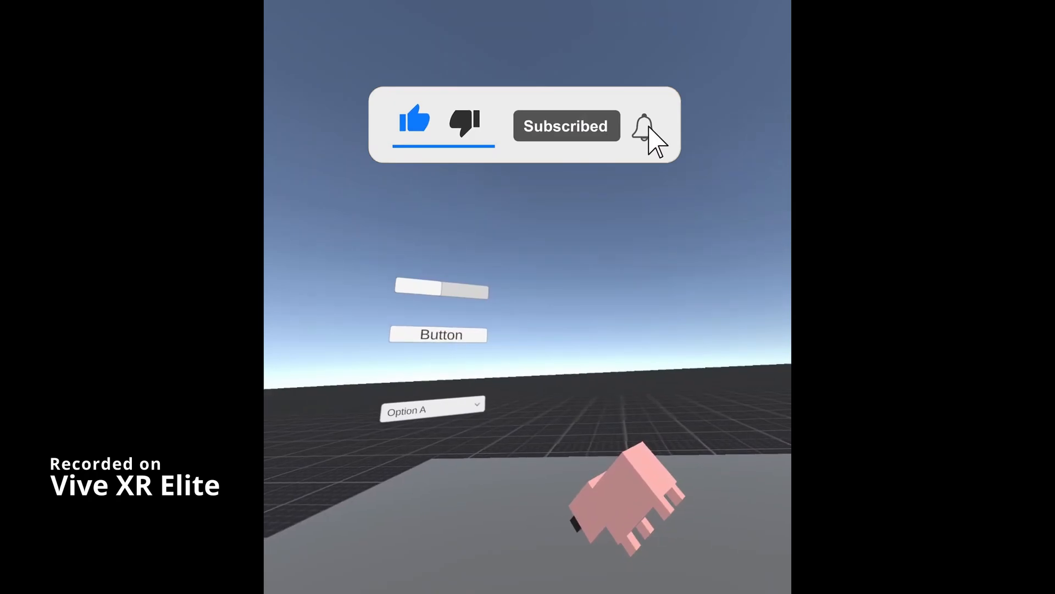
pyautogui.click(644, 125)
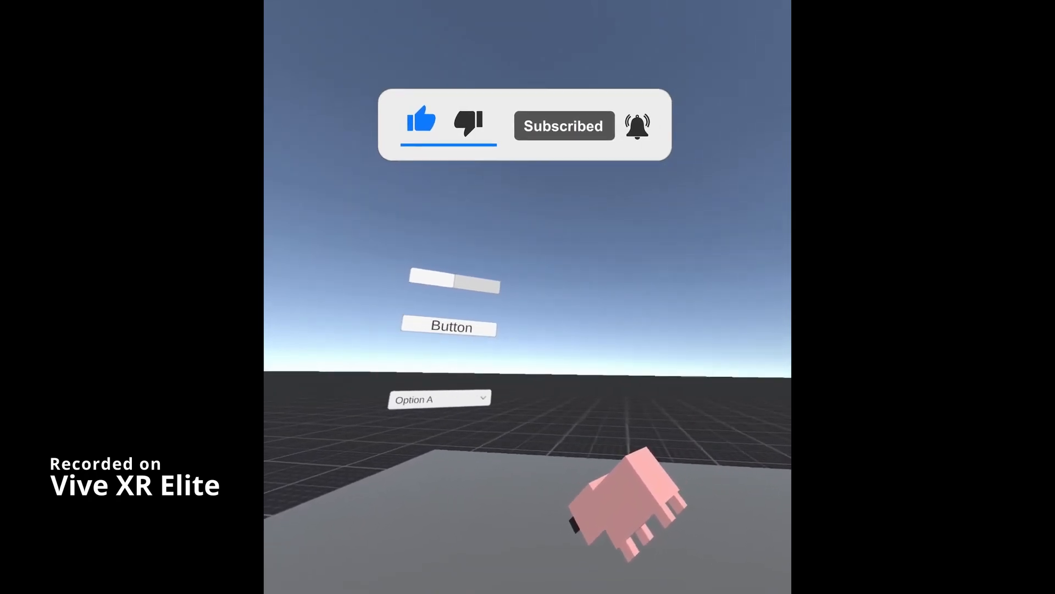